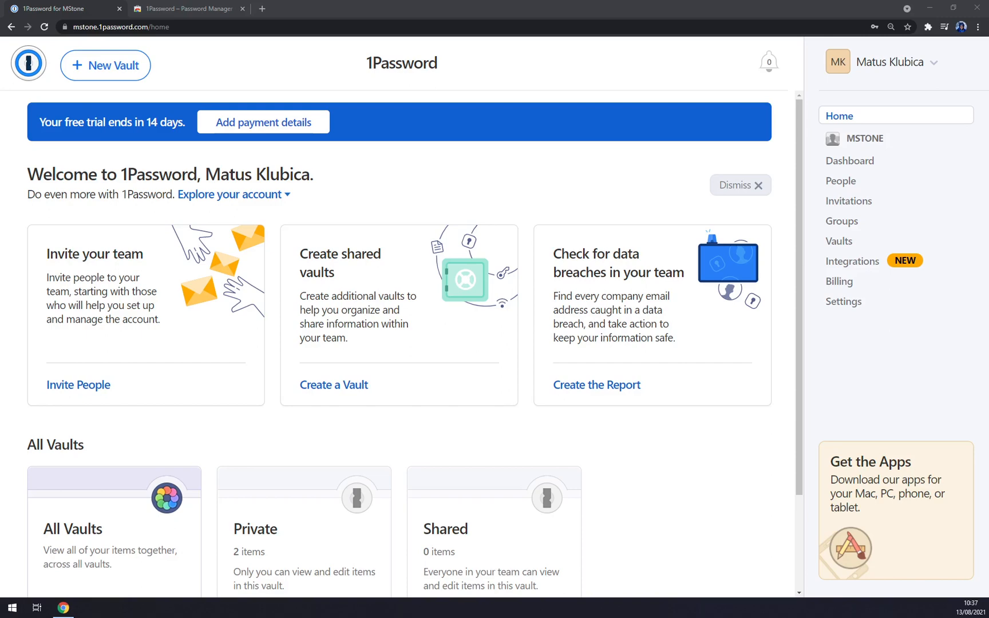
{"action": "mouse_move", "coordinate": [403, 166]}
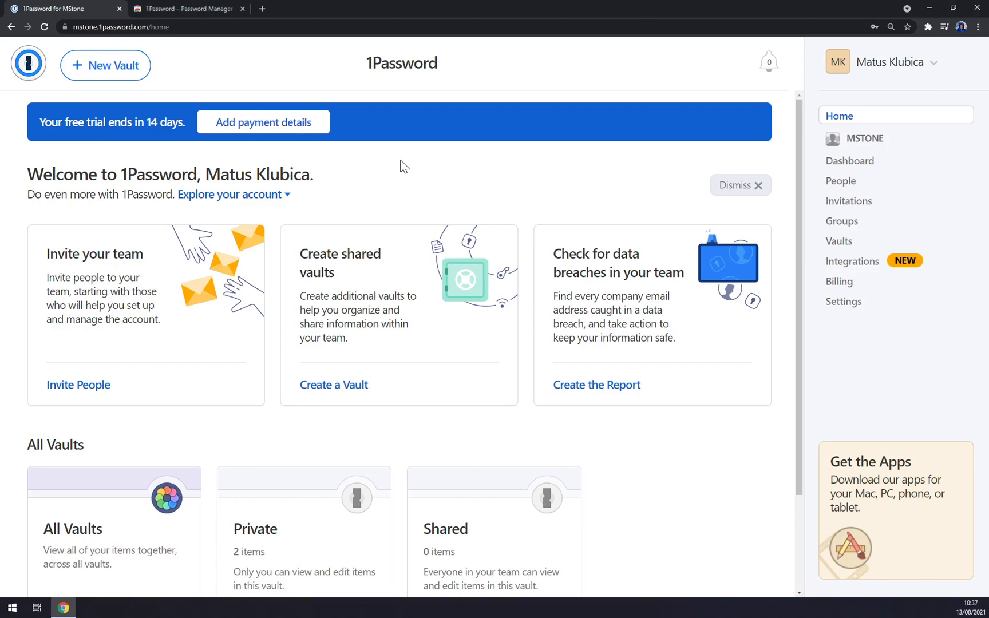
{"action": "mouse_move", "coordinate": [376, 146]}
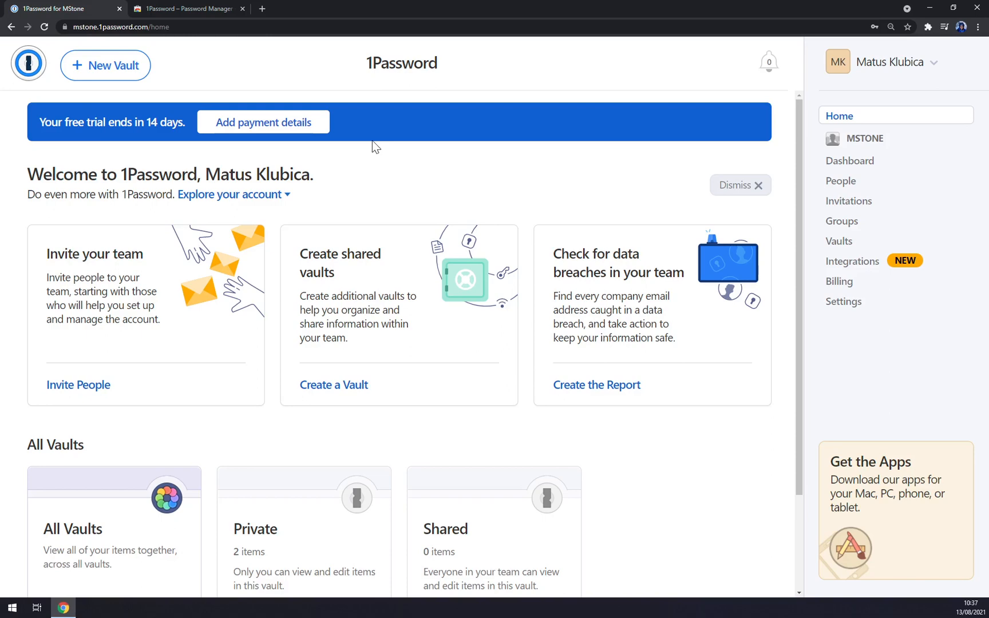
{"action": "mouse_move", "coordinate": [432, 86]}
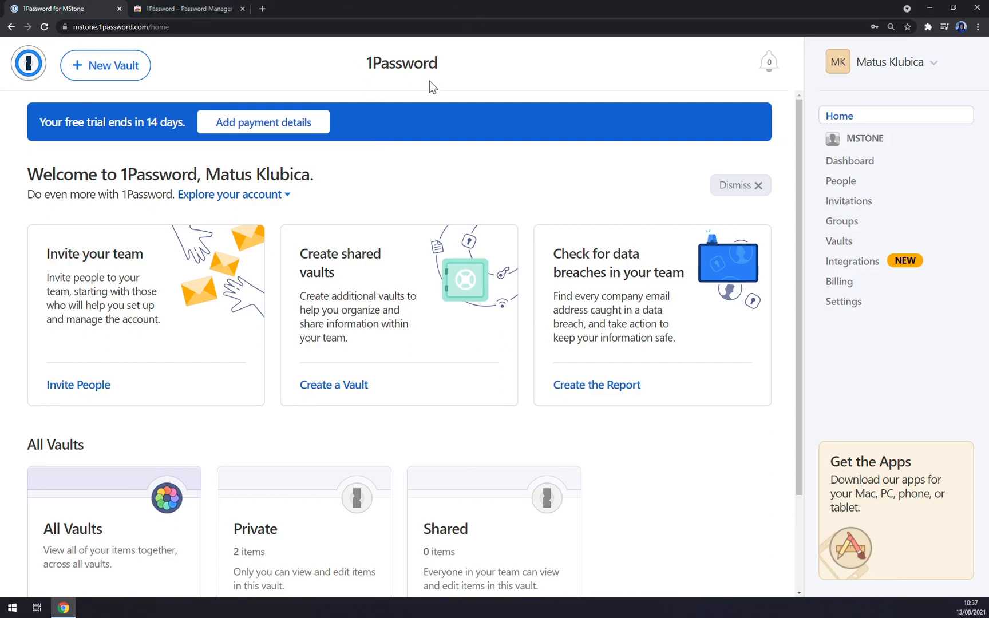
{"action": "mouse_move", "coordinate": [414, 88]}
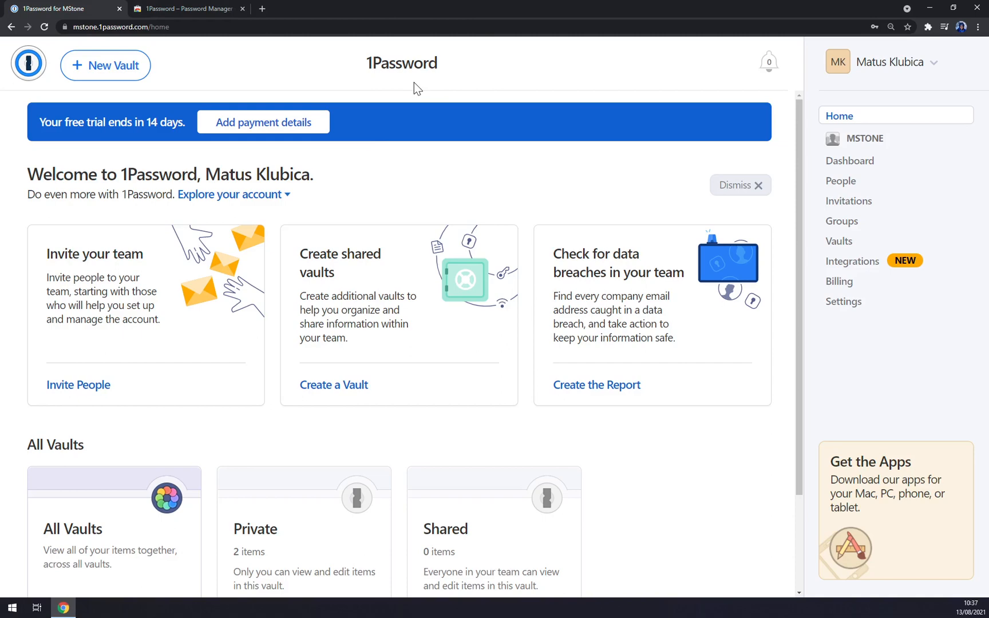
{"action": "mouse_move", "coordinate": [415, 88]}
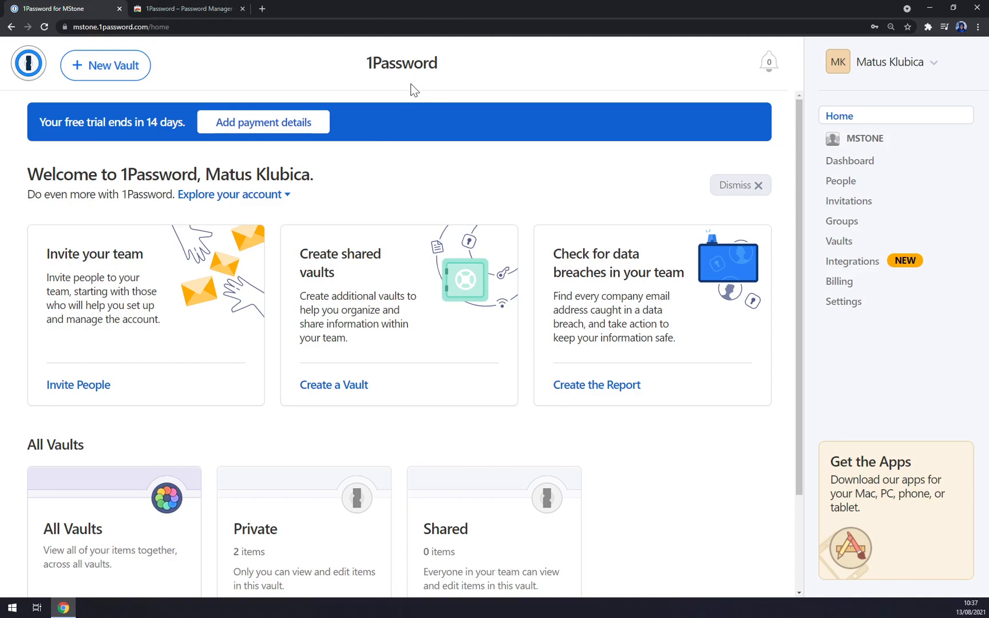
{"action": "mouse_move", "coordinate": [692, 136]}
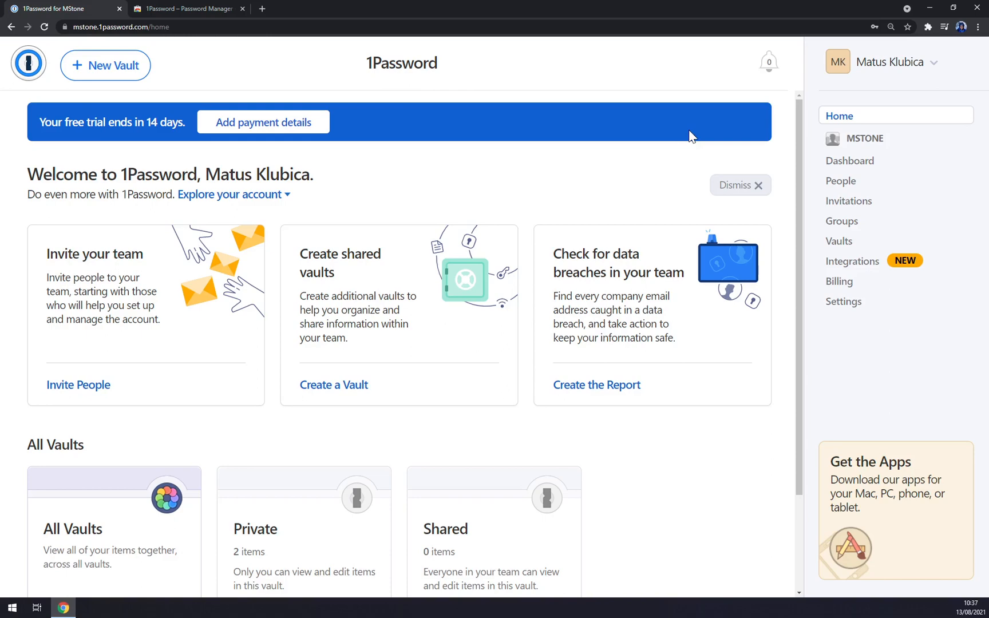
{"action": "mouse_move", "coordinate": [735, 124]}
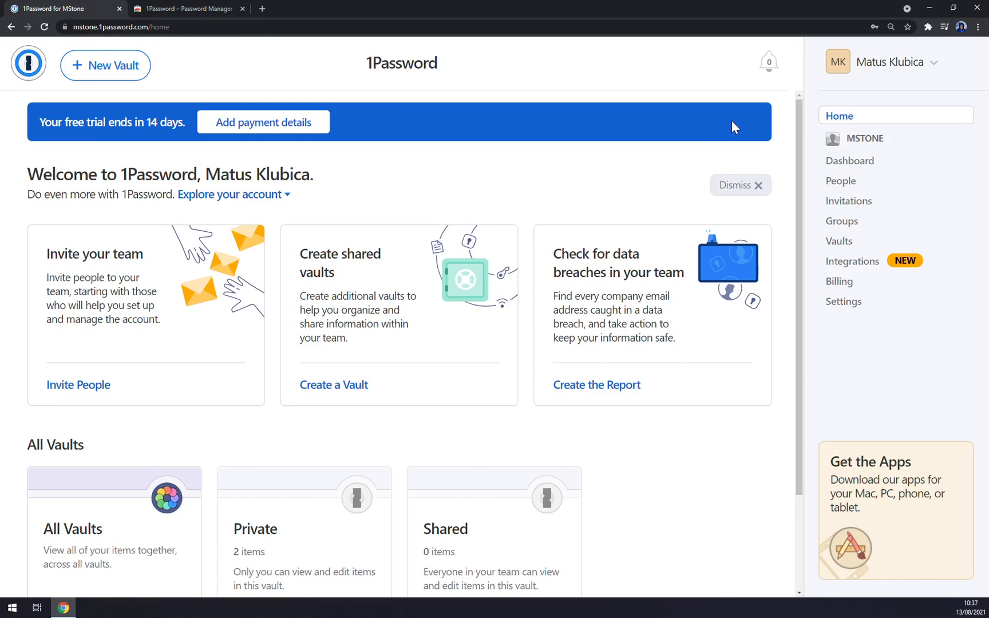
{"action": "mouse_move", "coordinate": [881, 119]}
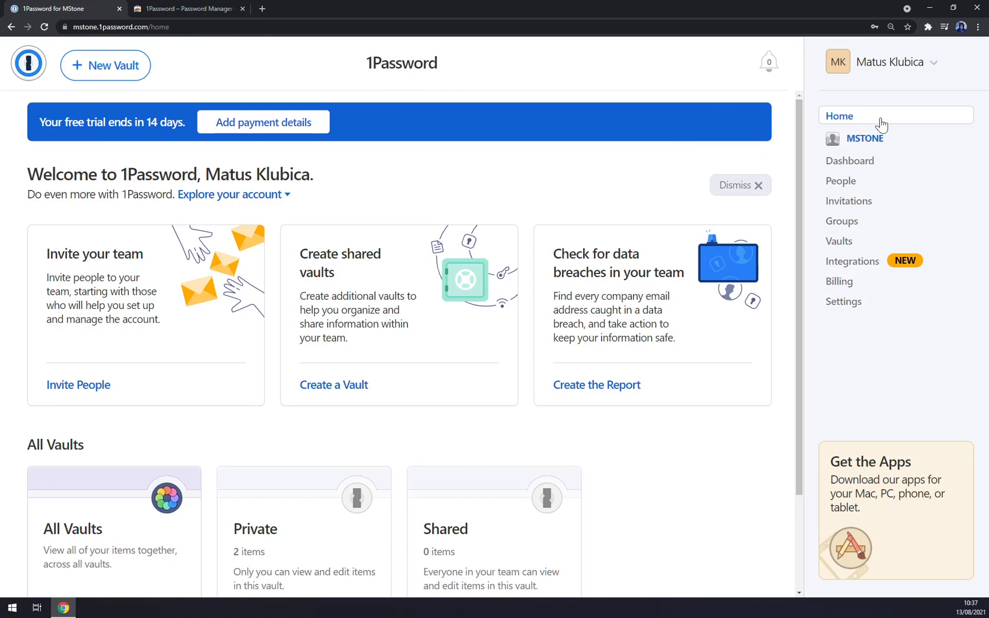
Go from the account menu to the Dashboard and open the People list.
{"action": "left_click", "coordinate": [890, 62]}
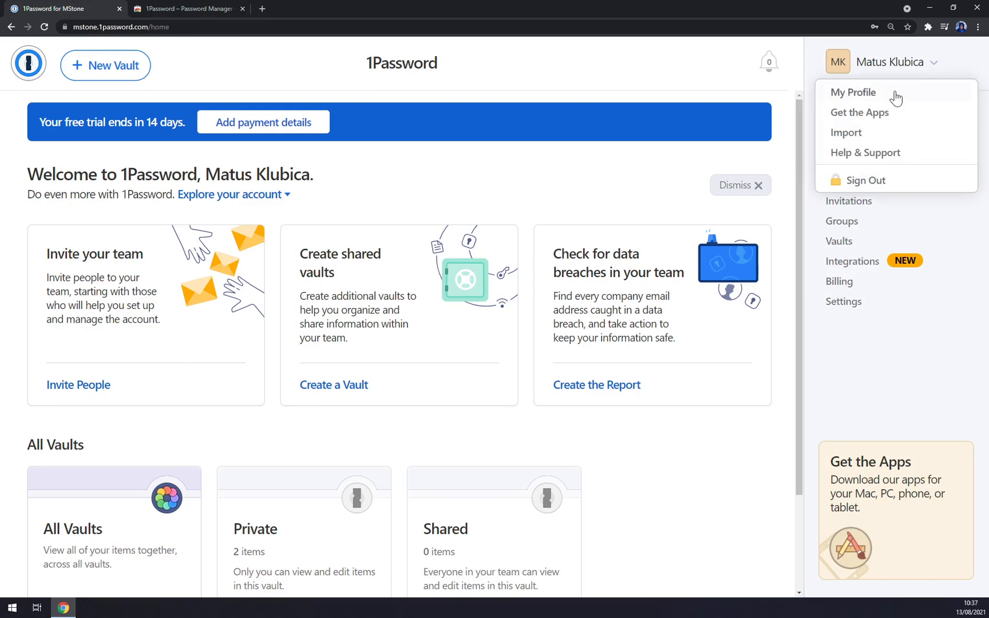
{"action": "mouse_move", "coordinate": [869, 117]}
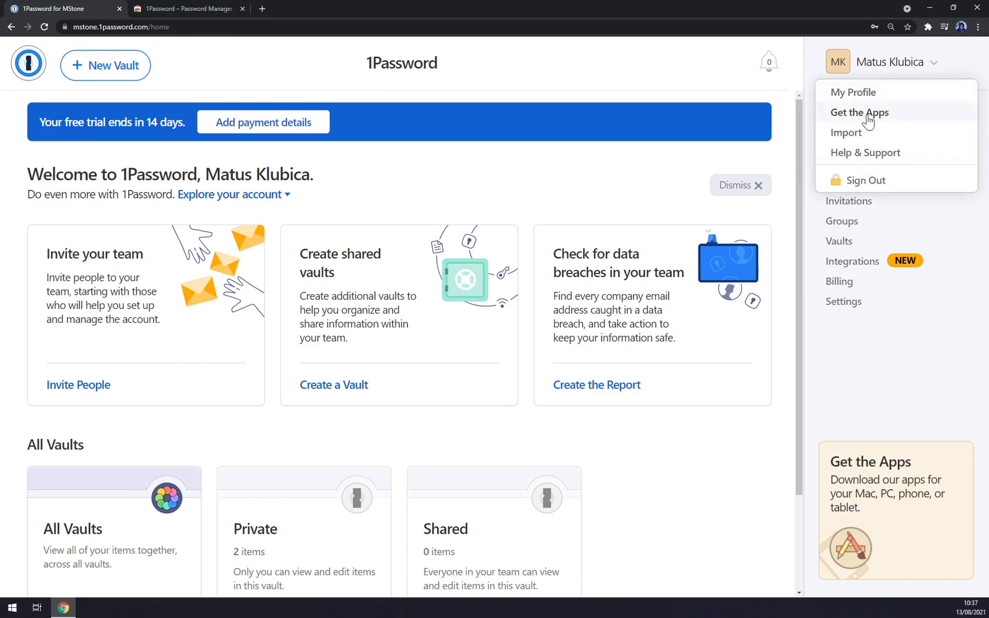
{"action": "mouse_move", "coordinate": [864, 183]}
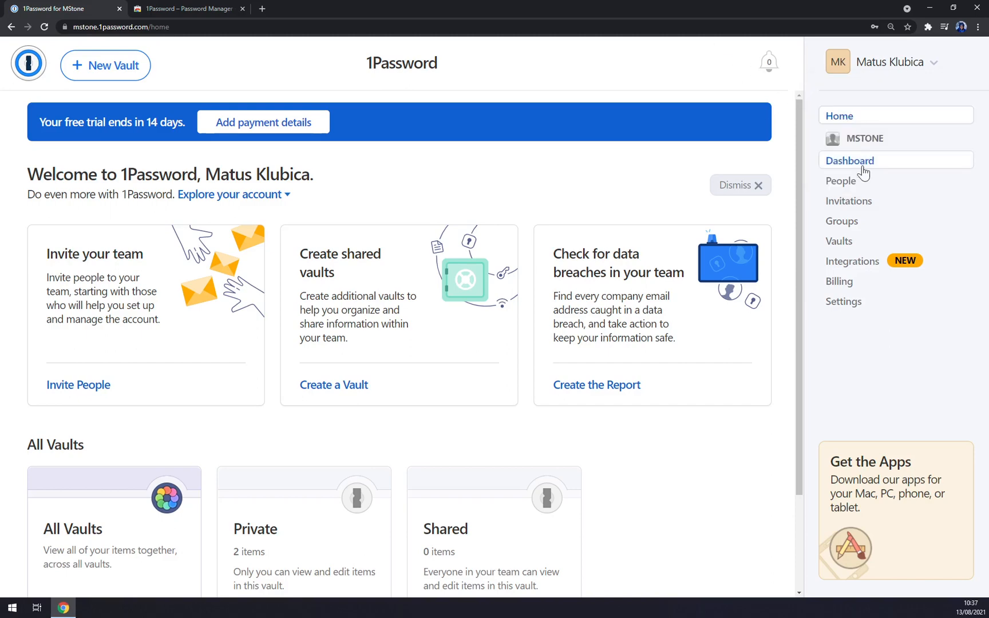
{"action": "left_click", "coordinate": [849, 160]}
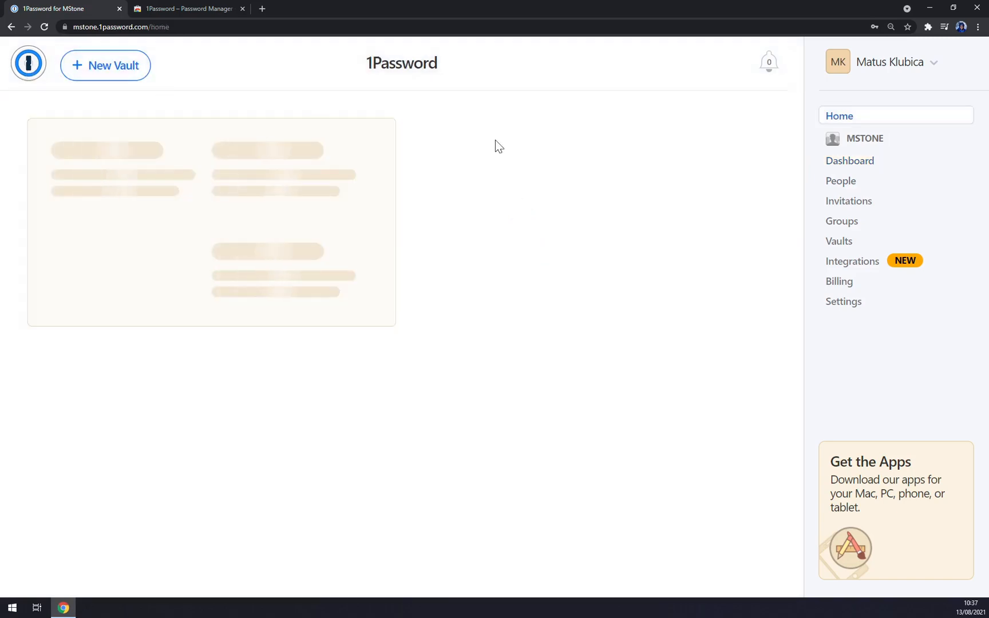
{"action": "left_click", "coordinate": [840, 181]}
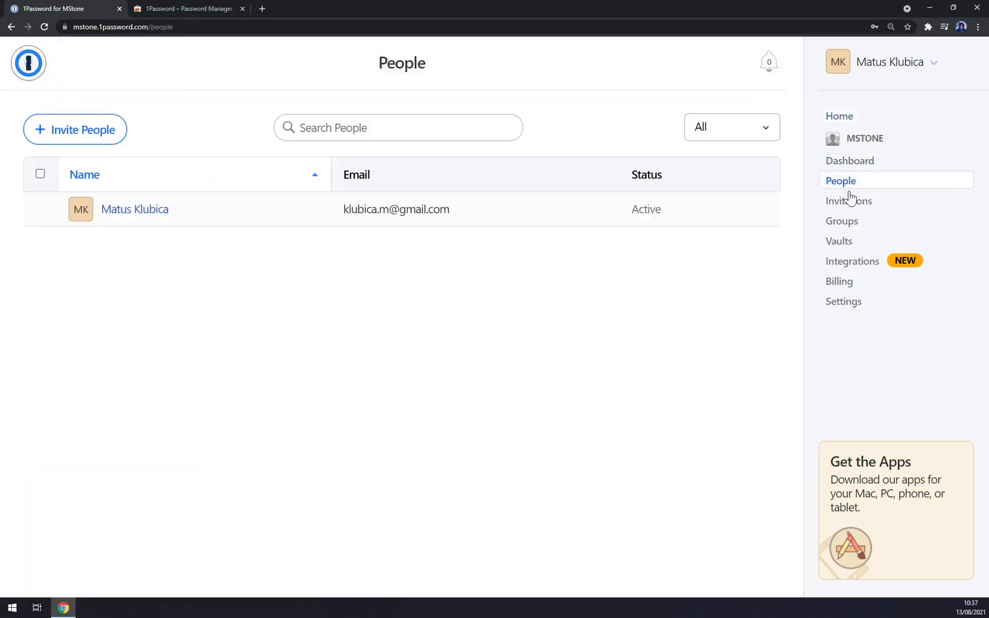
{"action": "left_click", "coordinate": [847, 200]}
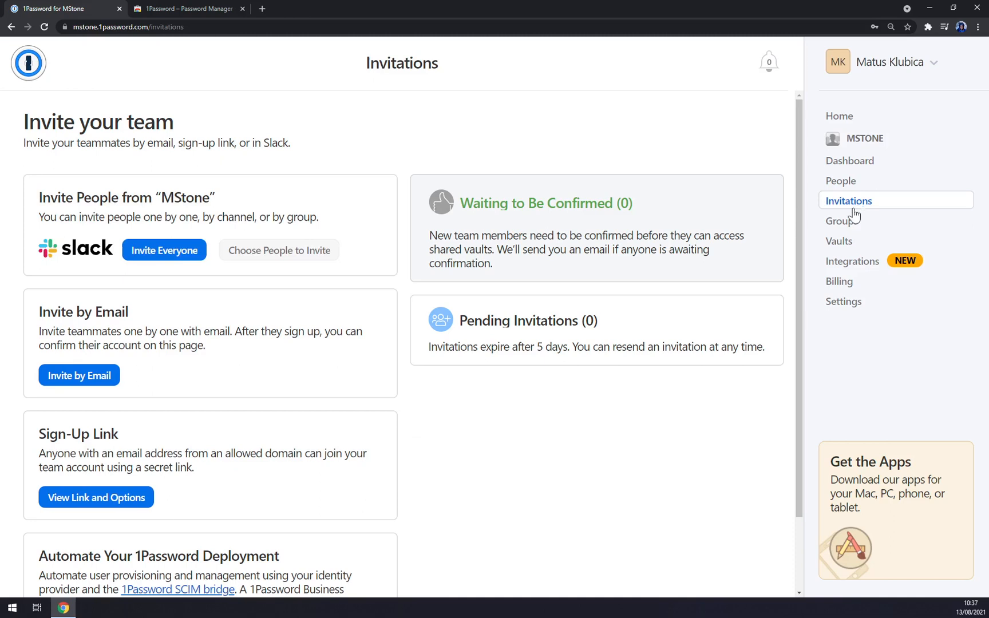
{"action": "mouse_move", "coordinate": [843, 221]}
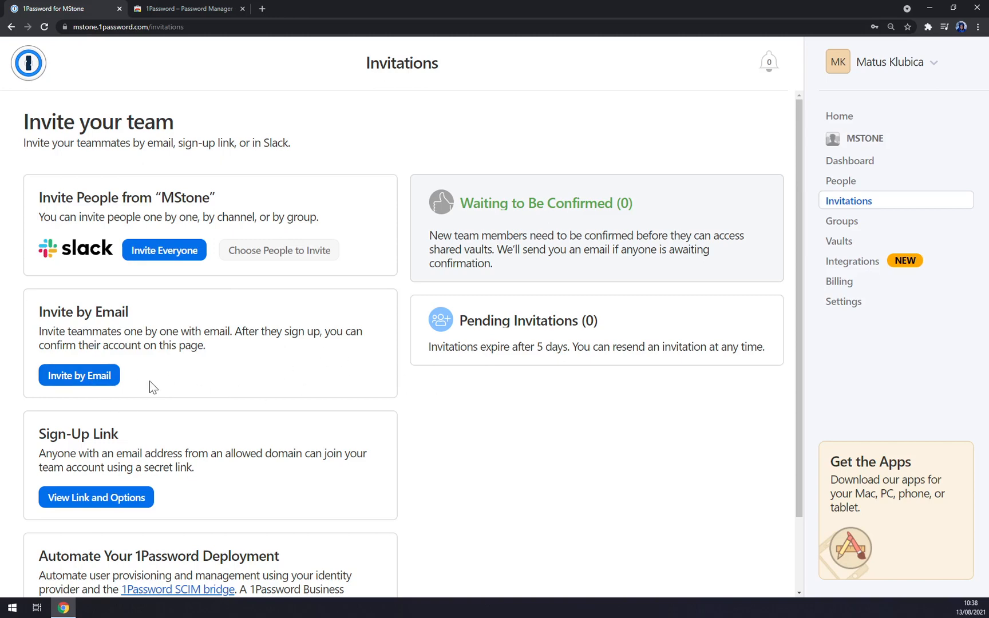
{"action": "left_click", "coordinate": [79, 375]}
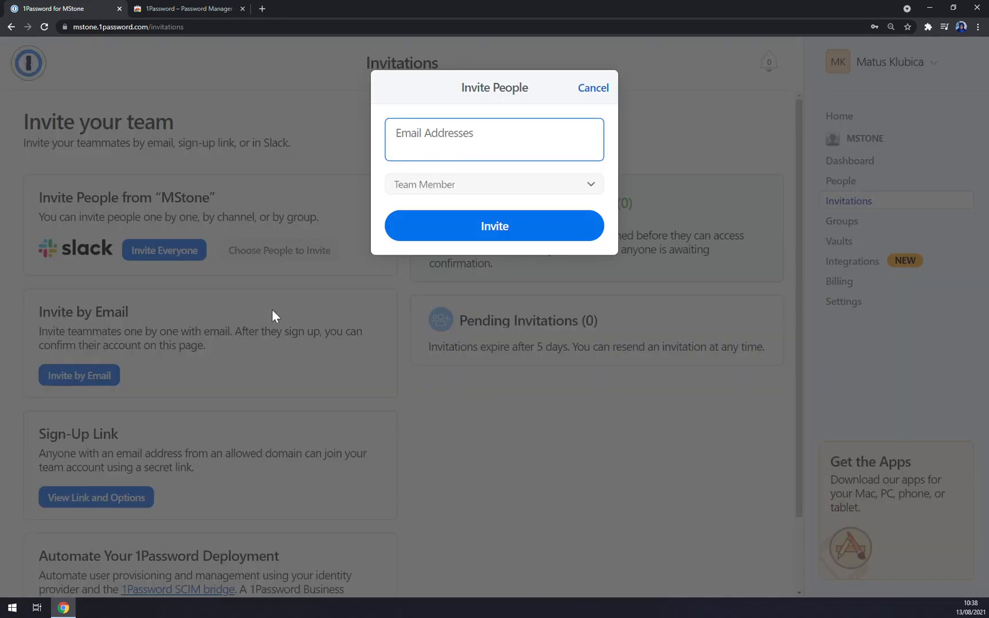
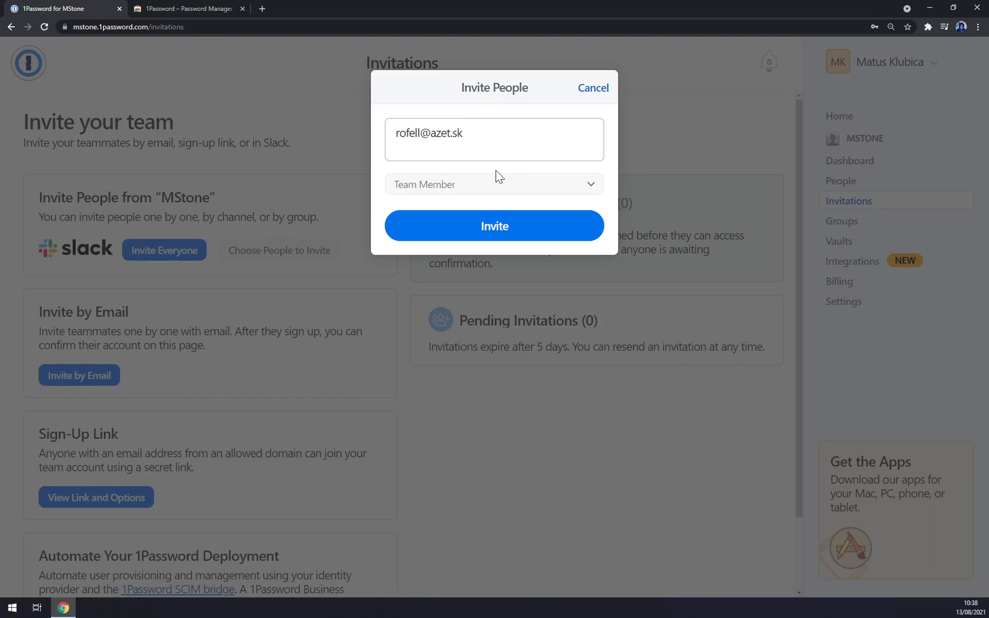
{"action": "left_click", "coordinate": [494, 184]}
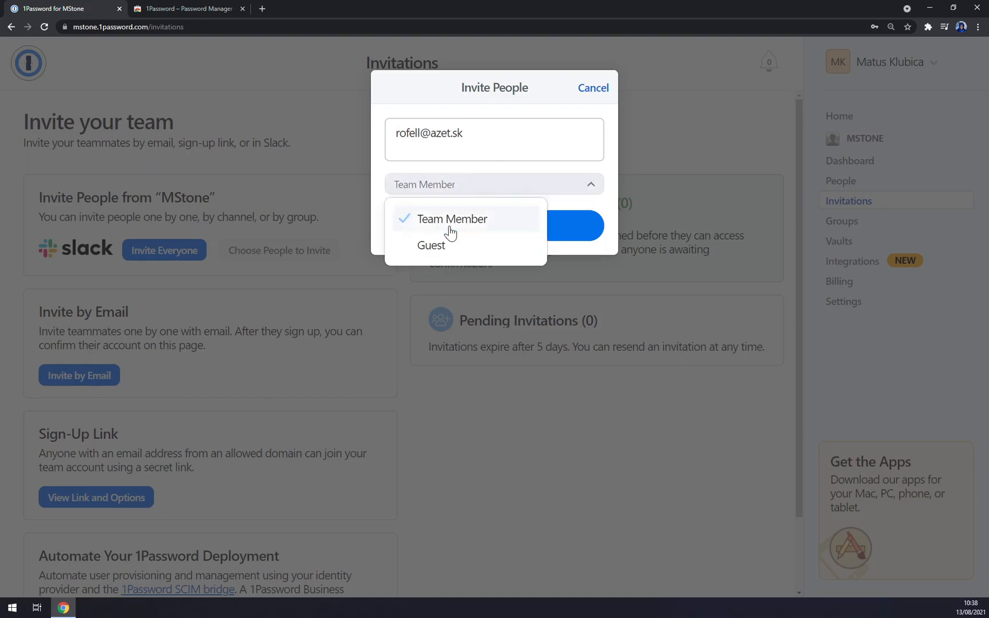
{"action": "left_click", "coordinate": [567, 226]}
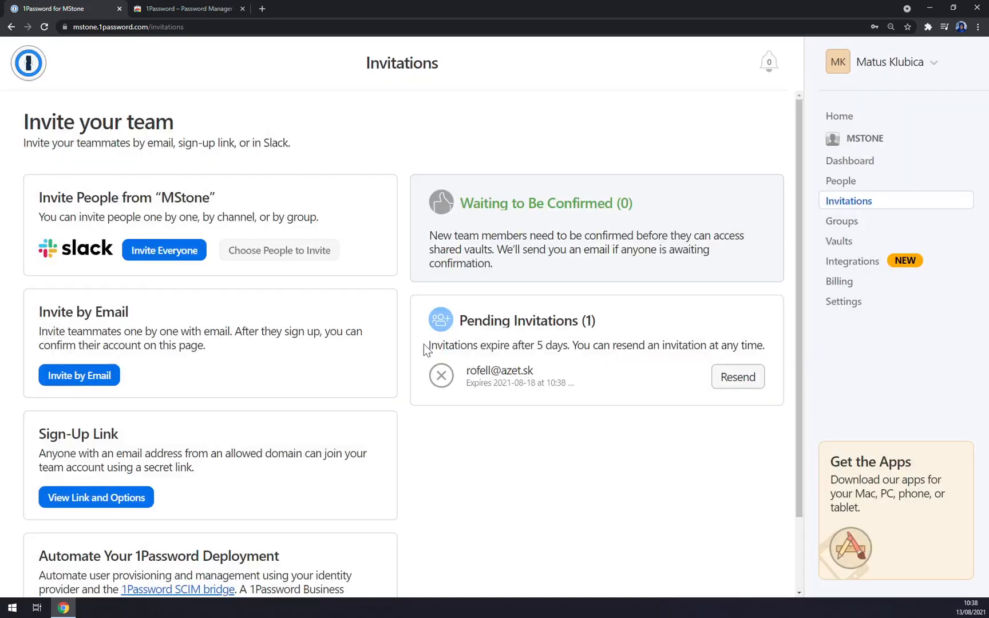
{"action": "mouse_move", "coordinate": [573, 335]}
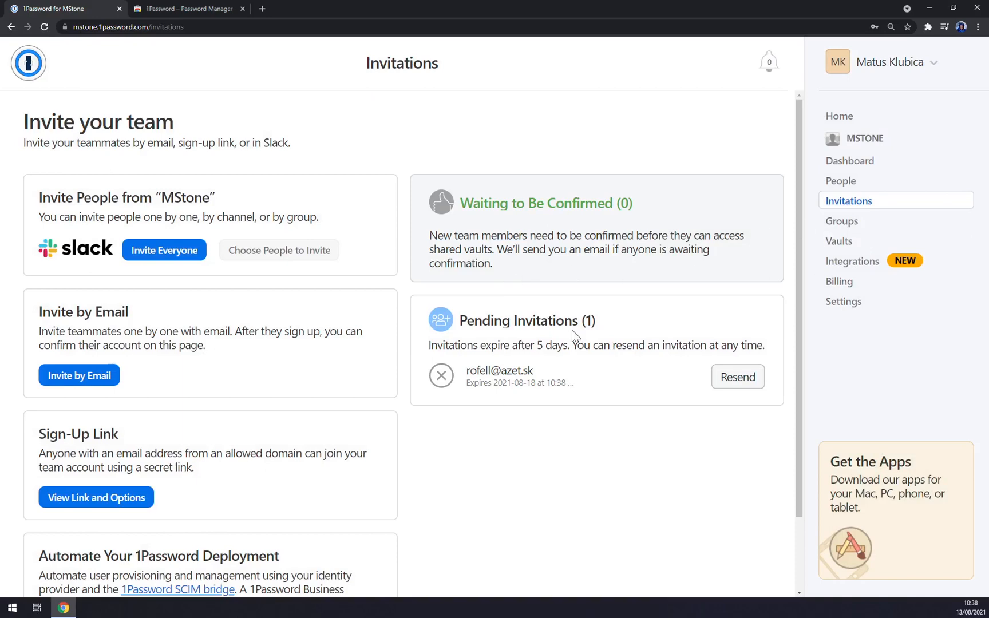
{"action": "mouse_move", "coordinate": [476, 326]}
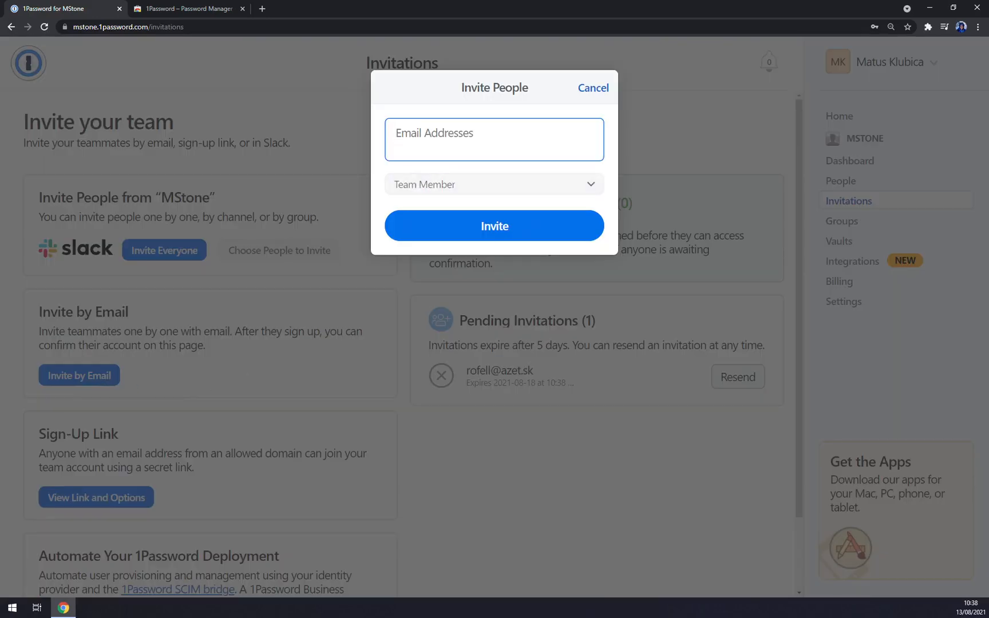
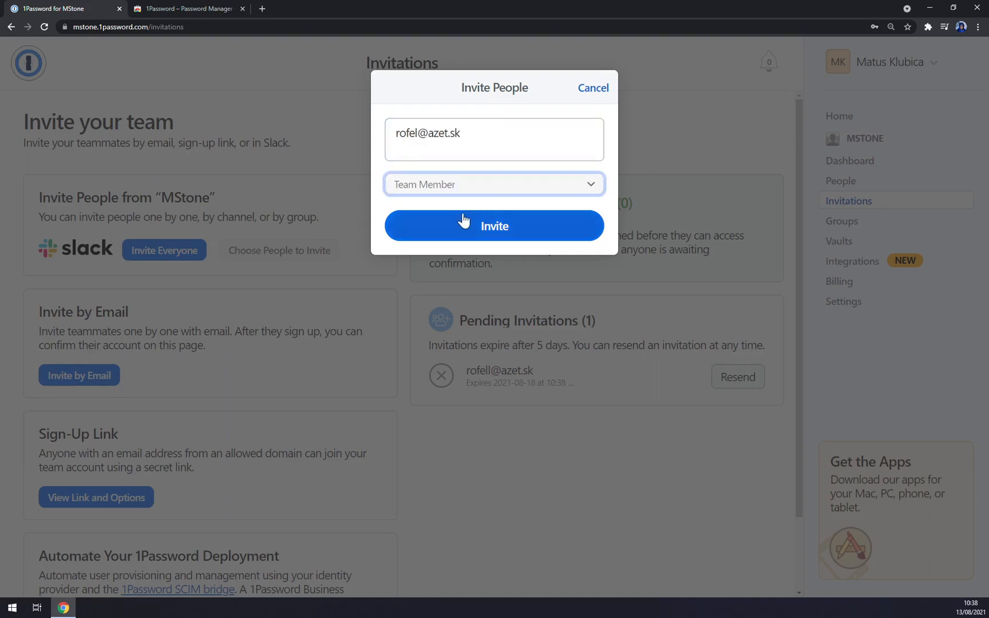
{"action": "left_click", "coordinate": [494, 226]}
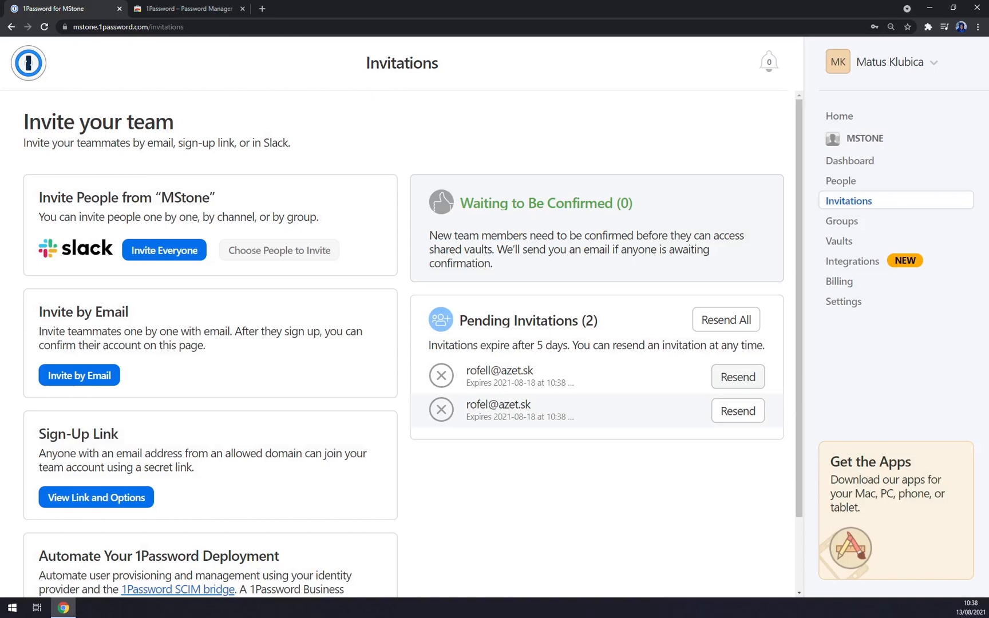
{"action": "mouse_move", "coordinate": [518, 446]}
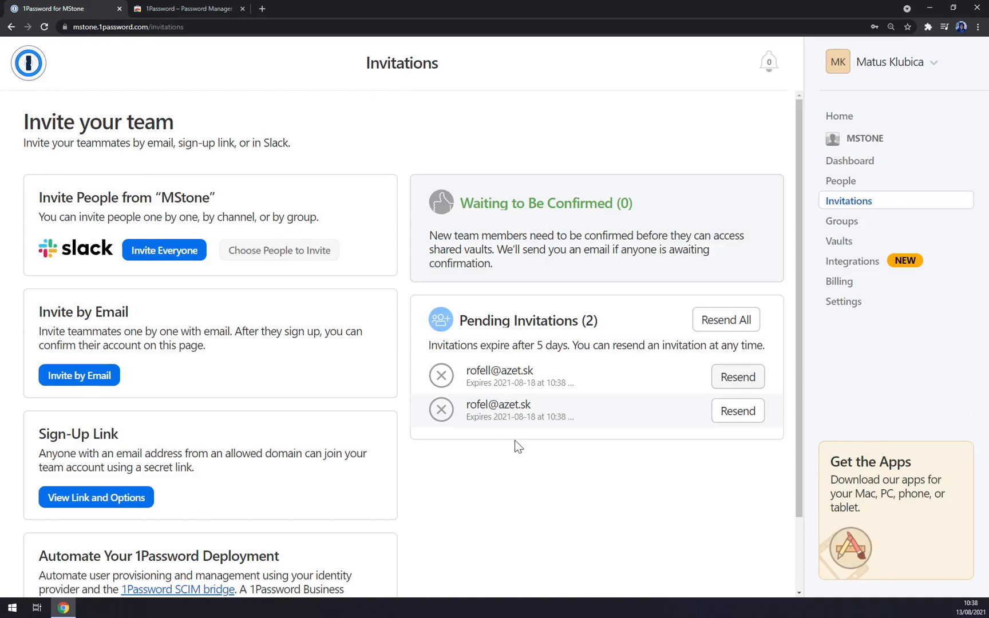
{"action": "mouse_move", "coordinate": [369, 382]}
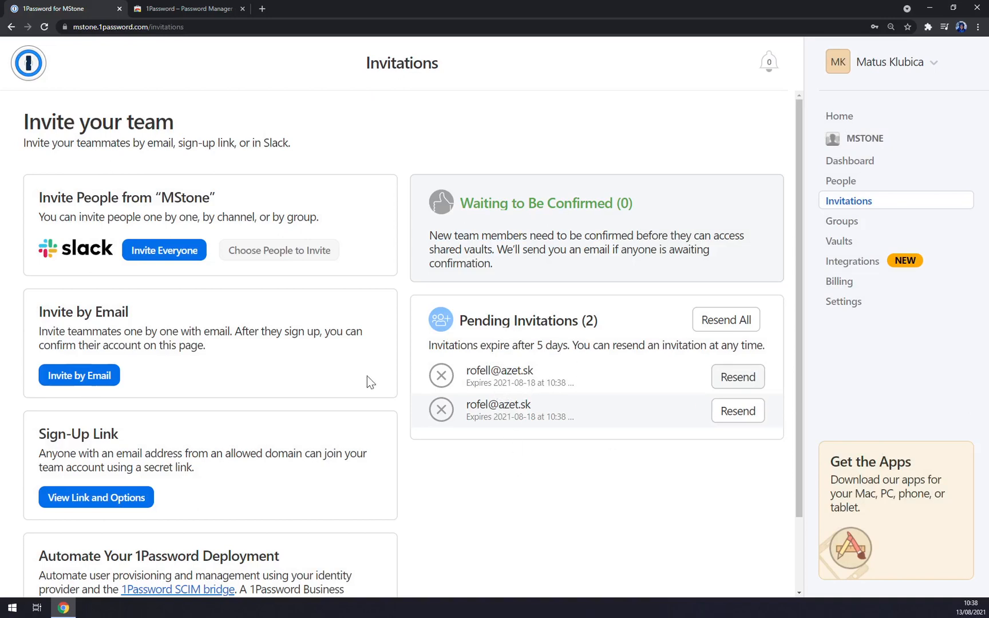
Move through Groups and Vaults to the Slack Integrations settings.
{"action": "left_click", "coordinate": [841, 221]}
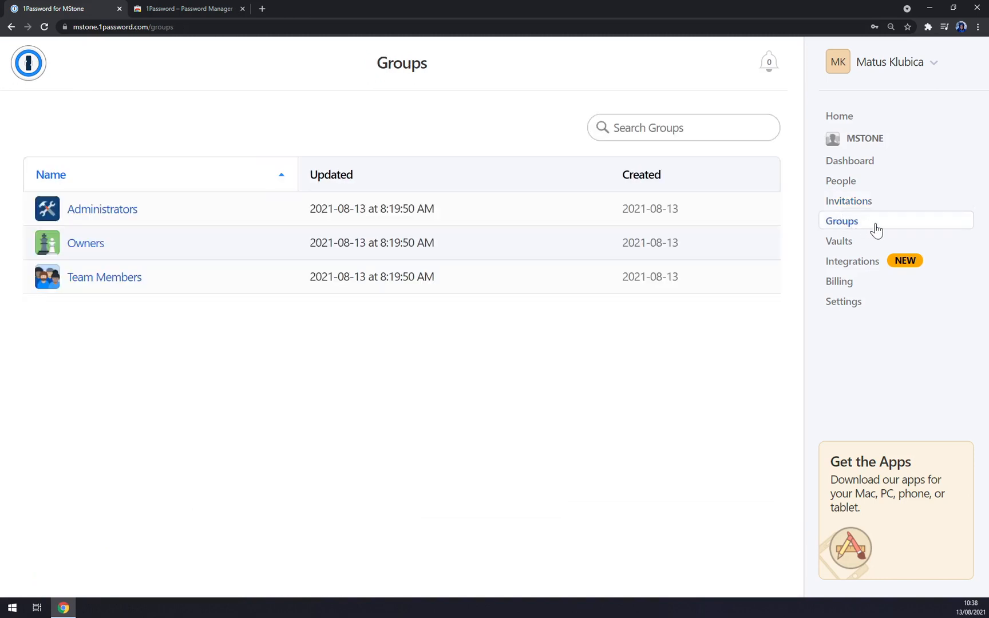
{"action": "mouse_move", "coordinate": [145, 216]}
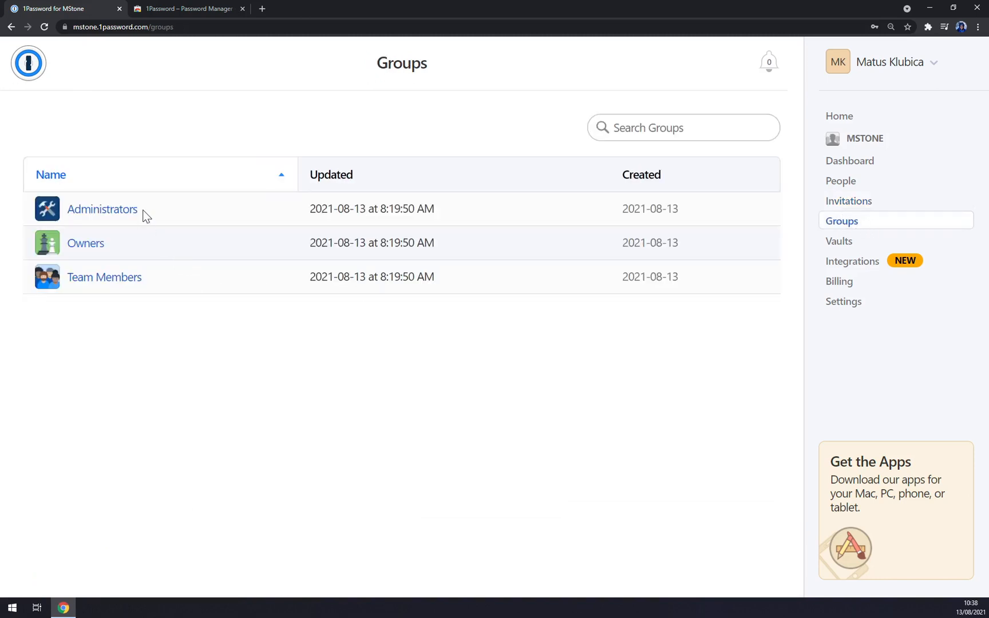
{"action": "mouse_move", "coordinate": [147, 224]}
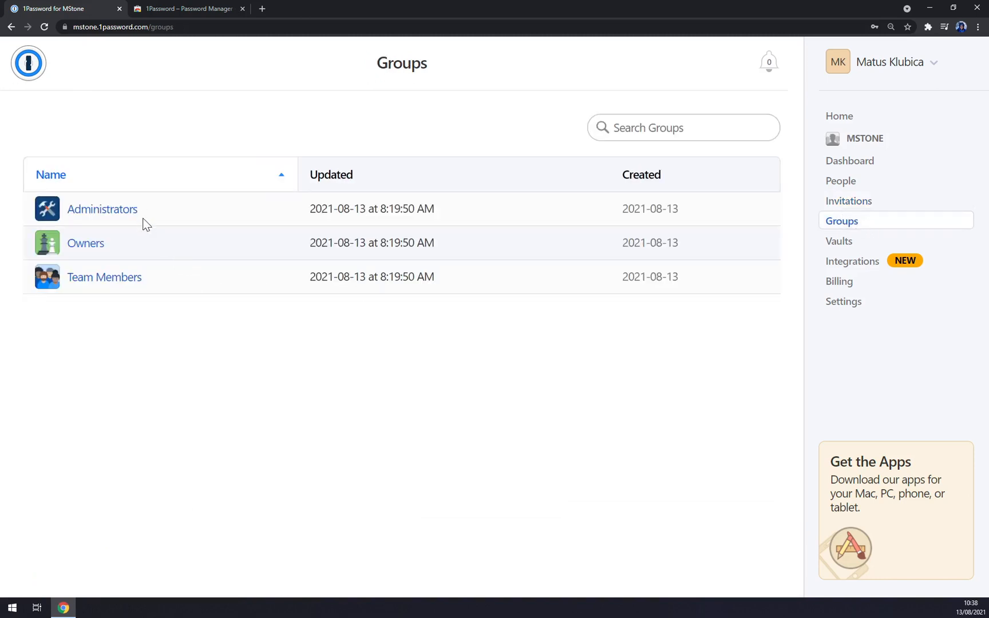
{"action": "mouse_move", "coordinate": [129, 255]}
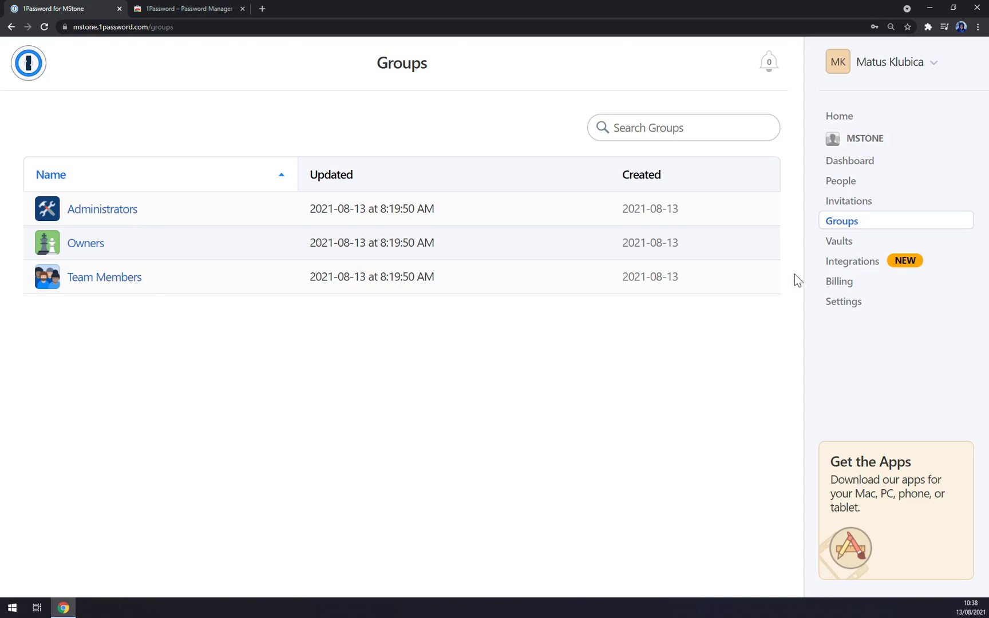
{"action": "left_click", "coordinate": [839, 240]}
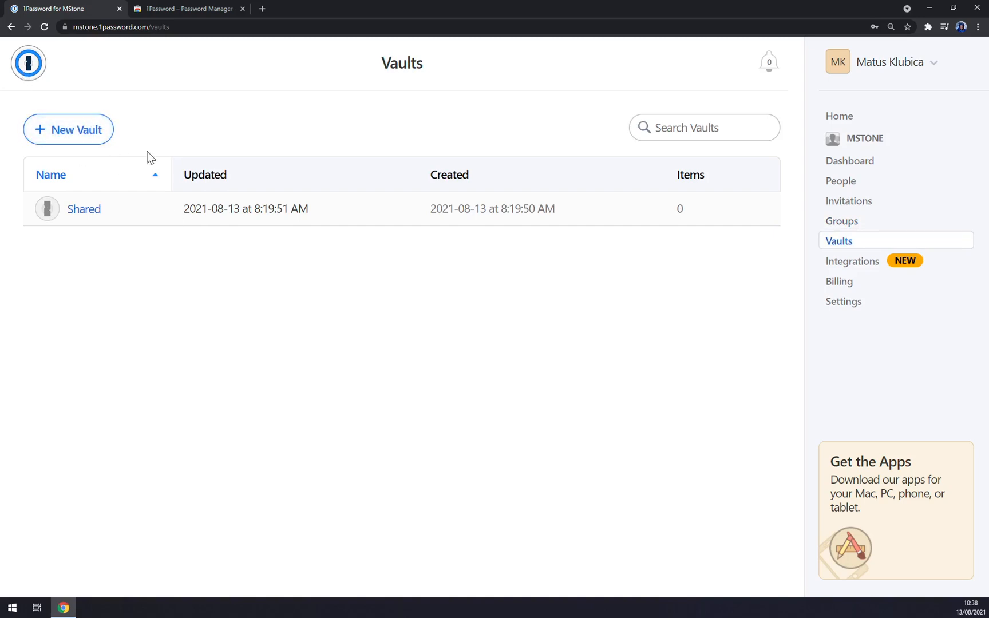
{"action": "mouse_move", "coordinate": [840, 264]}
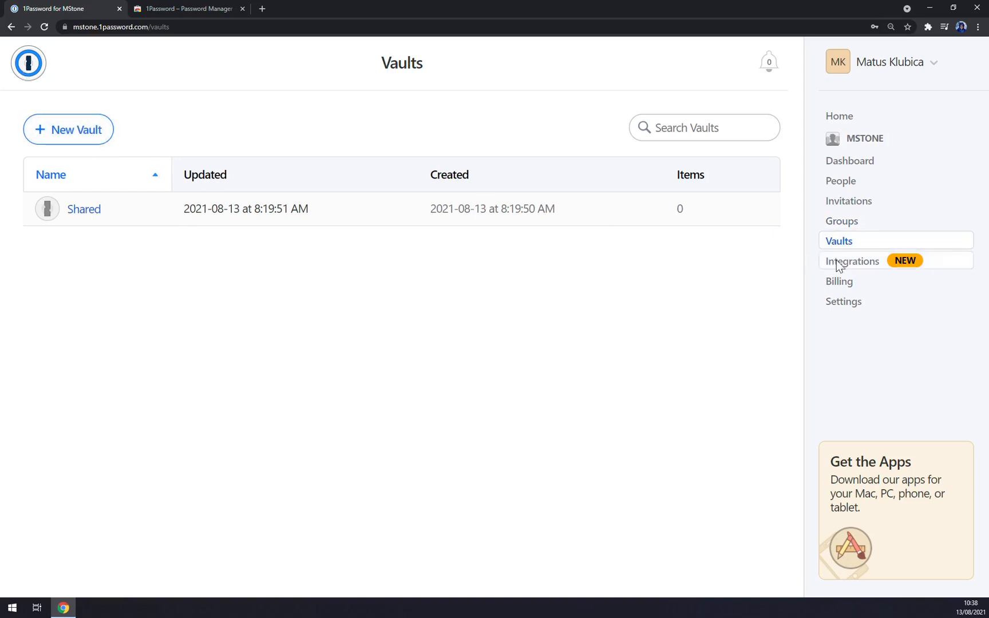
{"action": "left_click", "coordinate": [851, 260]}
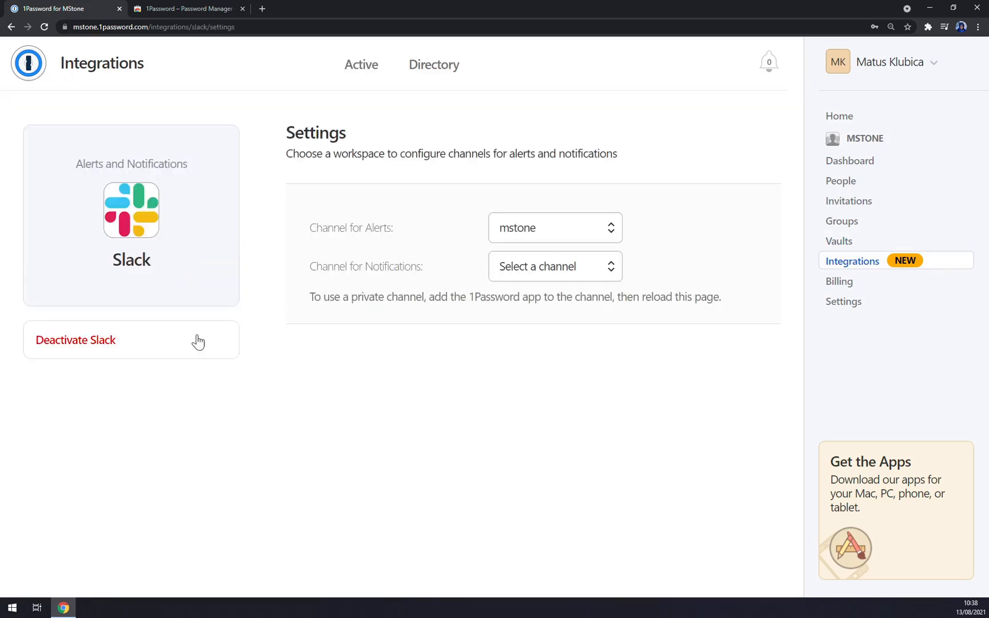
{"action": "mouse_move", "coordinate": [33, 90]}
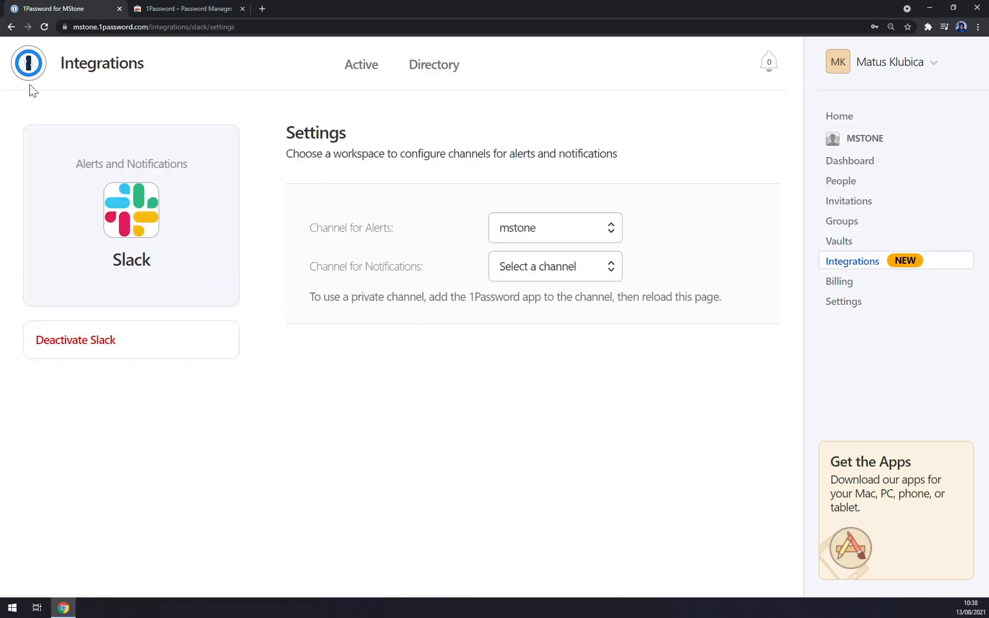
{"action": "mouse_move", "coordinate": [35, 72]}
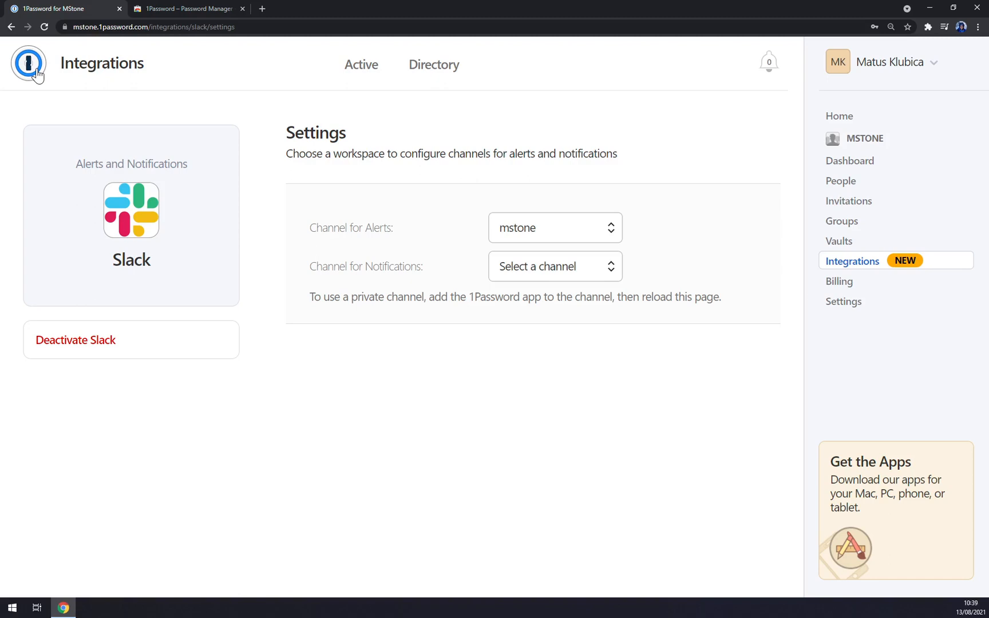
{"action": "left_click", "coordinate": [843, 301]}
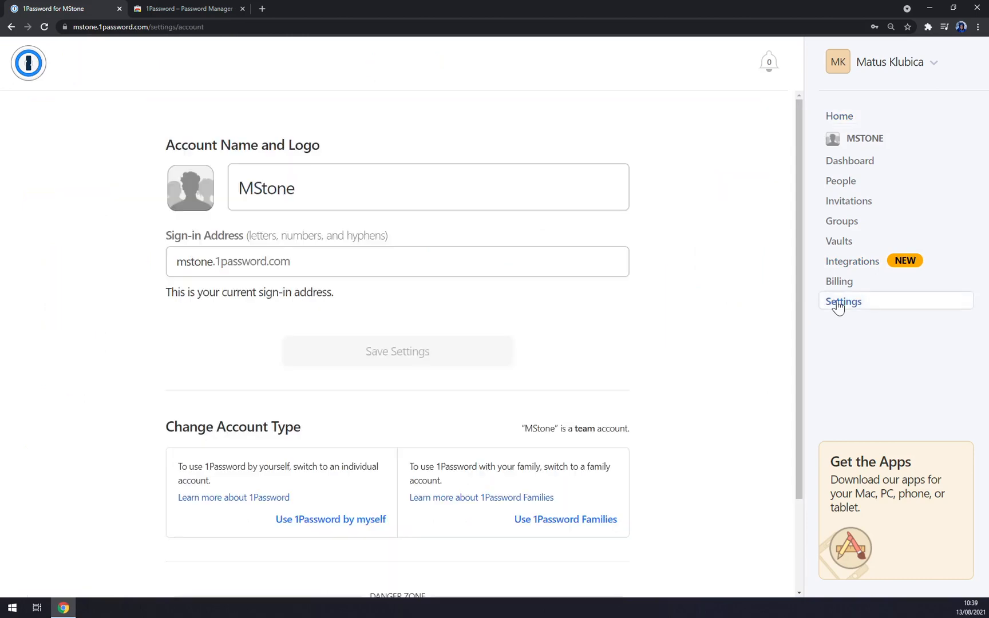
{"action": "left_click", "coordinate": [839, 281]}
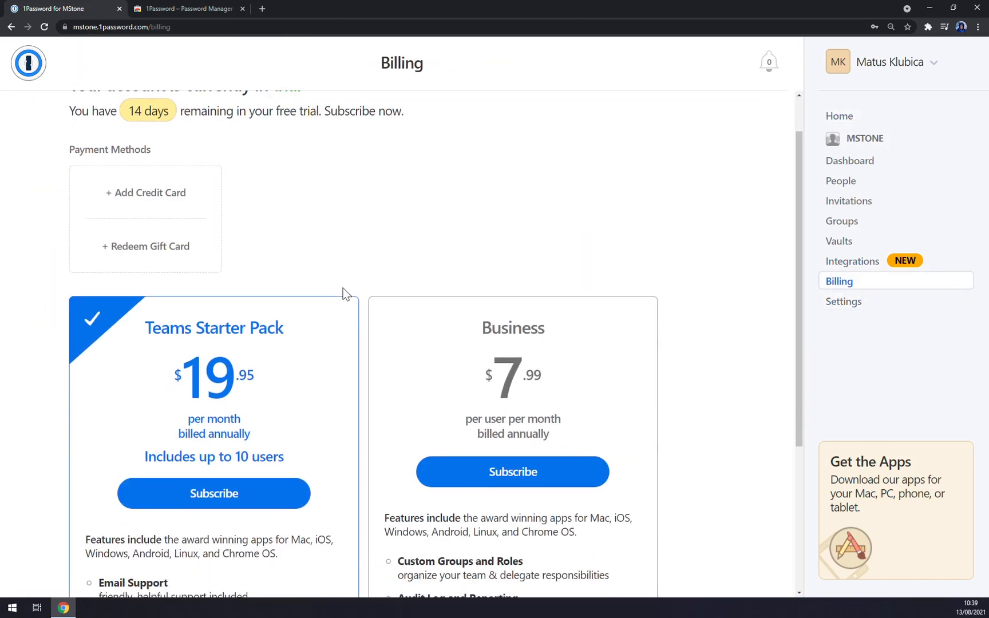
{"action": "mouse_move", "coordinate": [300, 258]}
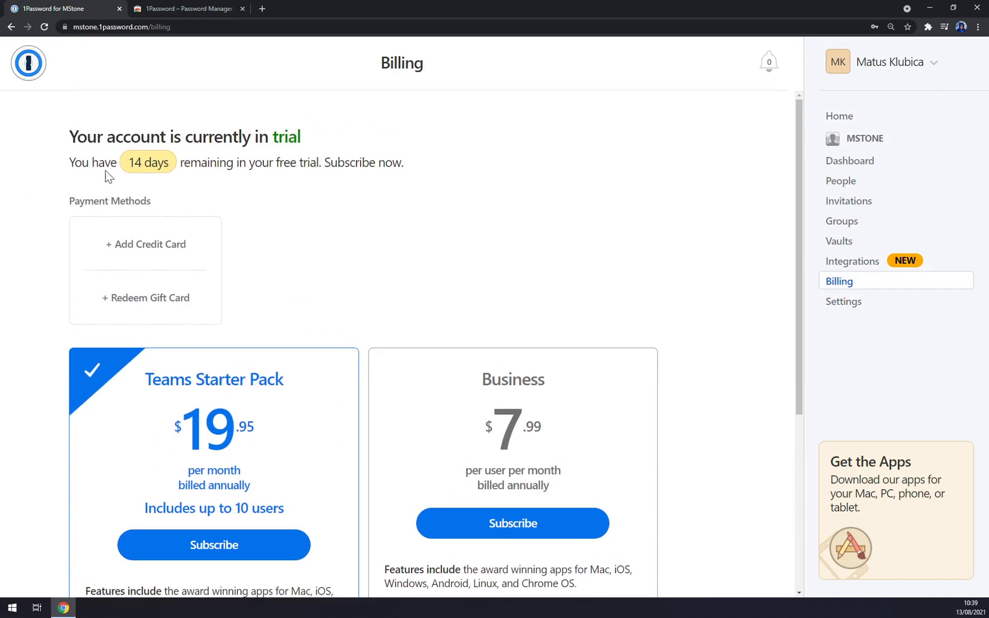
{"action": "left_click", "coordinate": [843, 301]}
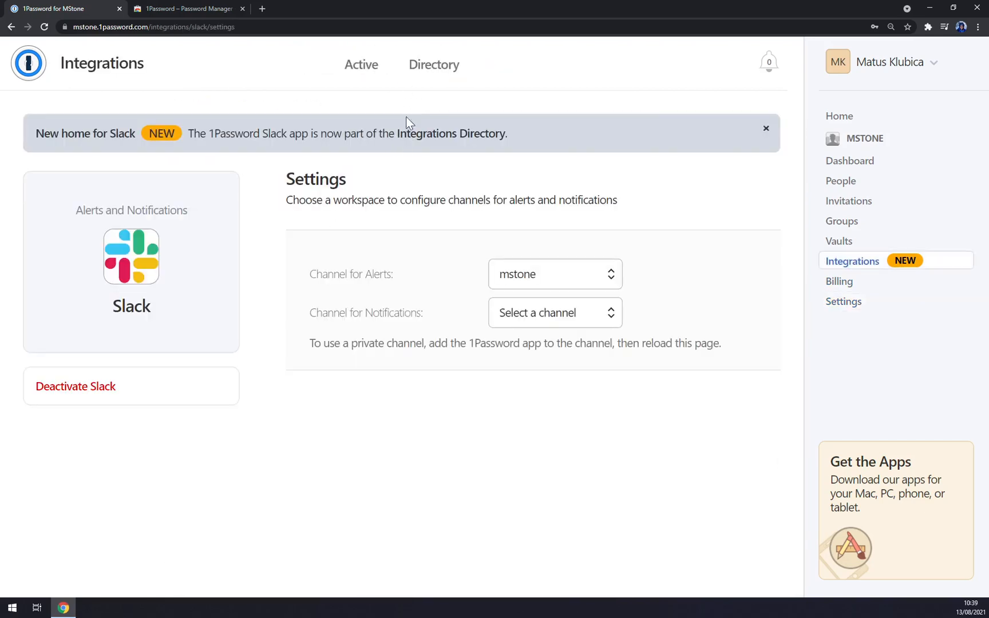
{"action": "mouse_move", "coordinate": [28, 63]}
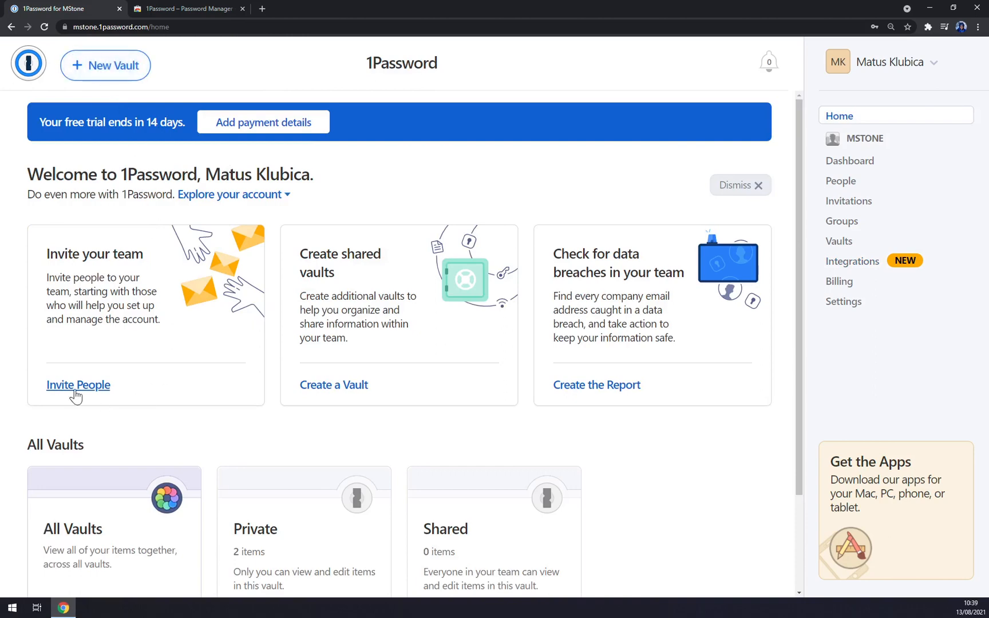
{"action": "mouse_move", "coordinate": [92, 347]}
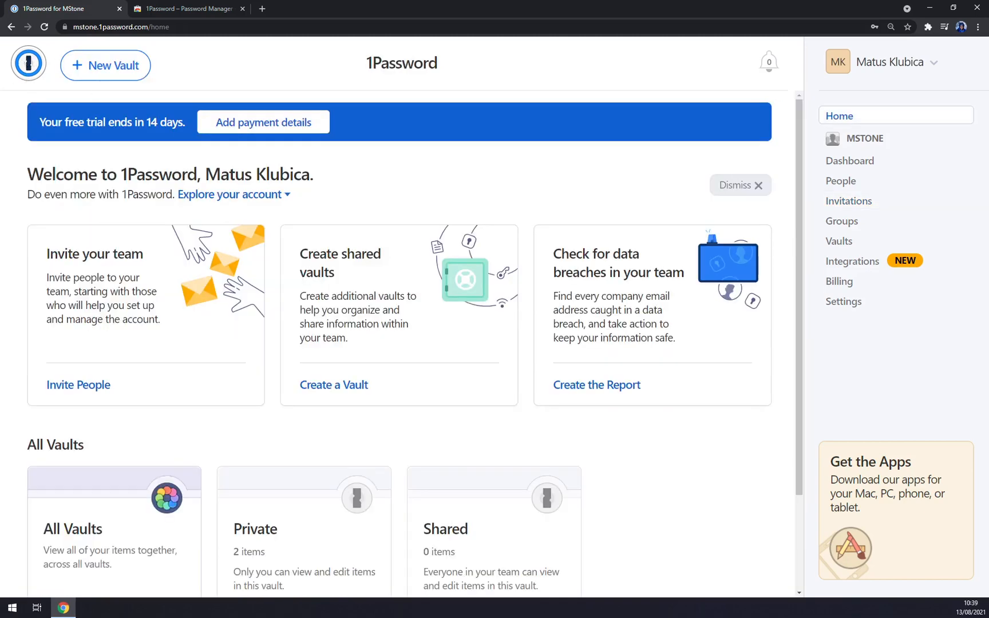
{"action": "mouse_move", "coordinate": [334, 384]}
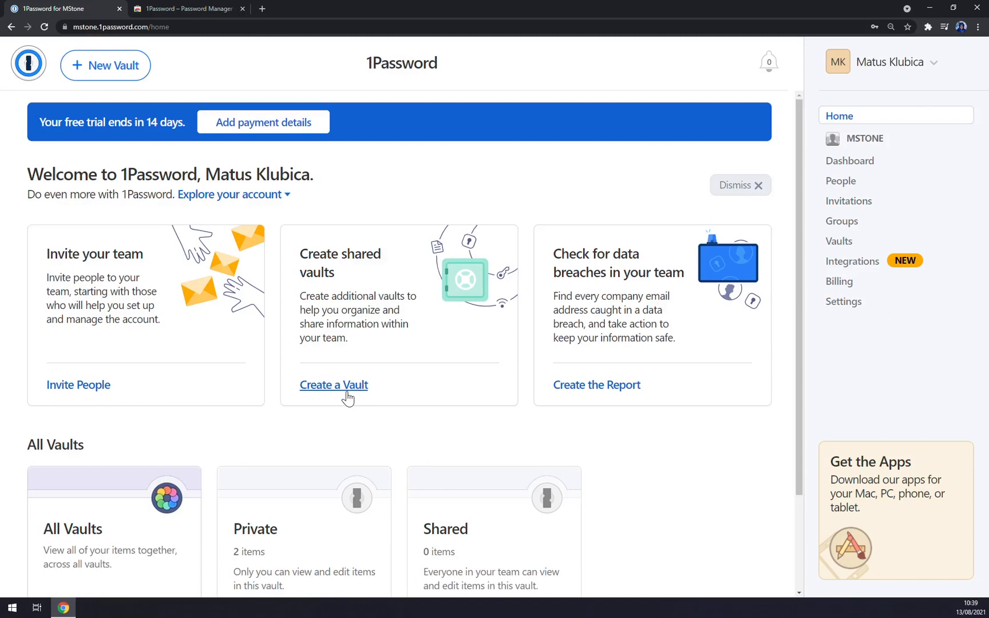
Start a new vault from the Home page's Create shared vaults card.
{"action": "left_click", "coordinate": [334, 385]}
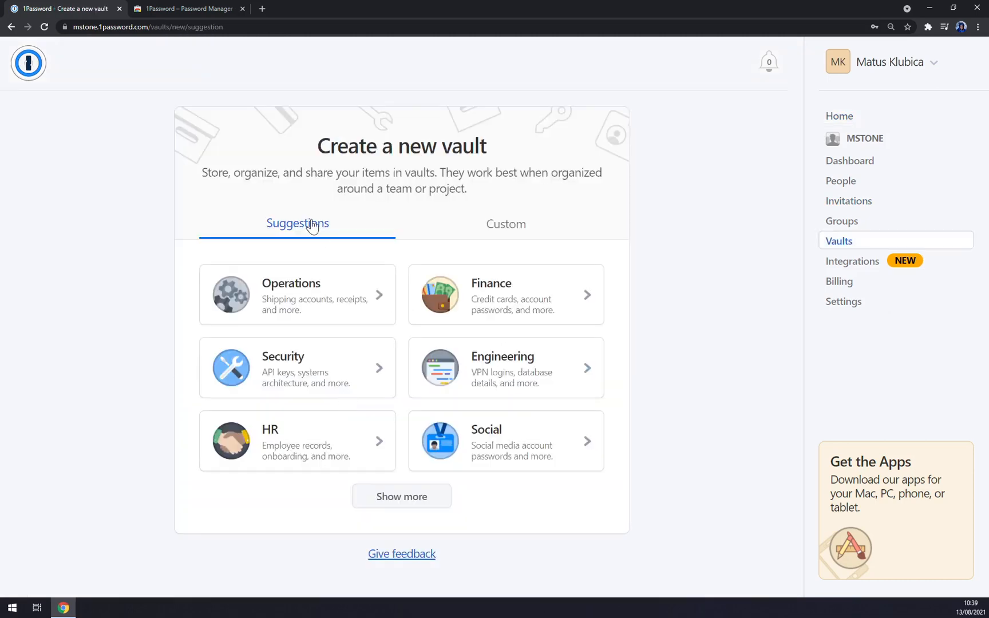
Switch to a Custom vault and pick the dial icon.
{"action": "left_click", "coordinate": [505, 224]}
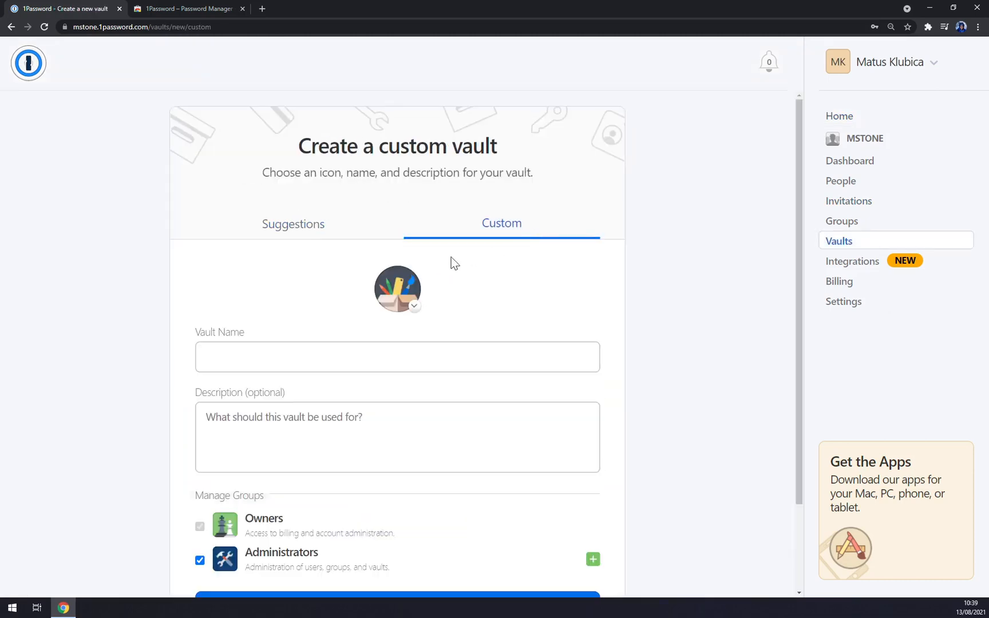
{"action": "left_click", "coordinate": [397, 289]}
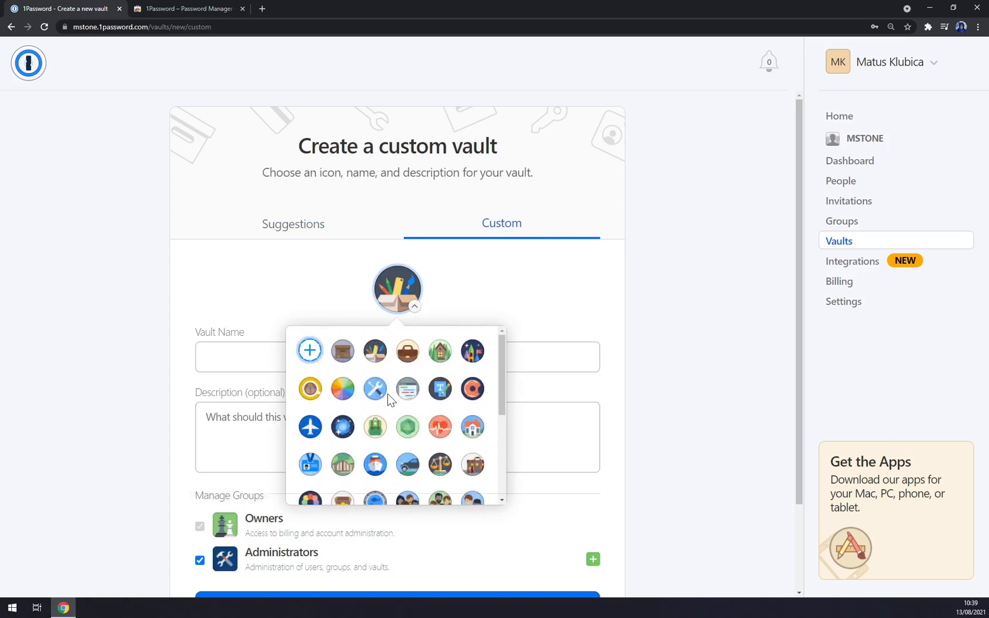
{"action": "scroll", "scroll_direction": "down", "scroll_amount": 3}
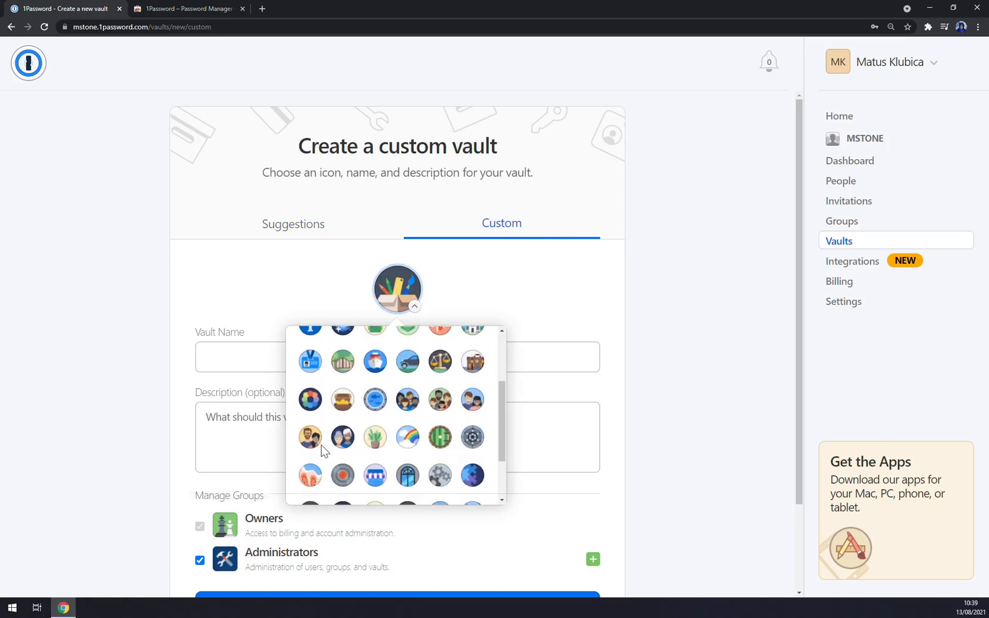
{"action": "scroll", "scroll_direction": "down", "scroll_amount": 3}
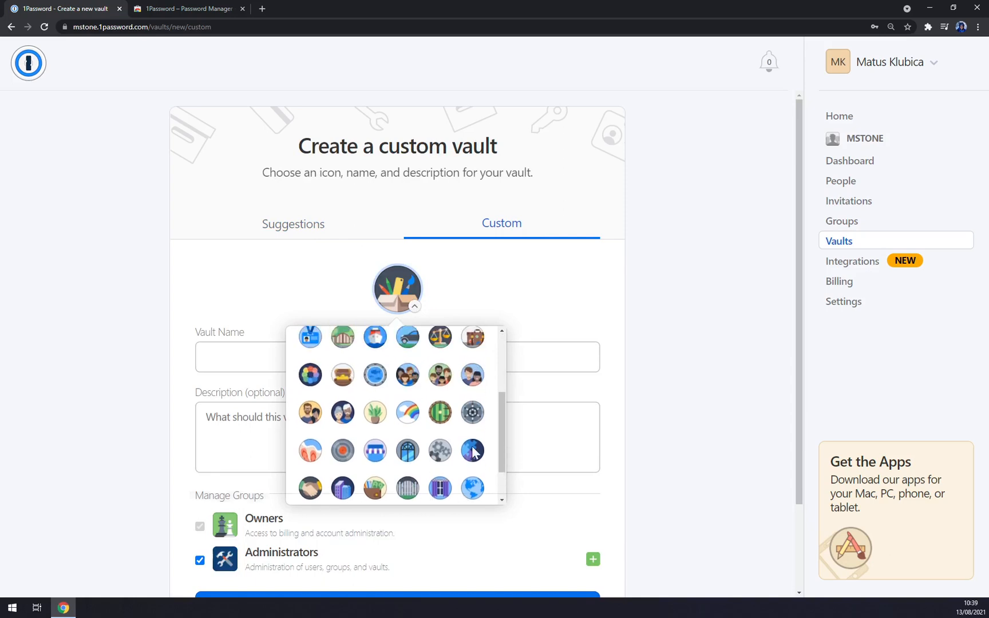
{"action": "left_click", "coordinate": [472, 450]}
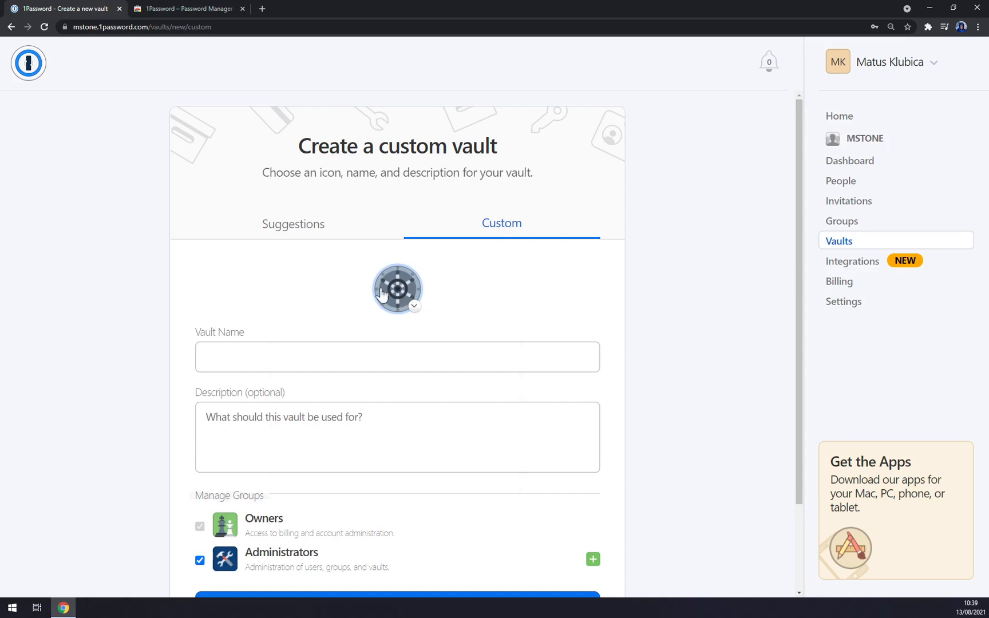
Name the vault 'MStone PWDS', describe it as '1pass tutorial', and create it.
{"action": "left_click", "coordinate": [397, 356]}
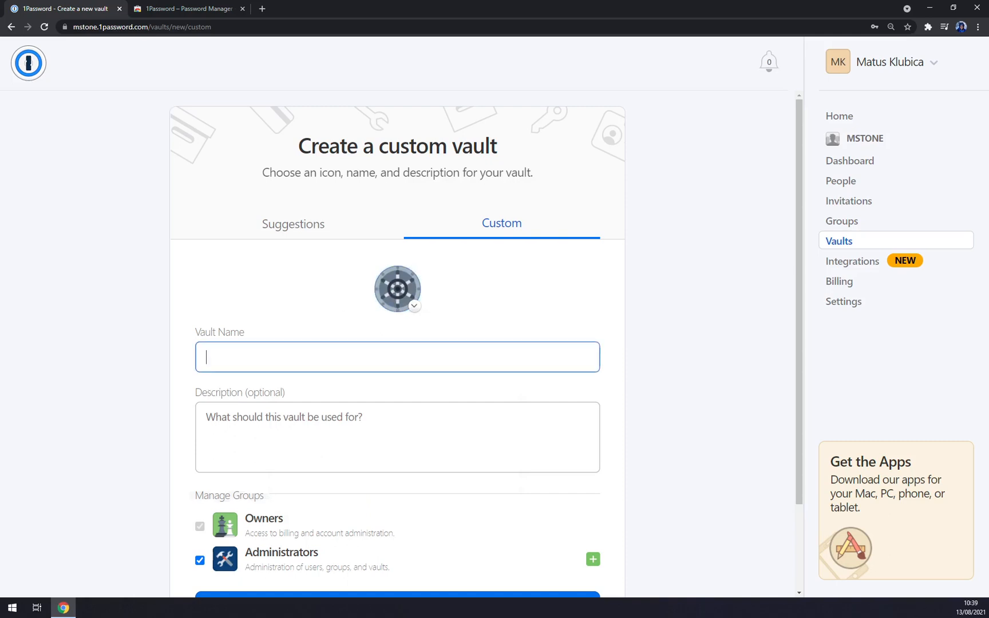
{"action": "type", "text": "MStone"}
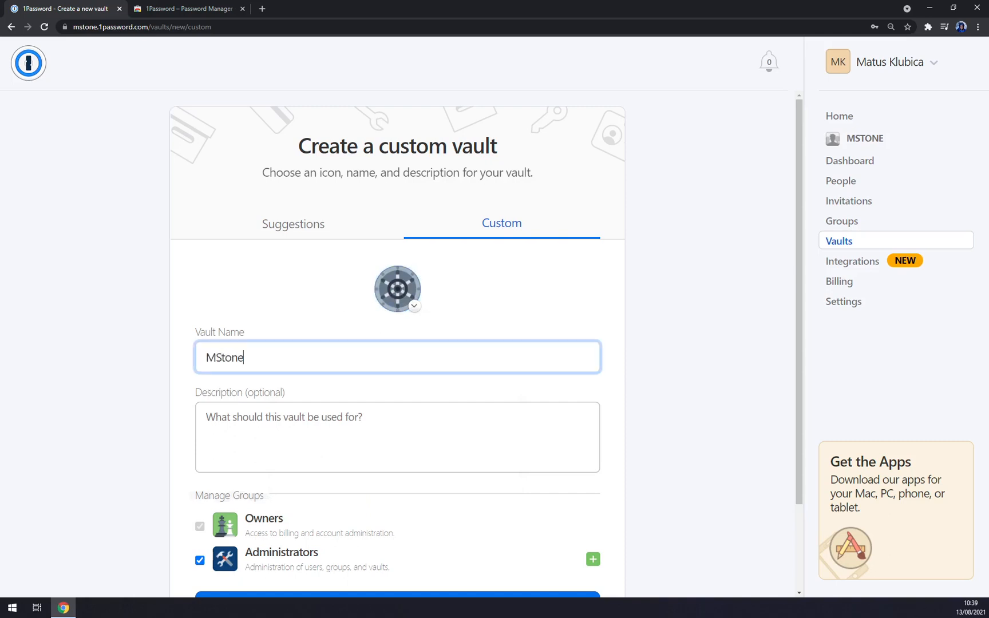
{"action": "type", "text": "PWDS"}
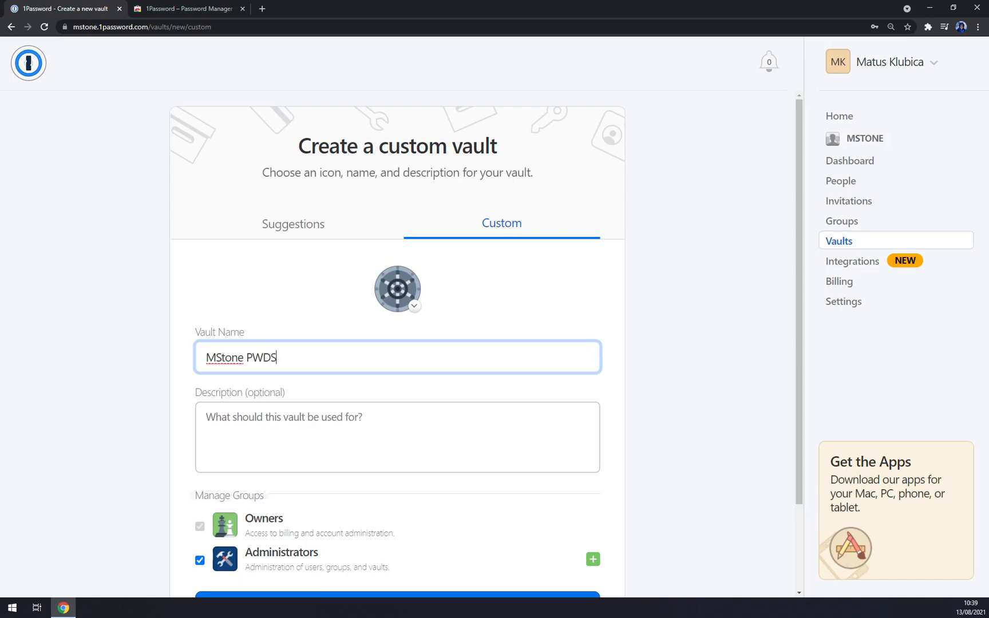
{"action": "left_click", "coordinate": [397, 437]}
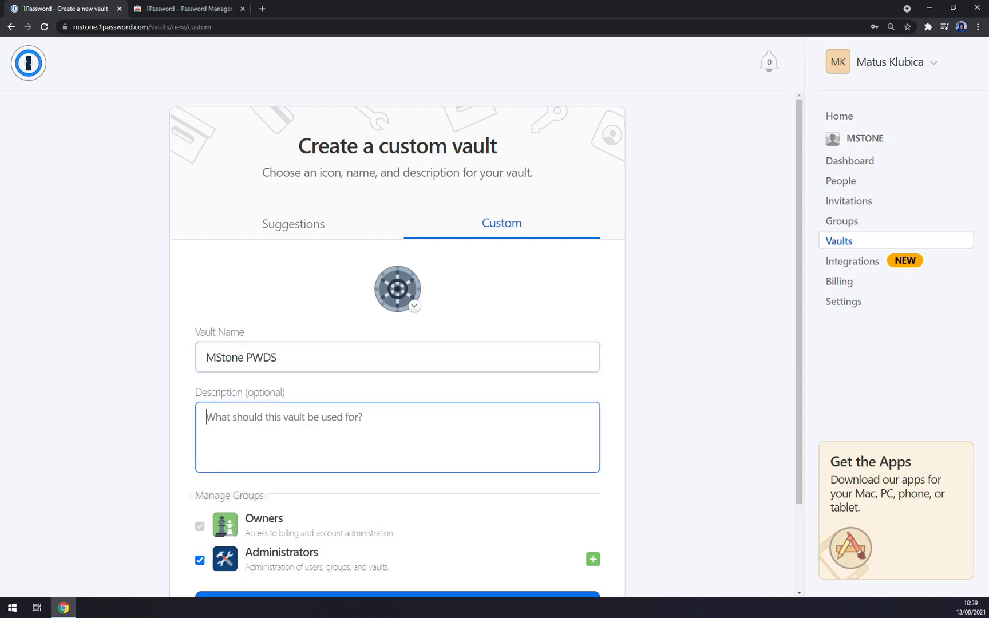
{"action": "left_click", "coordinate": [397, 436]}
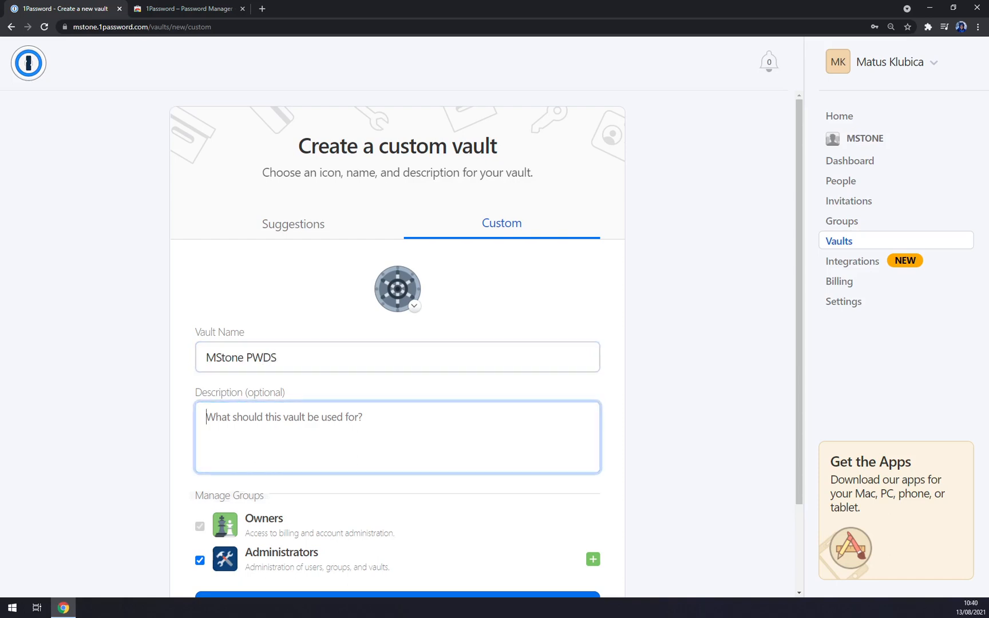
{"action": "type", "text": "1pass tutorial"}
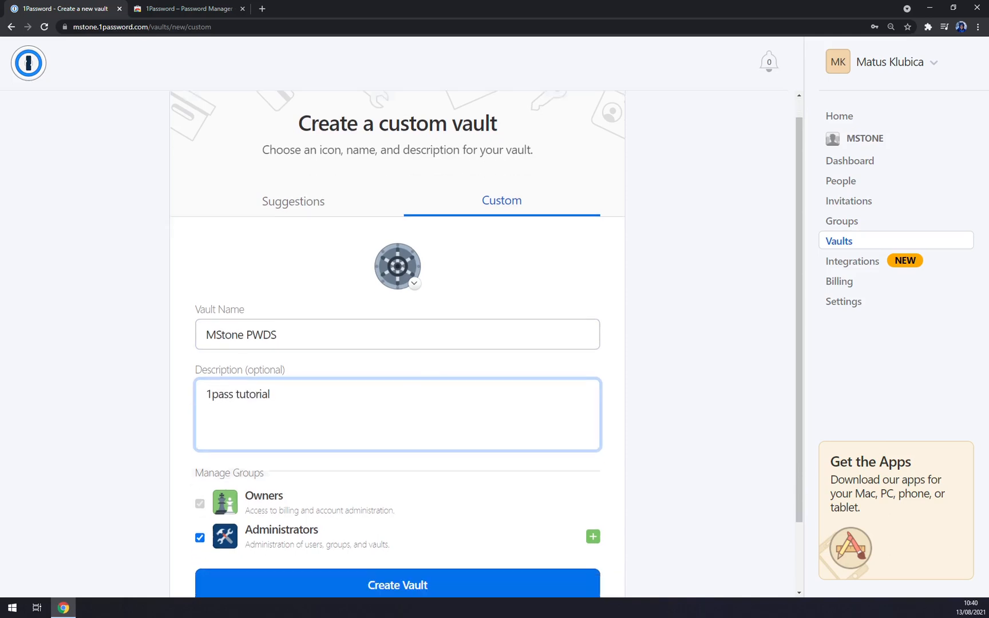
{"action": "scroll", "scroll_direction": "down", "scroll_amount": 3}
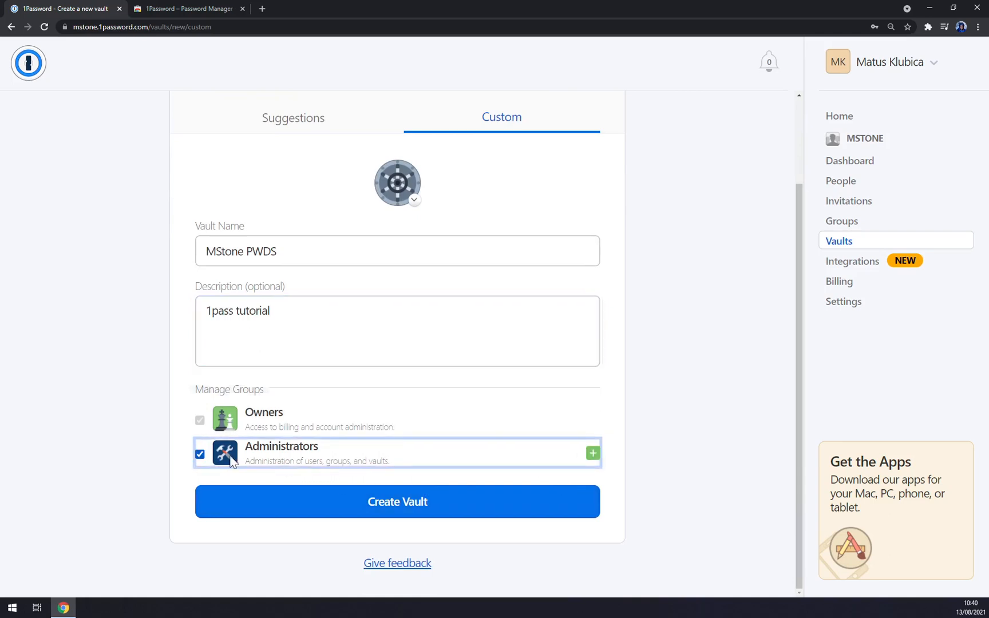
{"action": "left_click", "coordinate": [397, 501]}
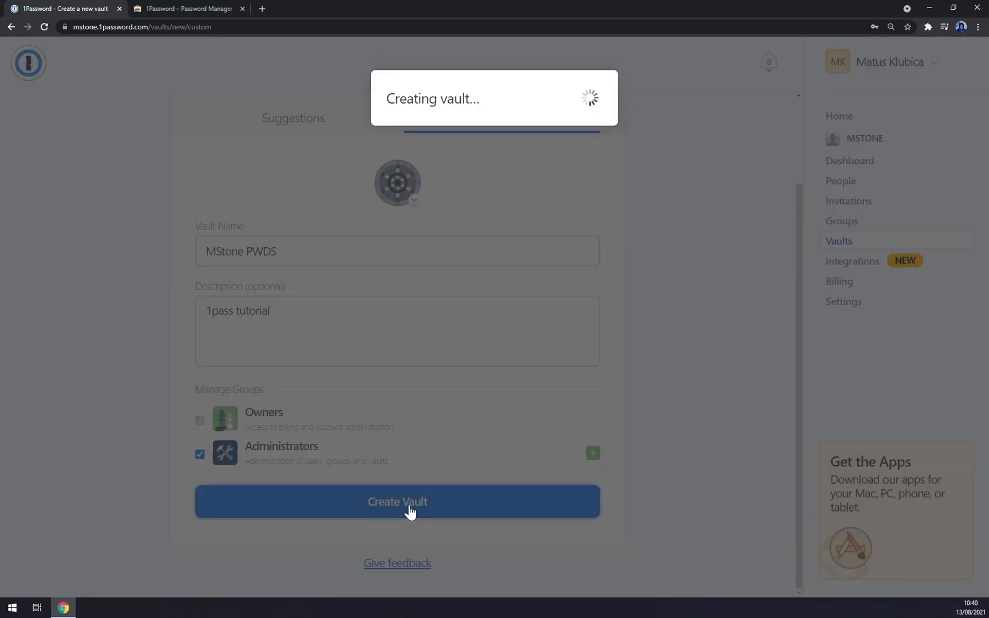
{"action": "left_click", "coordinate": [397, 501]}
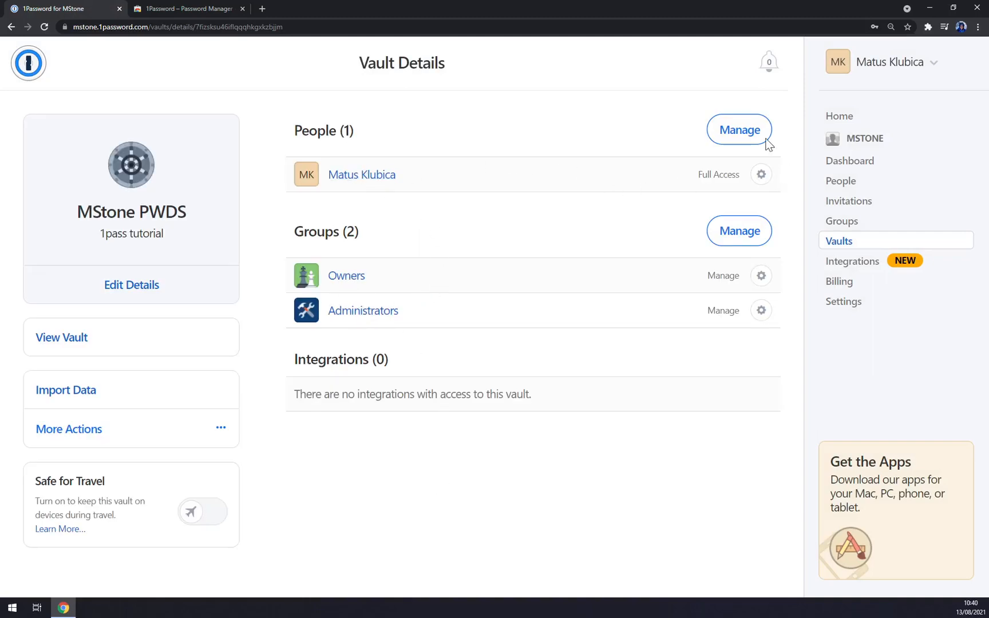
{"action": "mouse_move", "coordinate": [106, 352]}
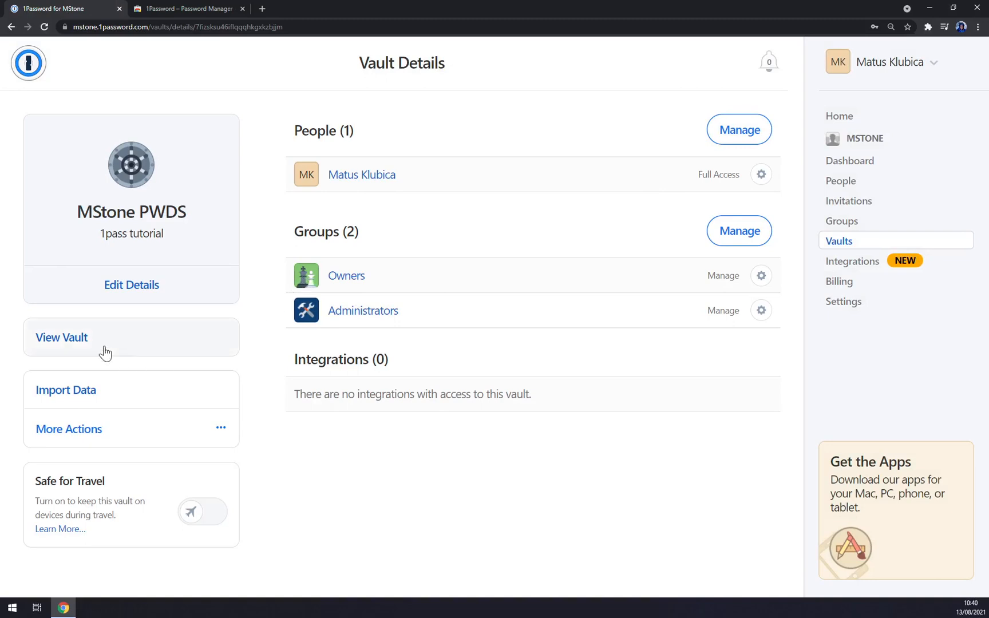
{"action": "left_click", "coordinate": [61, 337]}
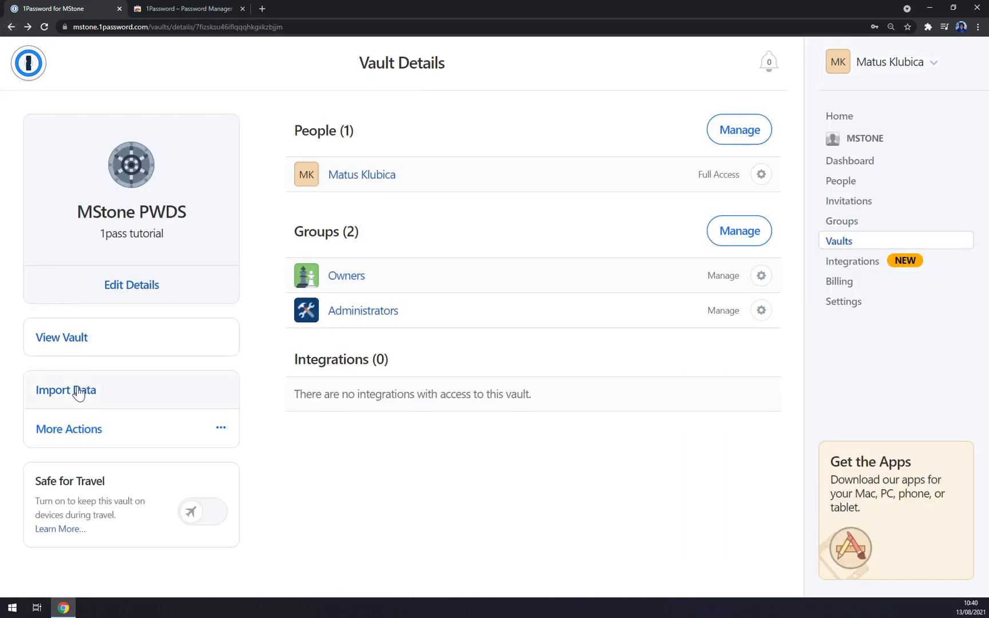
{"action": "mouse_move", "coordinate": [146, 439]}
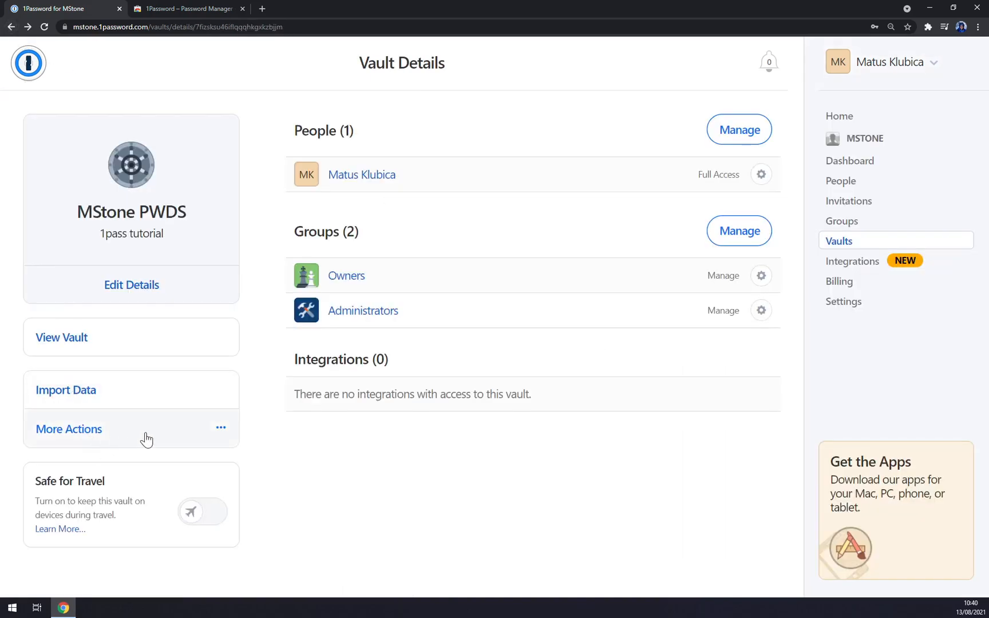
{"action": "mouse_move", "coordinate": [352, 446]}
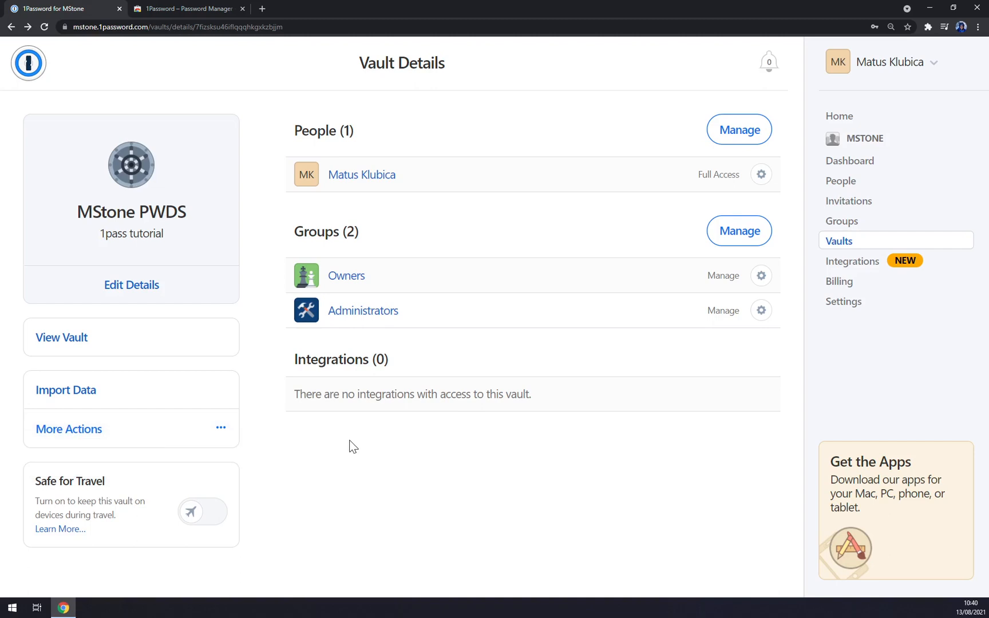
{"action": "mouse_move", "coordinate": [373, 324]}
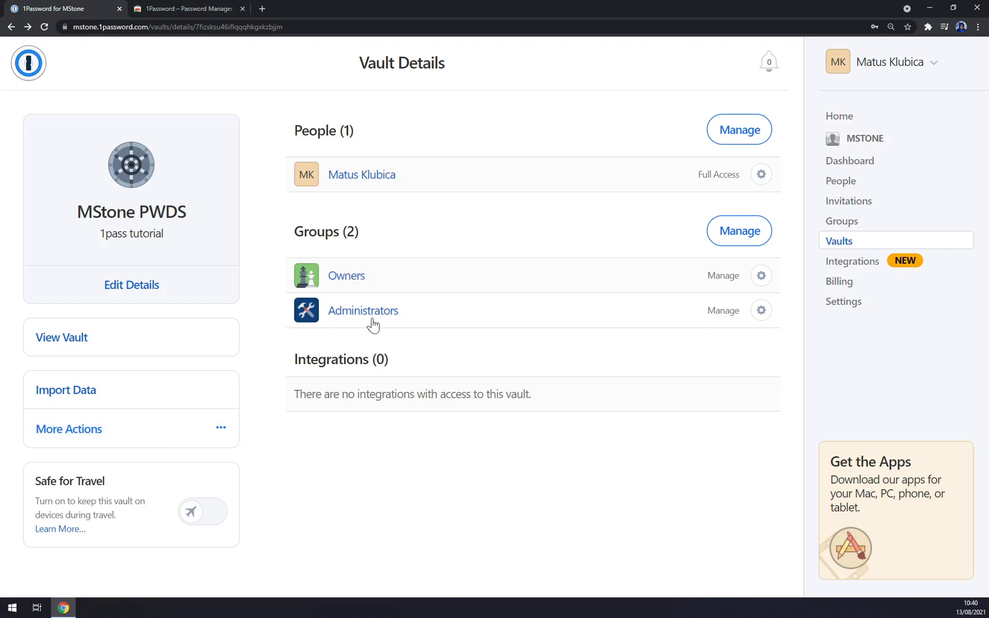
{"action": "mouse_move", "coordinate": [317, 328]}
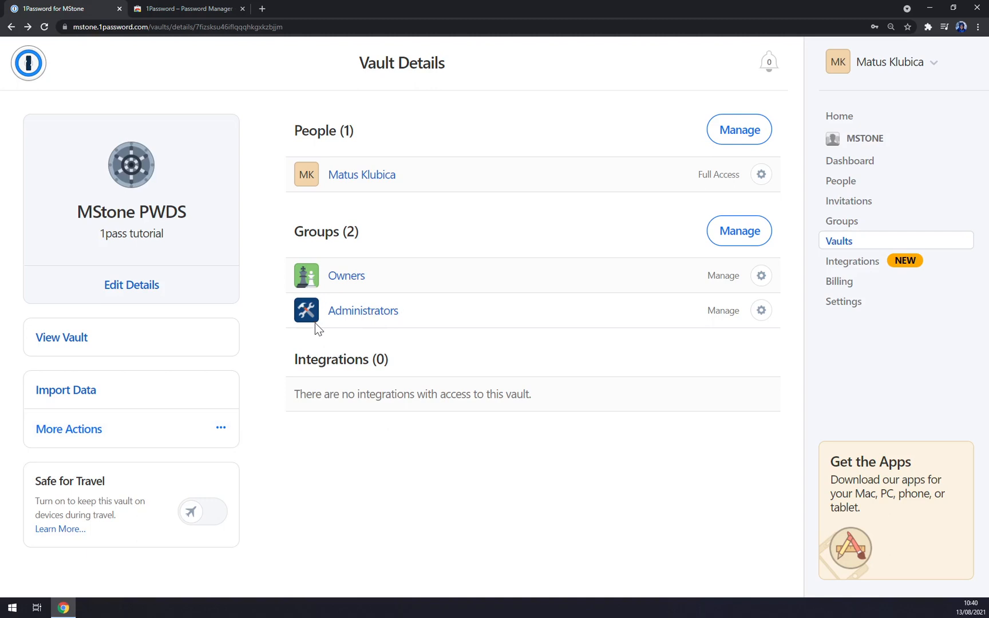
{"action": "mouse_move", "coordinate": [339, 324]}
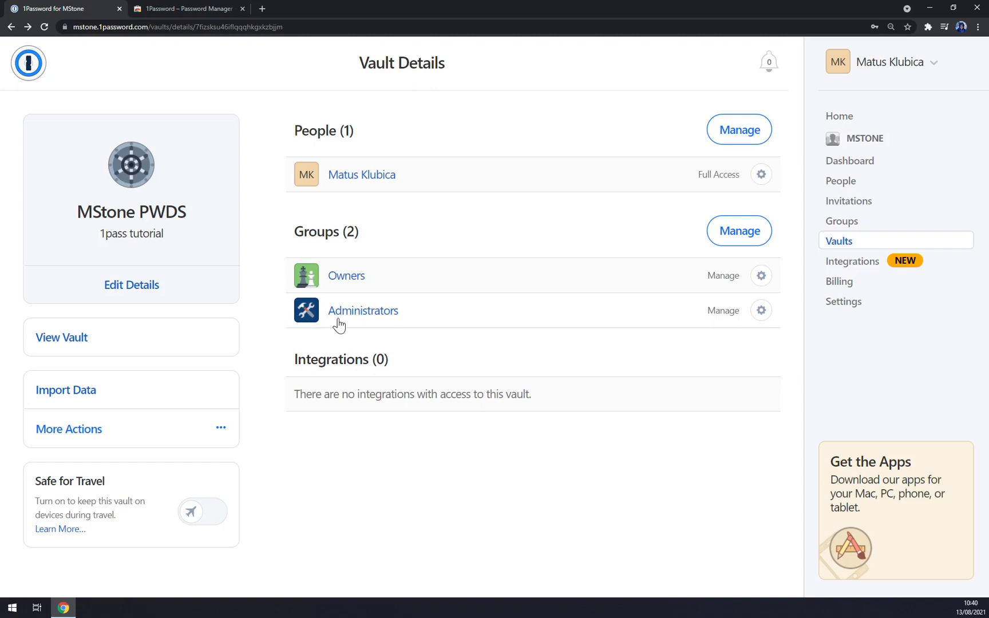
{"action": "mouse_move", "coordinate": [340, 324]}
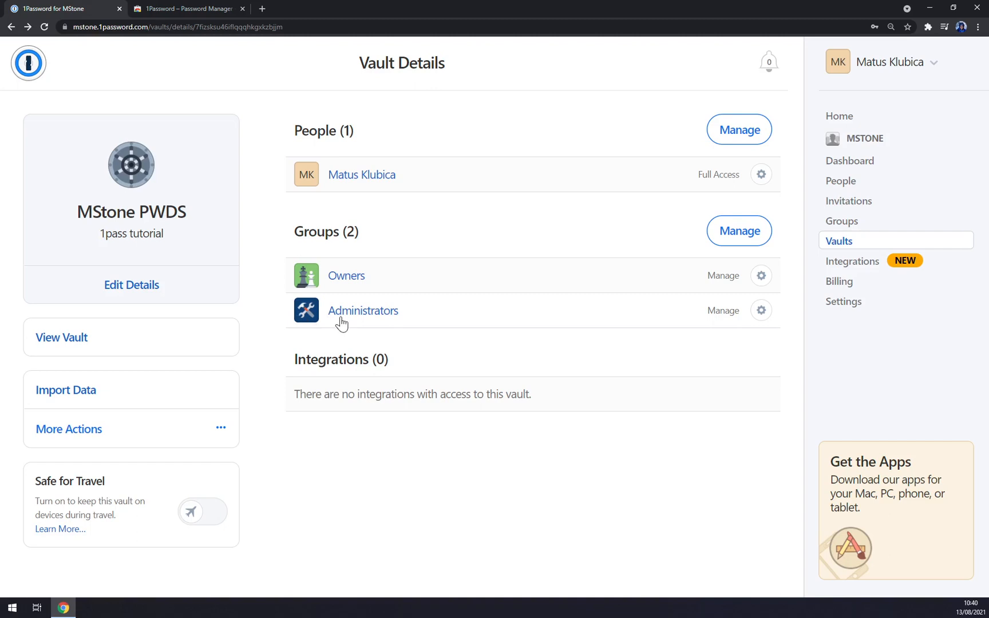
{"action": "mouse_move", "coordinate": [242, 375]}
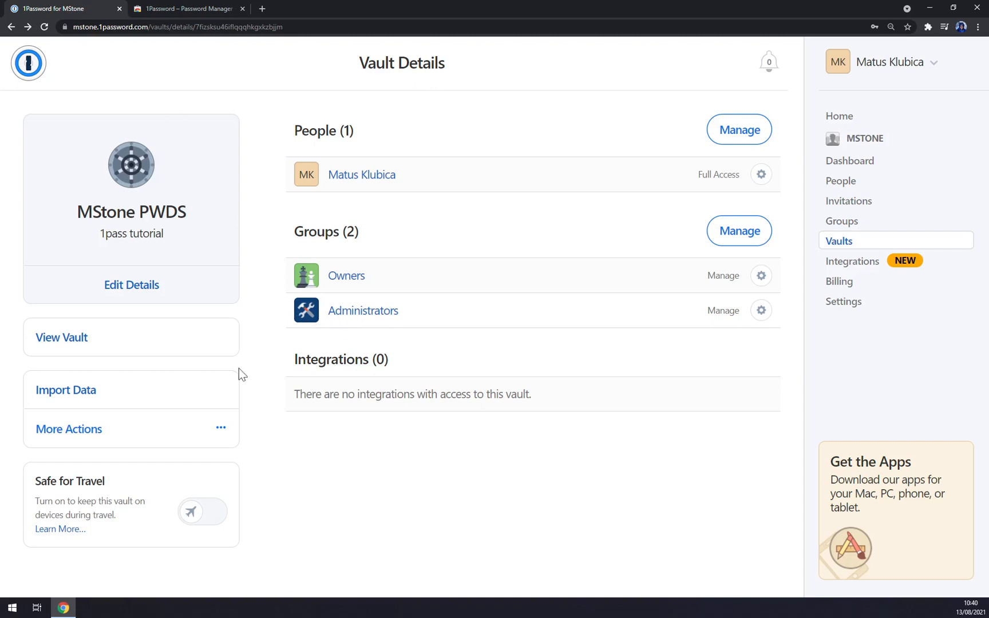
{"action": "mouse_move", "coordinate": [166, 79]}
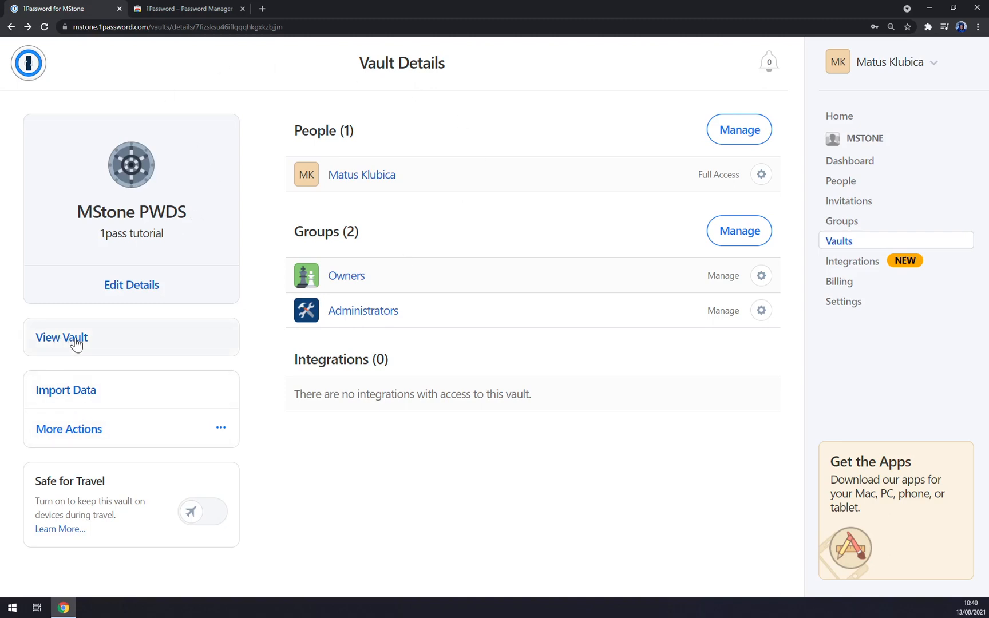
Open the MStone PWDS vault and show the add-item type menu.
{"action": "left_click", "coordinate": [62, 337]}
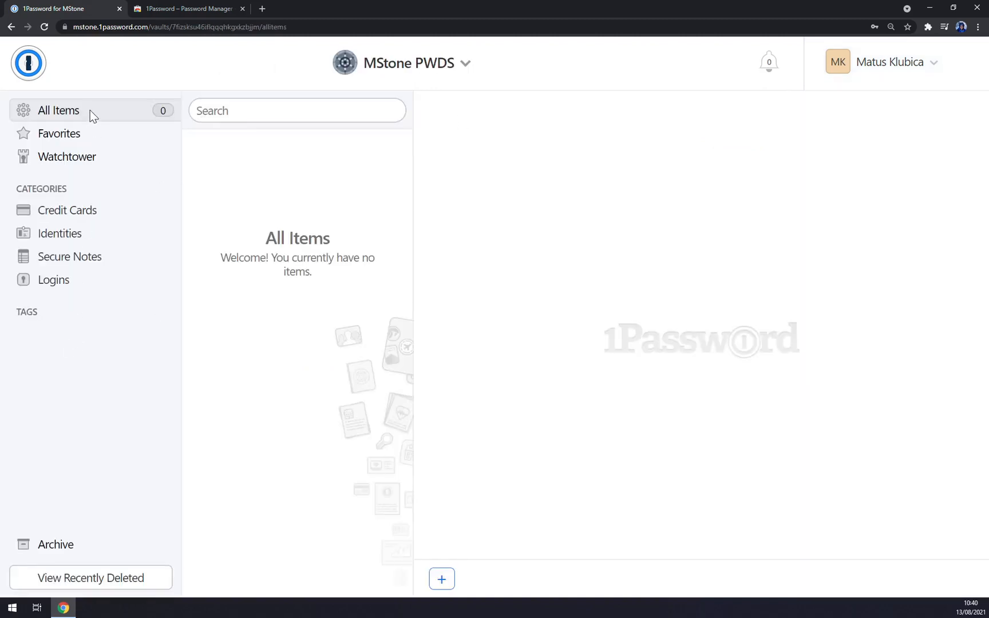
{"action": "mouse_move", "coordinate": [418, 539]}
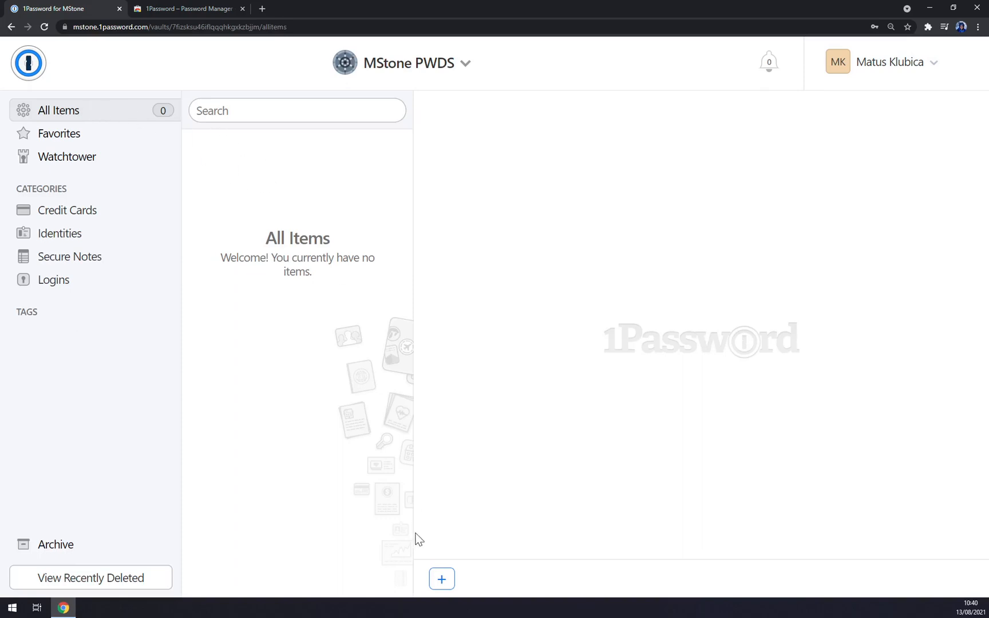
{"action": "left_click", "coordinate": [442, 579]}
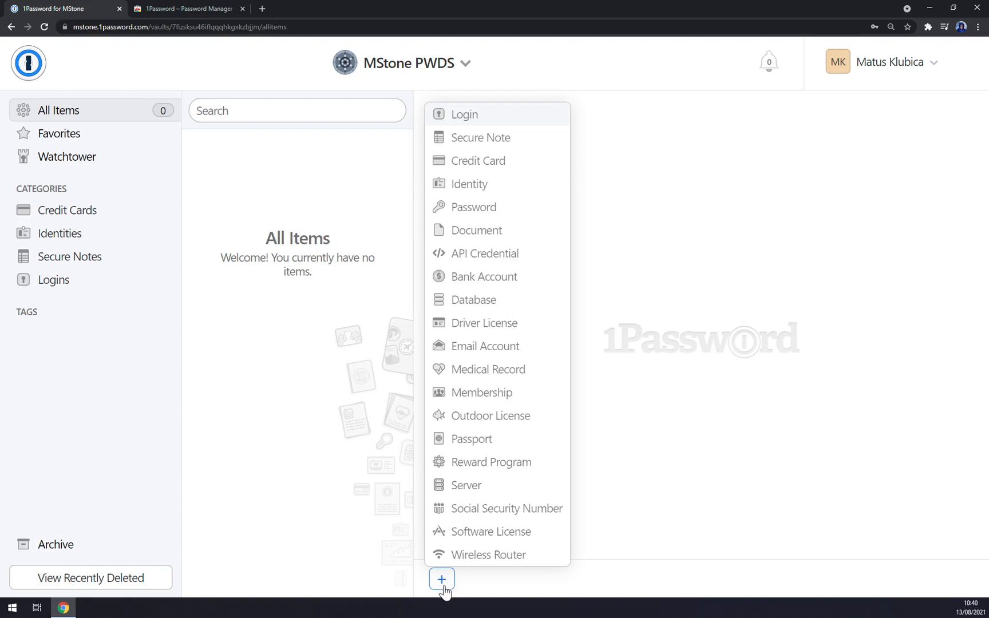
{"action": "mouse_move", "coordinate": [498, 137]}
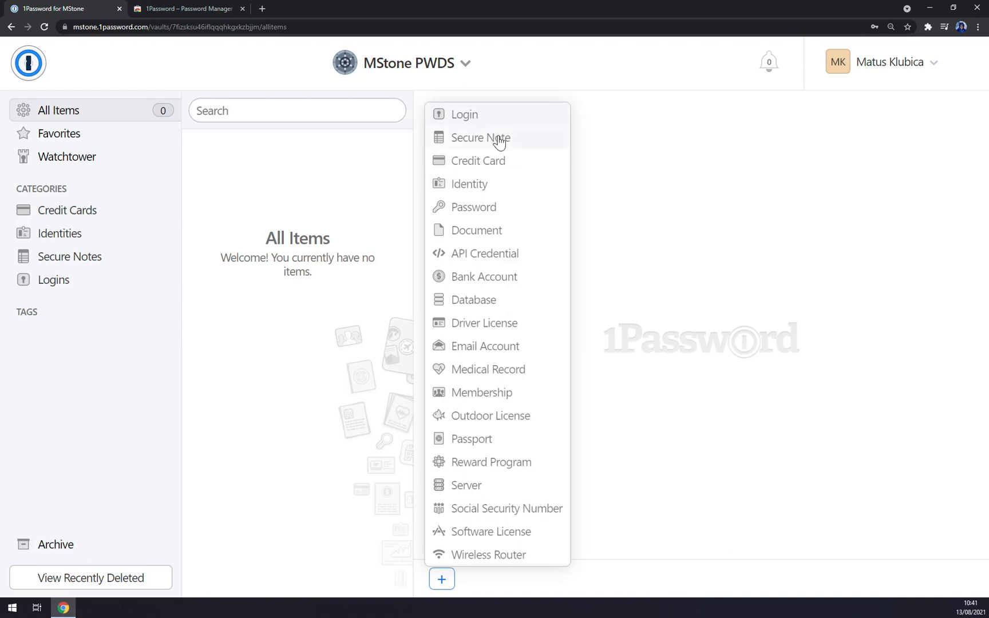
{"action": "mouse_move", "coordinate": [486, 177]}
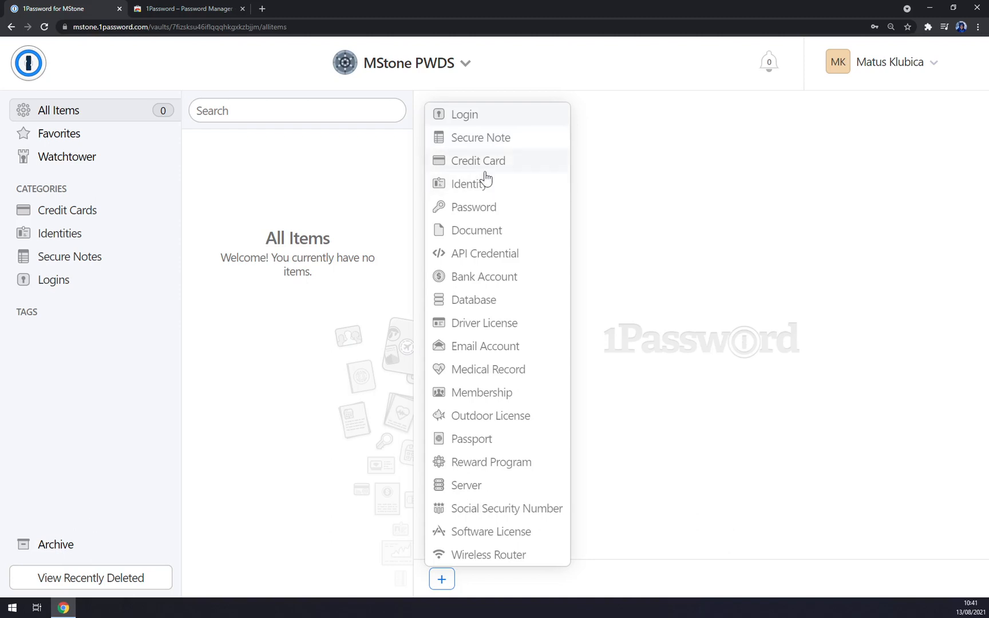
{"action": "mouse_move", "coordinate": [198, 211]}
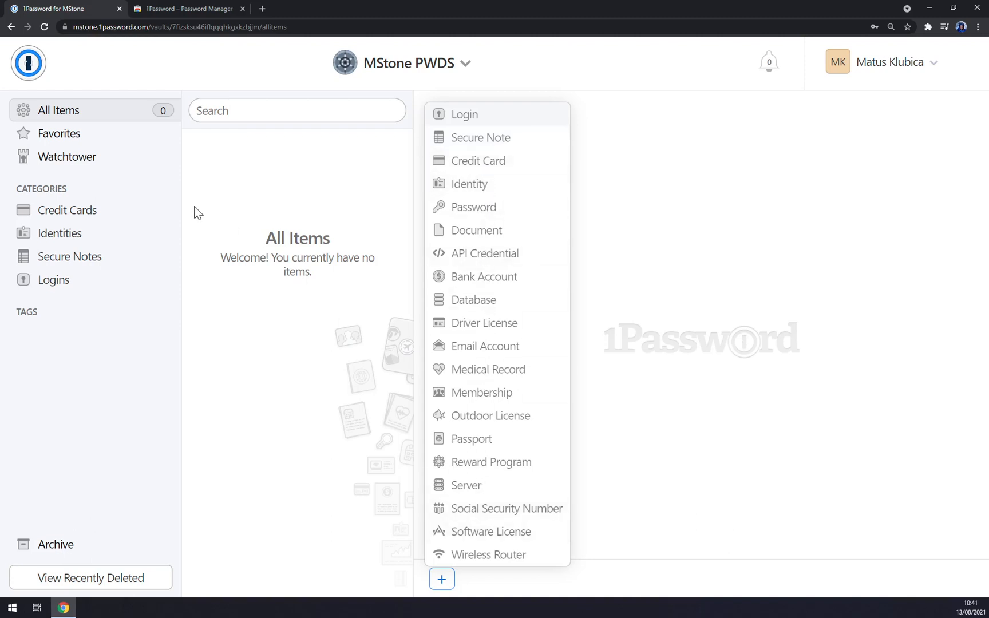
Review Watchtower's Reused, Weak and Two-Factor Authentication reports, then return to the overview.
{"action": "left_click", "coordinate": [68, 156]}
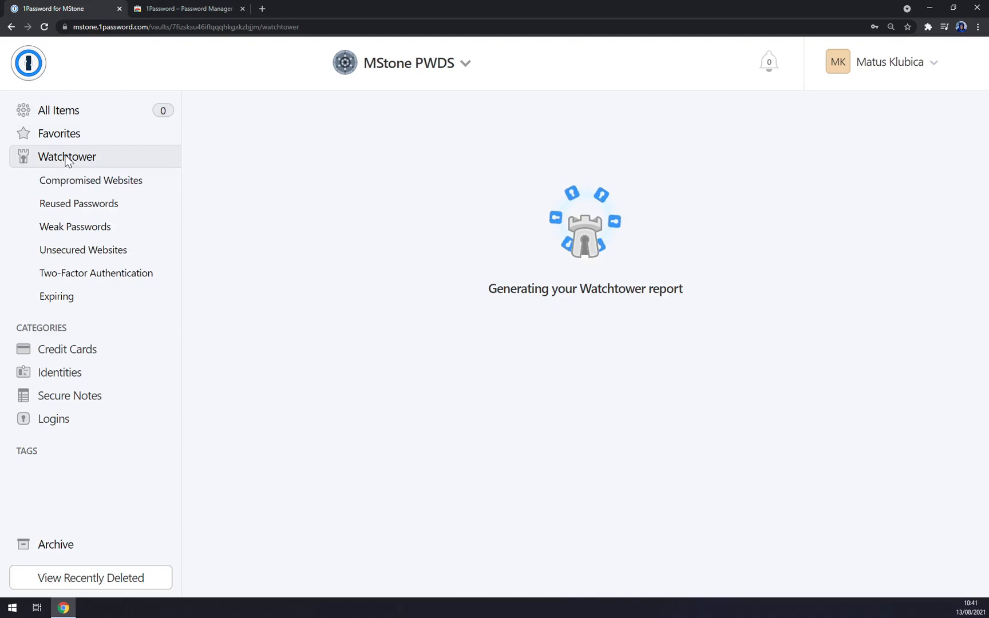
{"action": "left_click", "coordinate": [91, 181]}
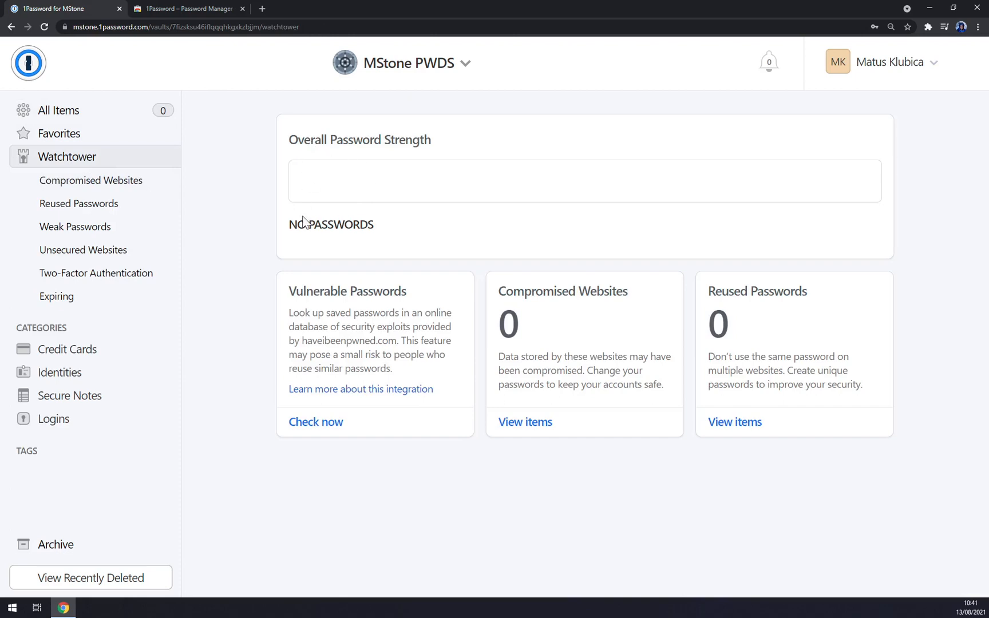
{"action": "mouse_move", "coordinate": [712, 186]}
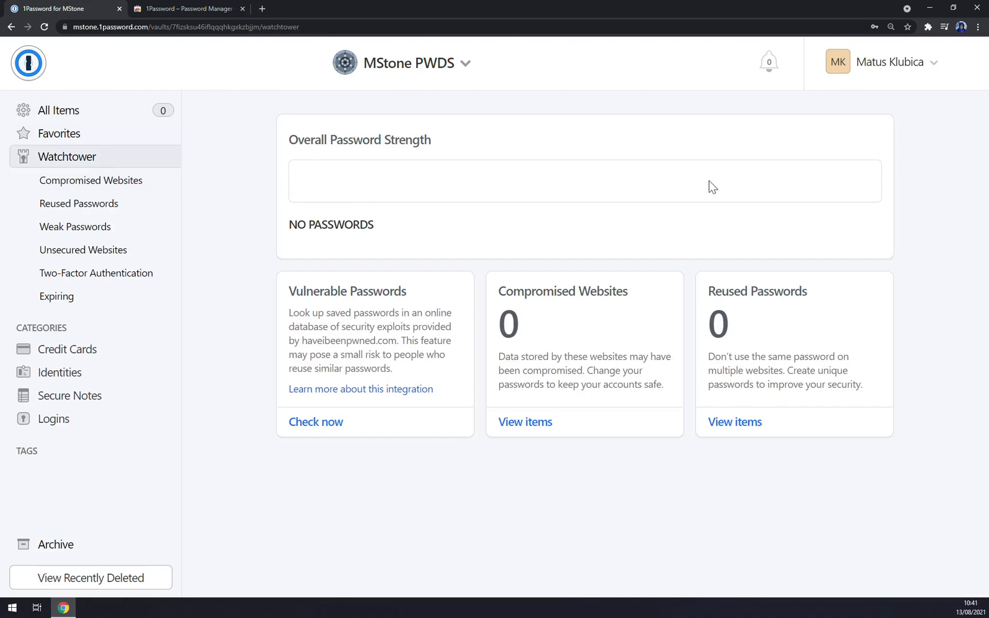
{"action": "mouse_move", "coordinate": [812, 194]}
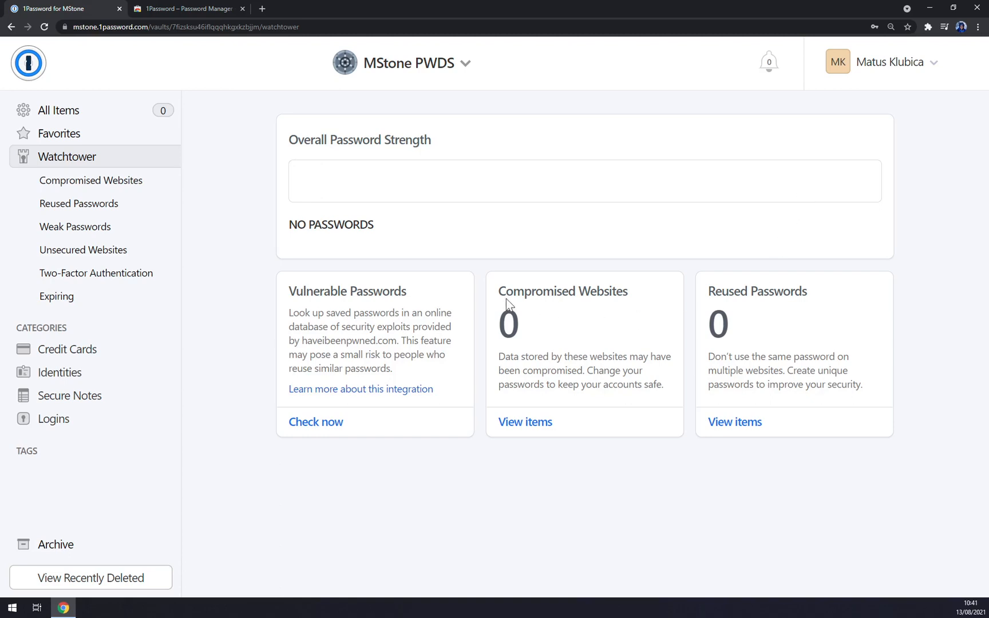
{"action": "mouse_move", "coordinate": [711, 295]}
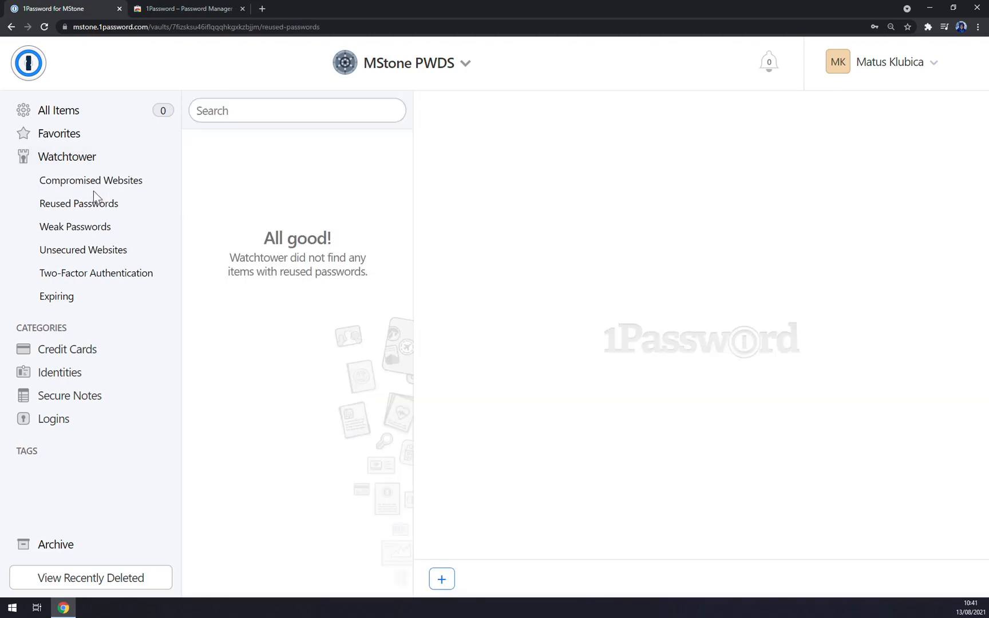
{"action": "left_click", "coordinate": [75, 227]}
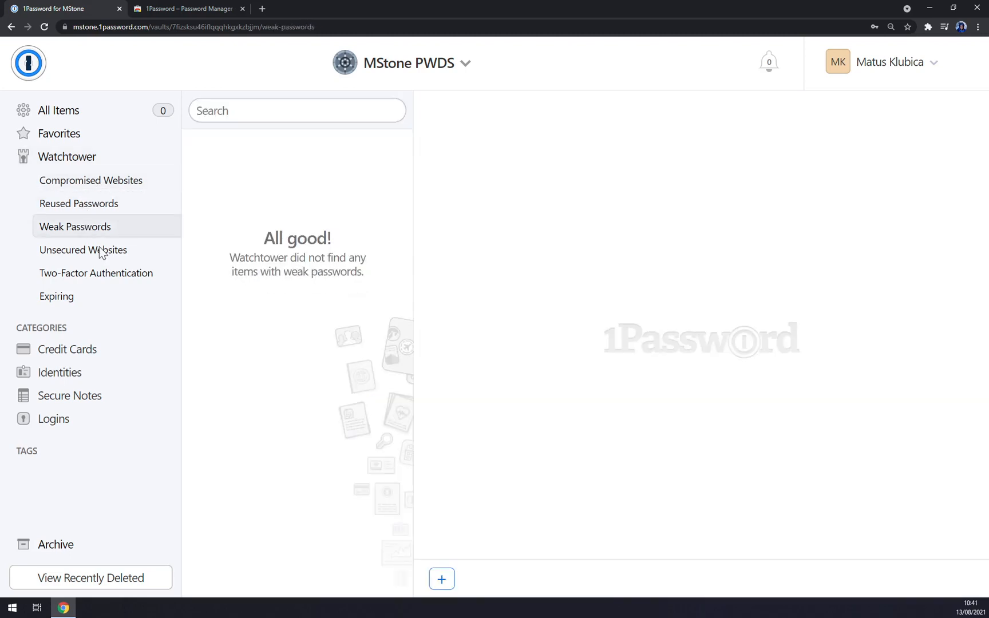
{"action": "left_click", "coordinate": [96, 273]}
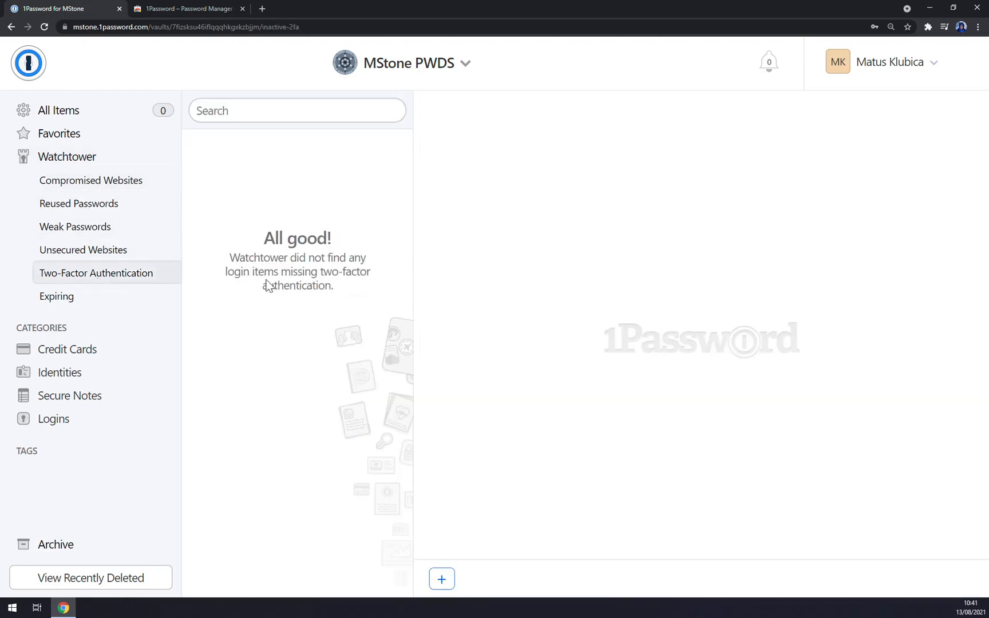
{"action": "mouse_move", "coordinate": [50, 157]}
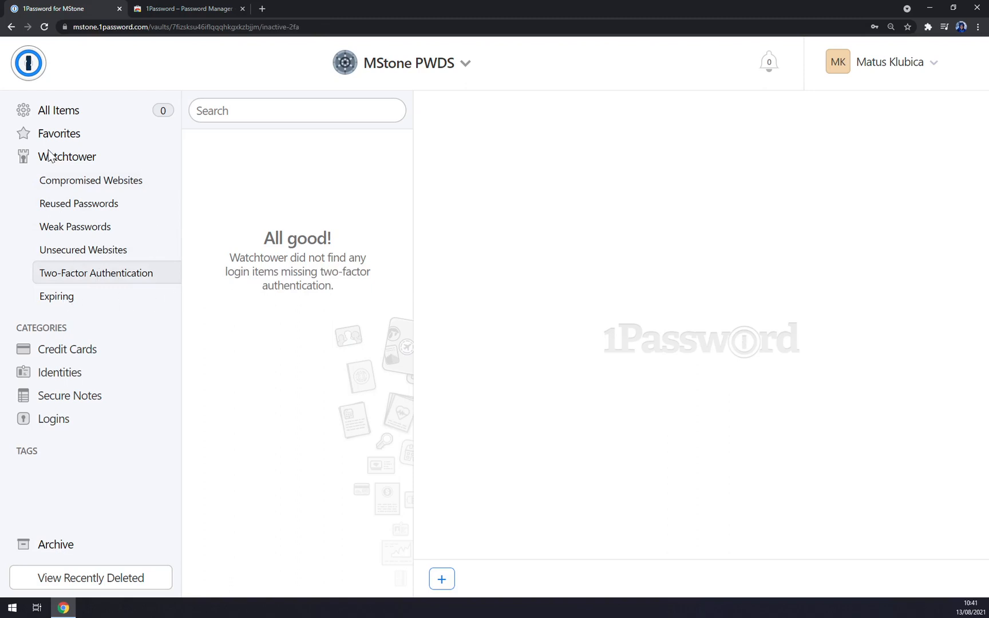
{"action": "left_click", "coordinate": [66, 156]}
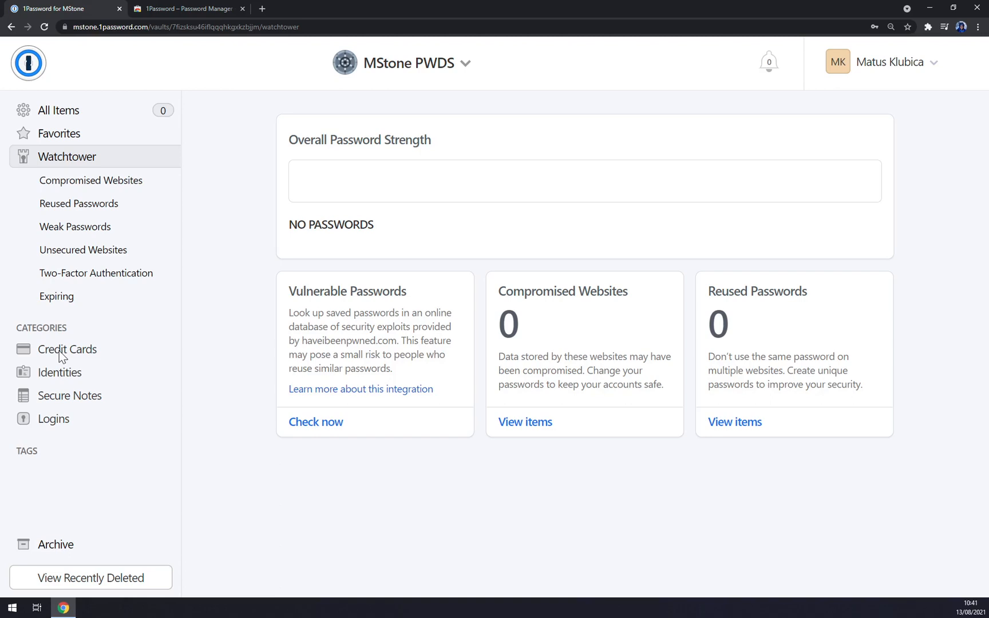
Browse the Credit Cards and Secure Notes categories, then return to All Items.
{"action": "left_click", "coordinate": [68, 348]}
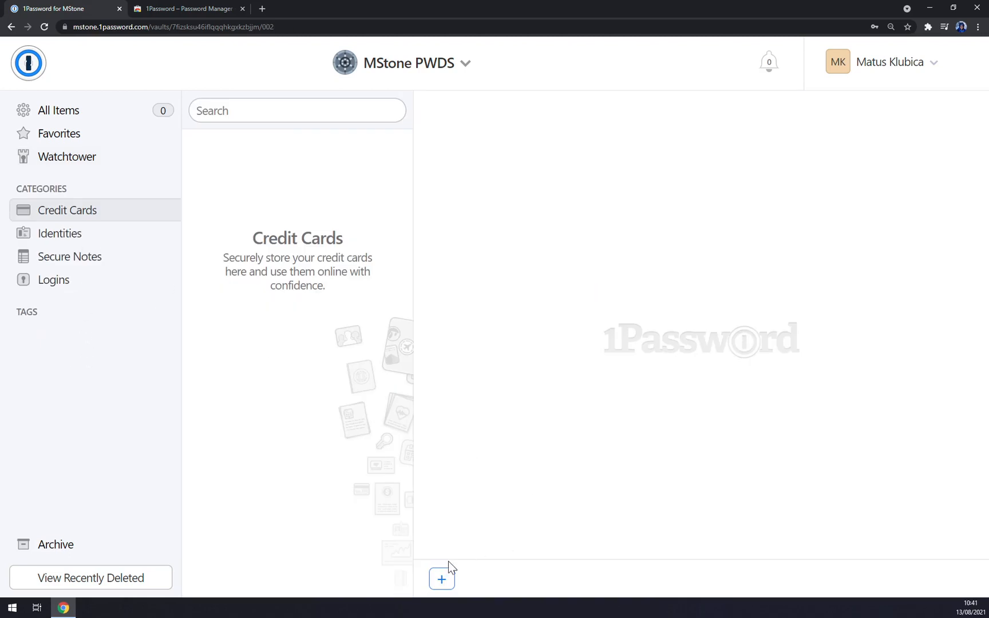
{"action": "left_click", "coordinate": [442, 579]}
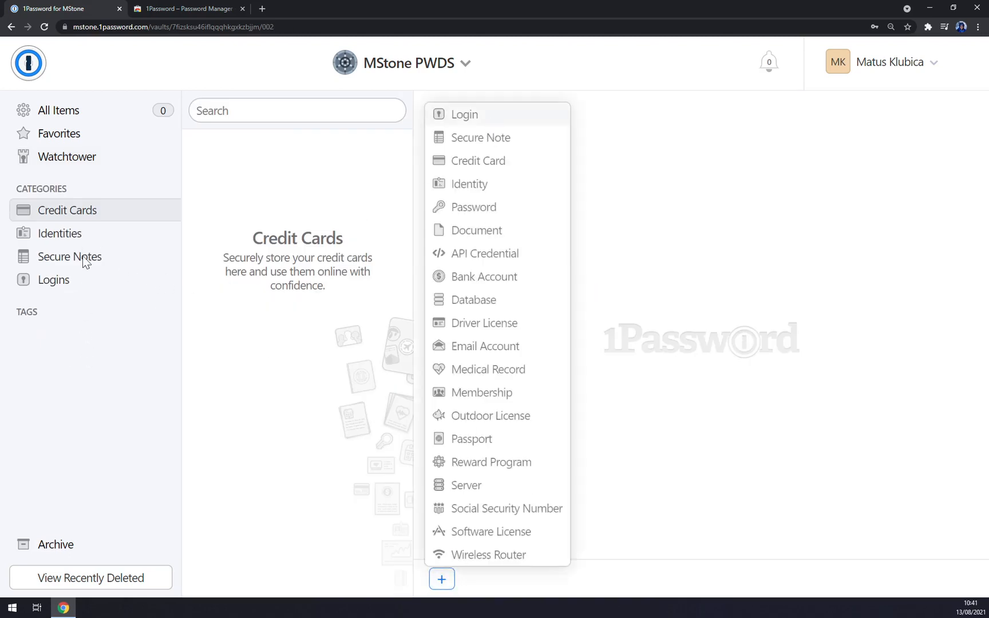
{"action": "left_click", "coordinate": [70, 256]}
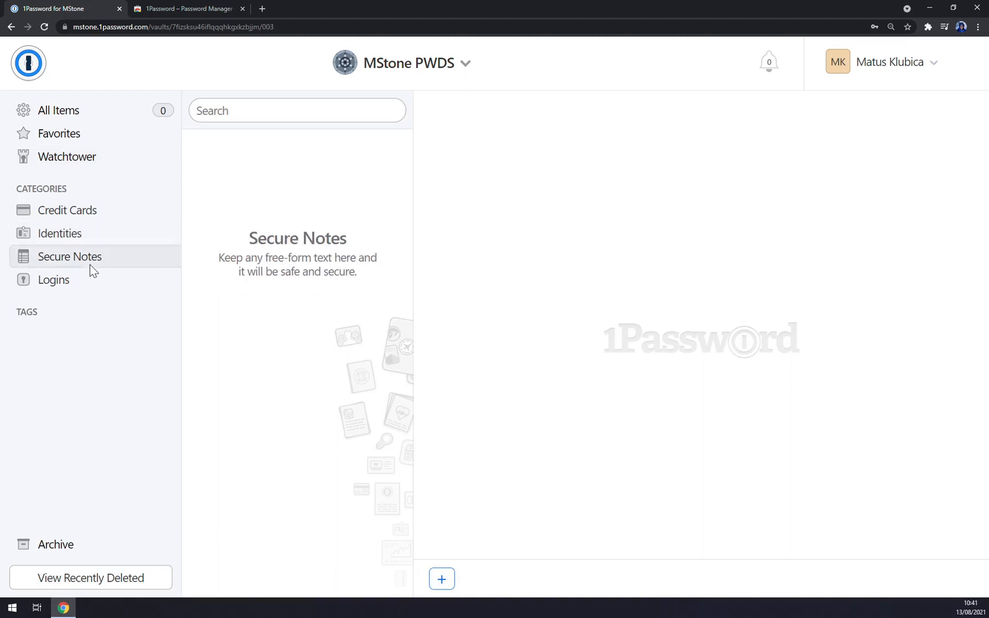
{"action": "left_click", "coordinate": [54, 280]}
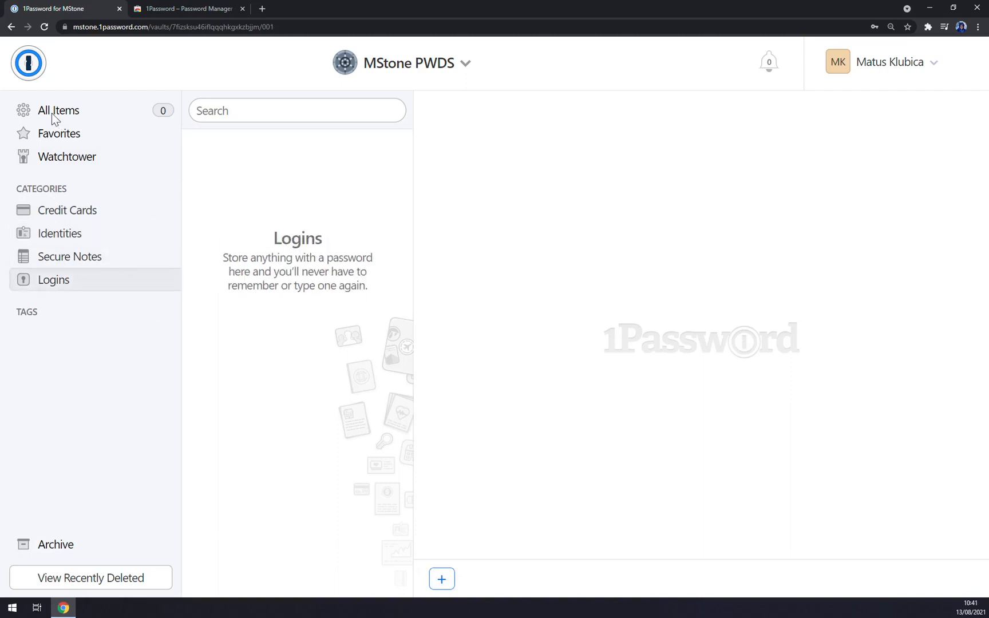
{"action": "left_click", "coordinate": [59, 110]}
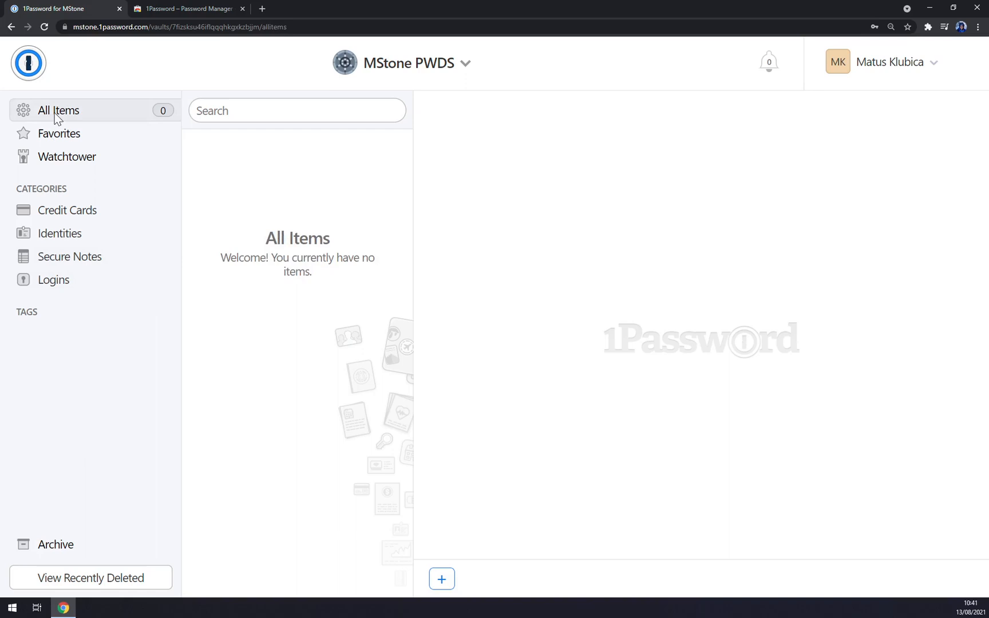
{"action": "mouse_move", "coordinate": [546, 451]}
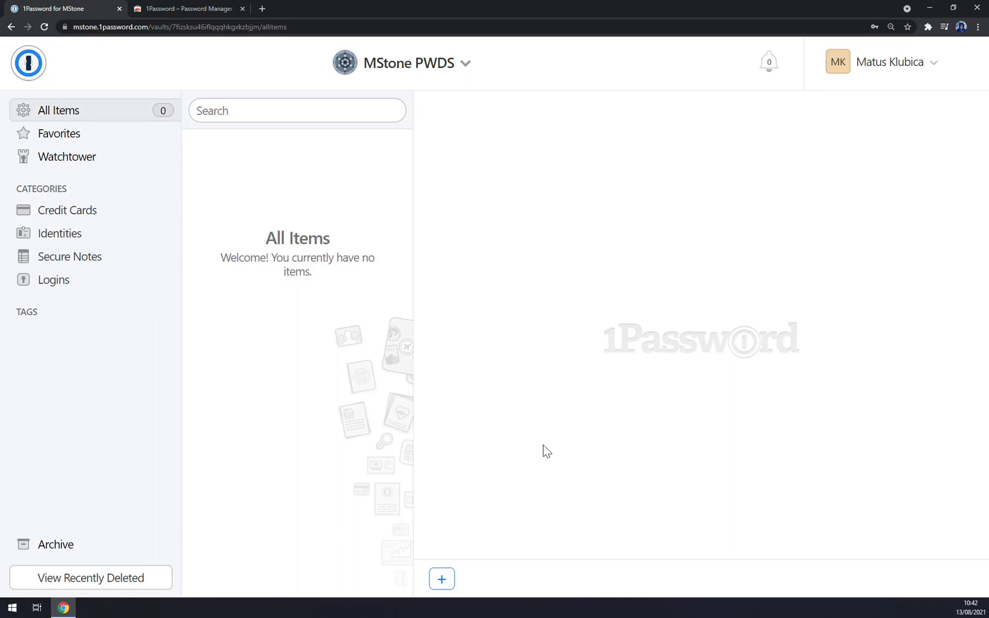
{"action": "left_click", "coordinate": [441, 579]}
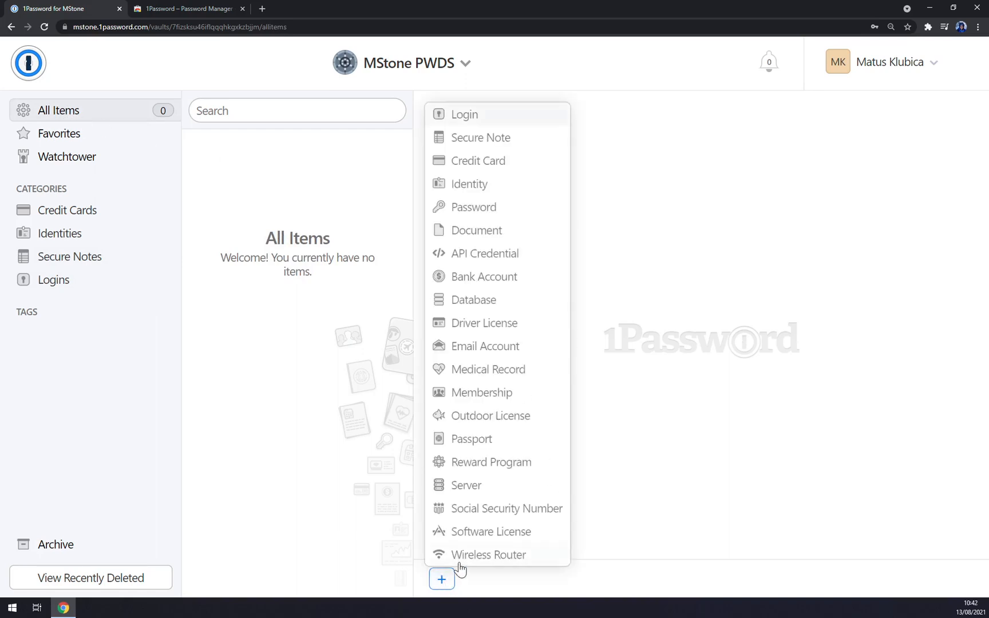
{"action": "left_click", "coordinate": [465, 114]}
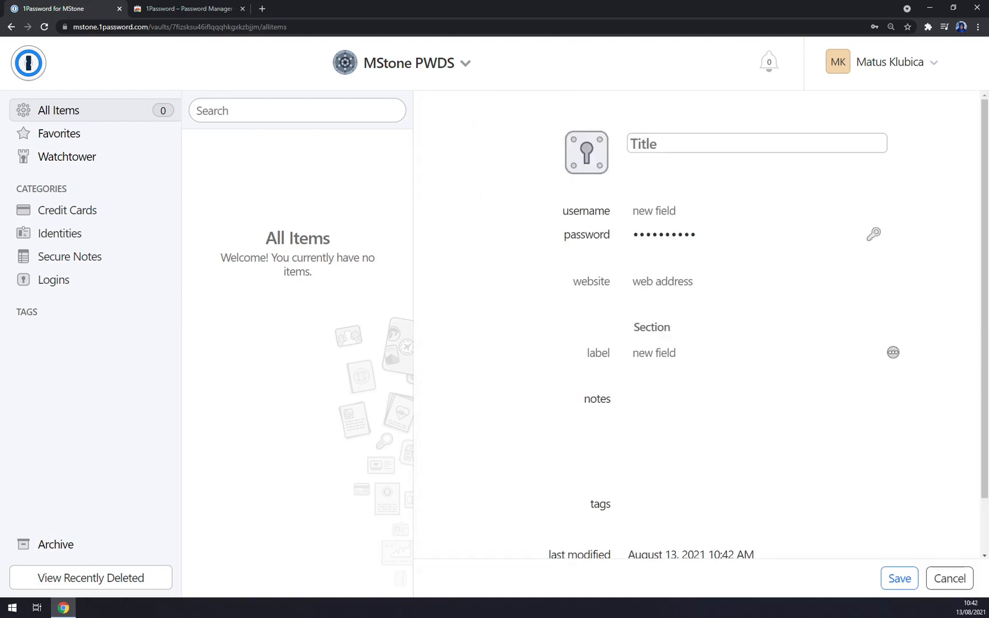
{"action": "type", "text": "Zao"}
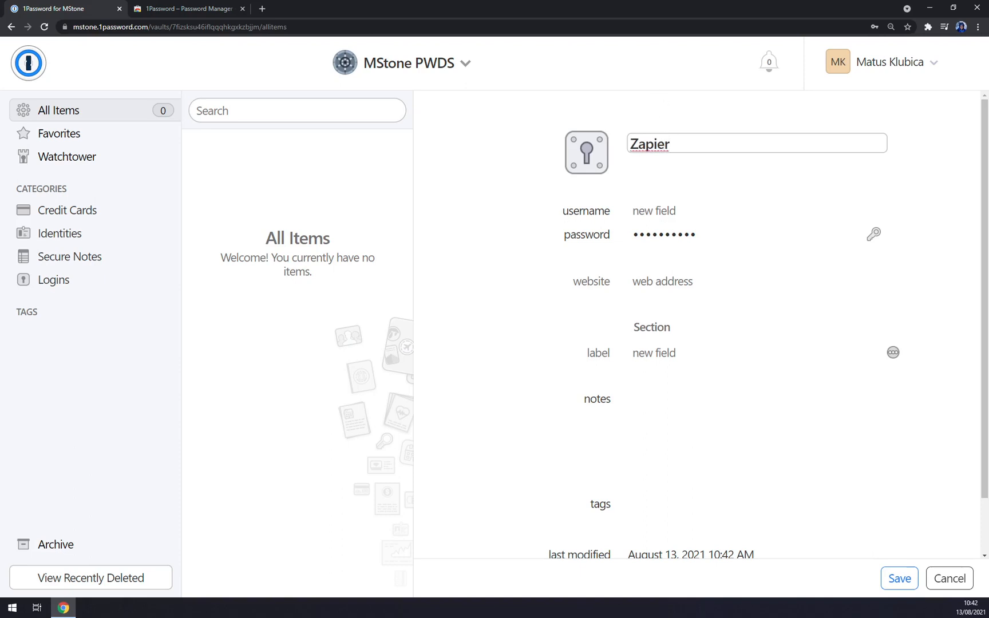
{"action": "left_click", "coordinate": [754, 210]}
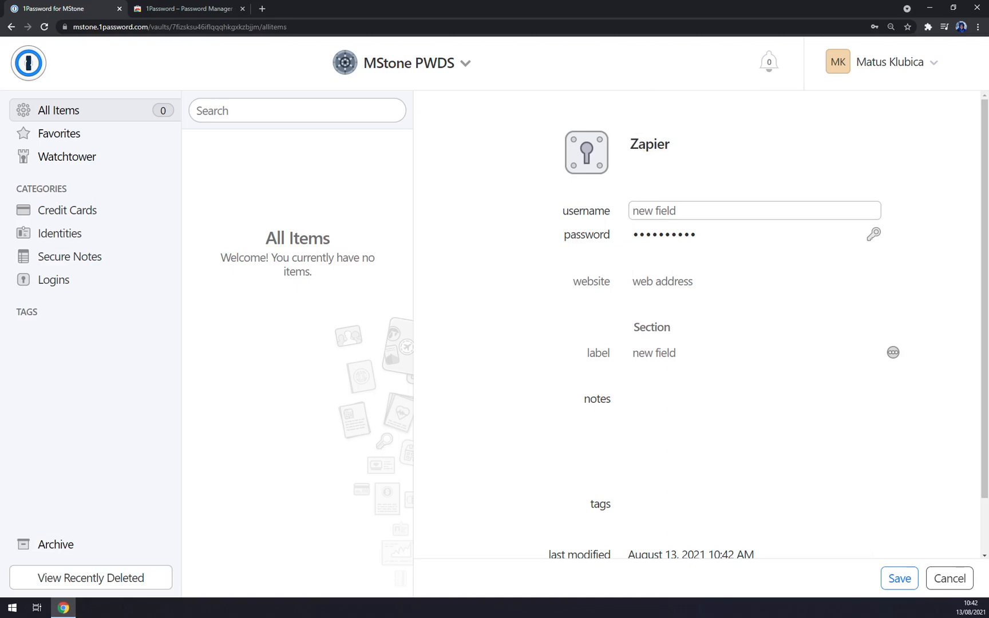
{"action": "type", "text": "Matus K"}
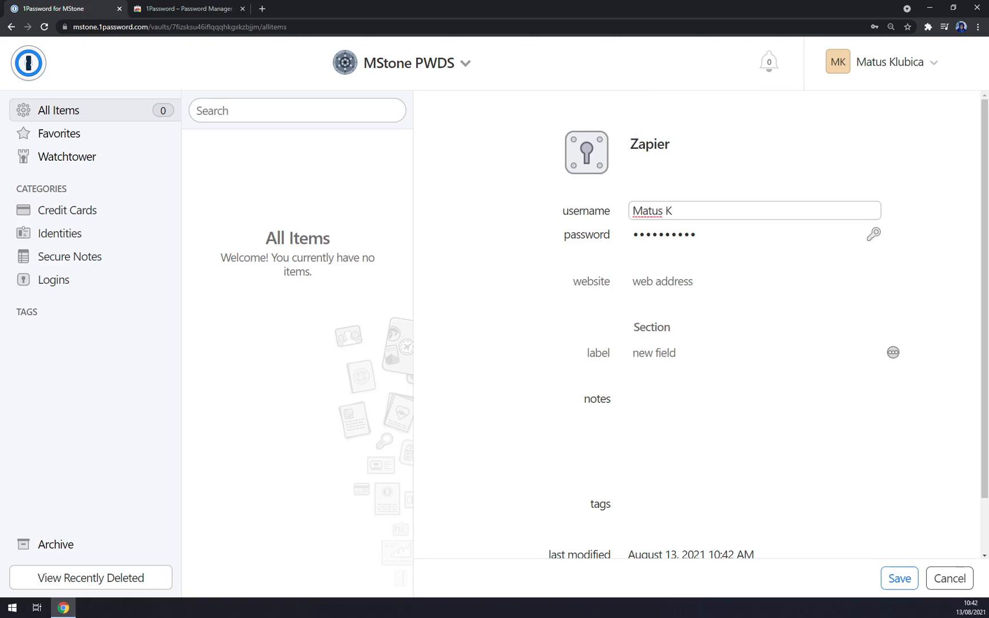
{"action": "mouse_move", "coordinate": [453, 26]}
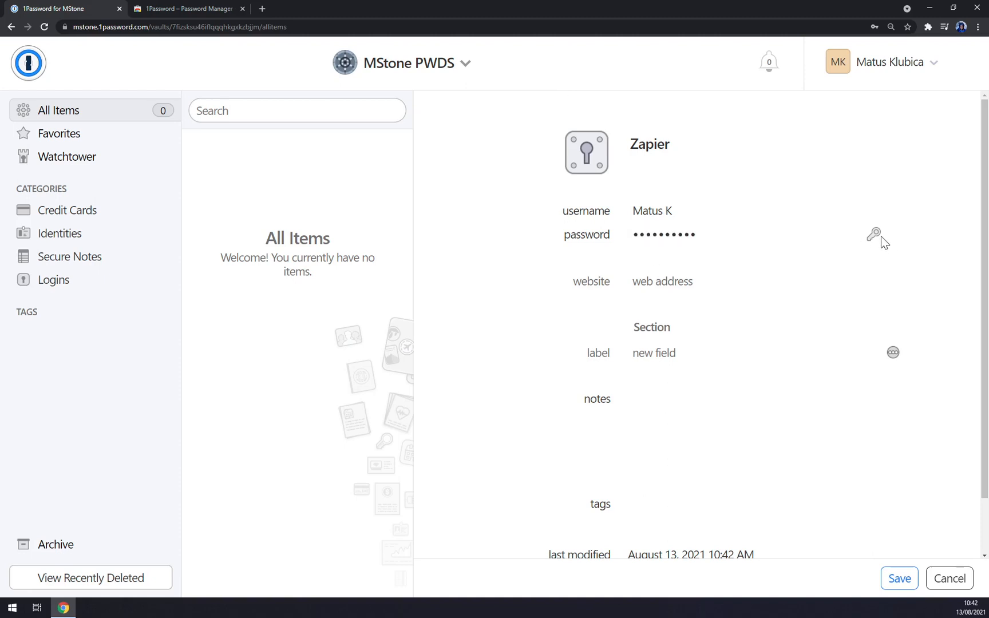
Regenerate the password several times, keep it character-based, and add digits and symbols.
{"action": "left_click", "coordinate": [875, 235]}
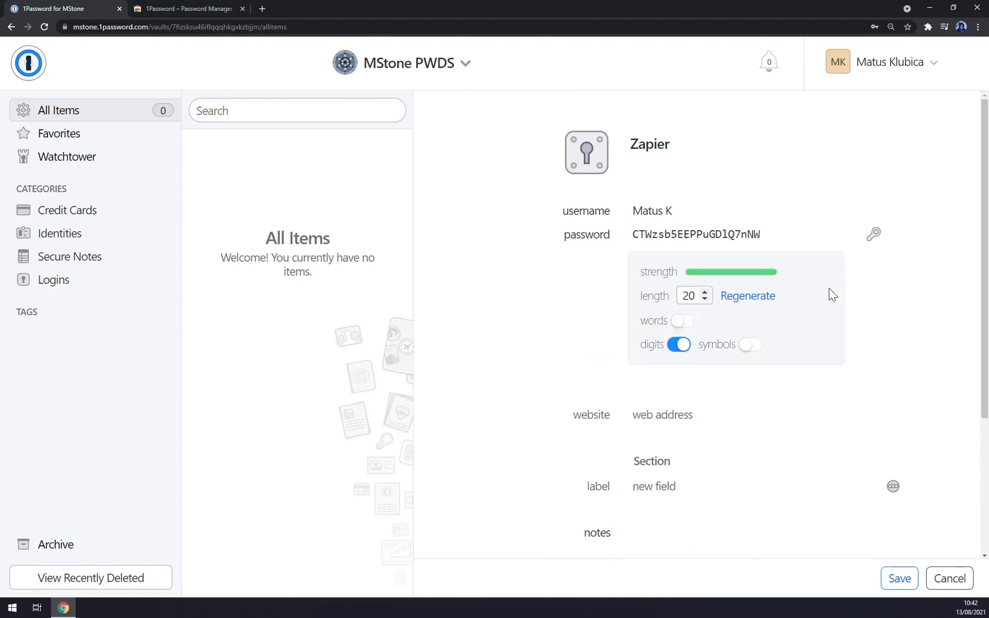
{"action": "left_click", "coordinate": [748, 295]}
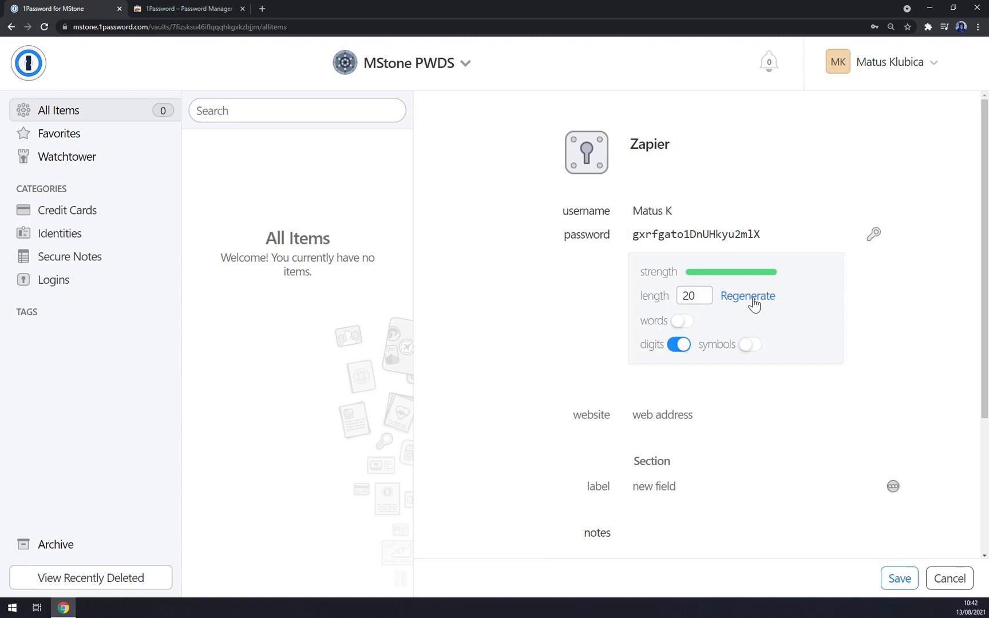
{"action": "left_click", "coordinate": [749, 296]}
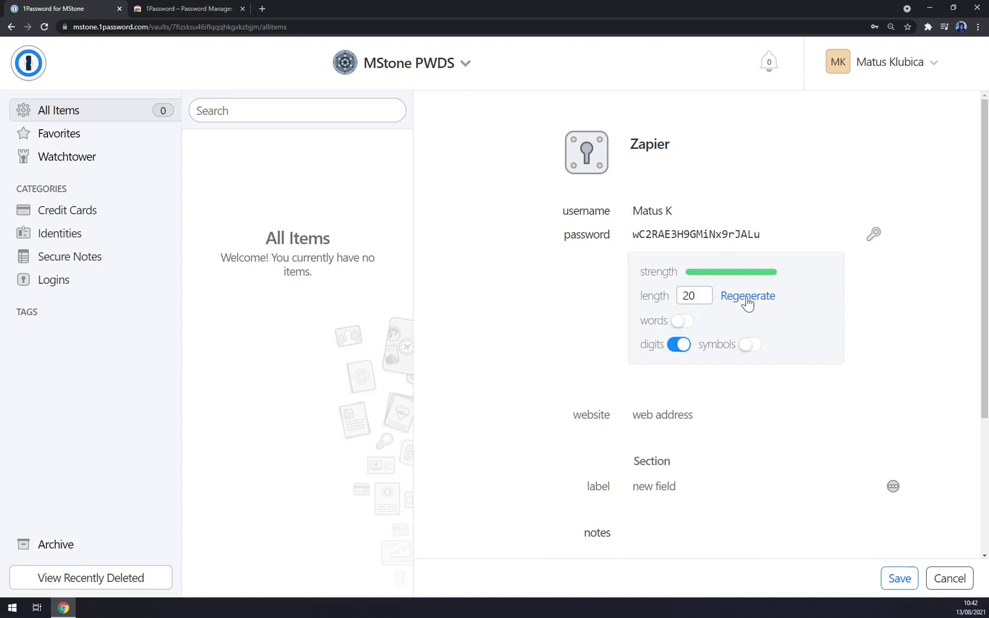
{"action": "left_click", "coordinate": [748, 296]}
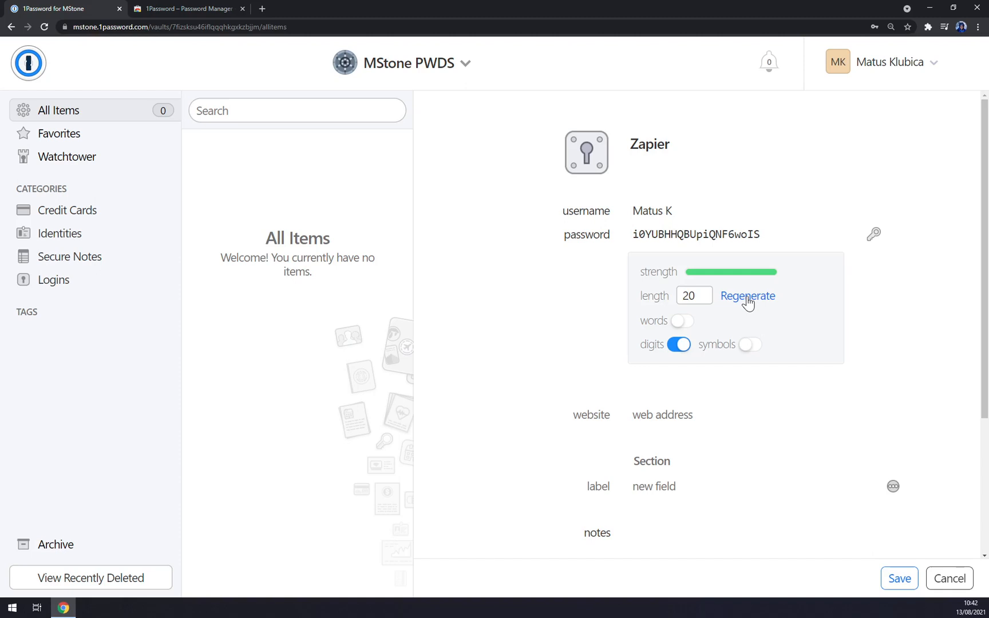
{"action": "left_click", "coordinate": [680, 321]}
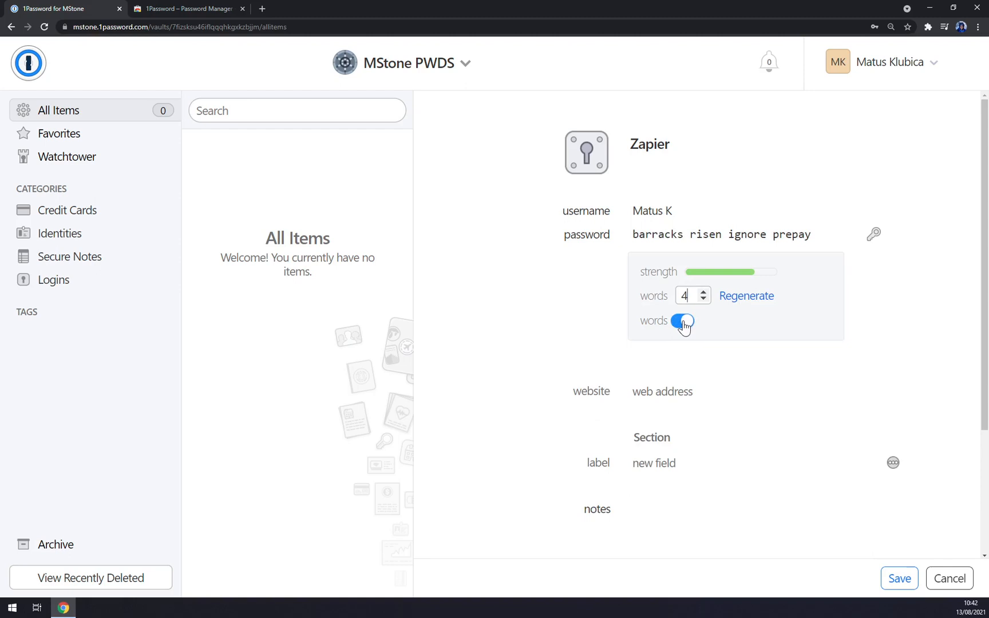
{"action": "left_click", "coordinate": [681, 321]}
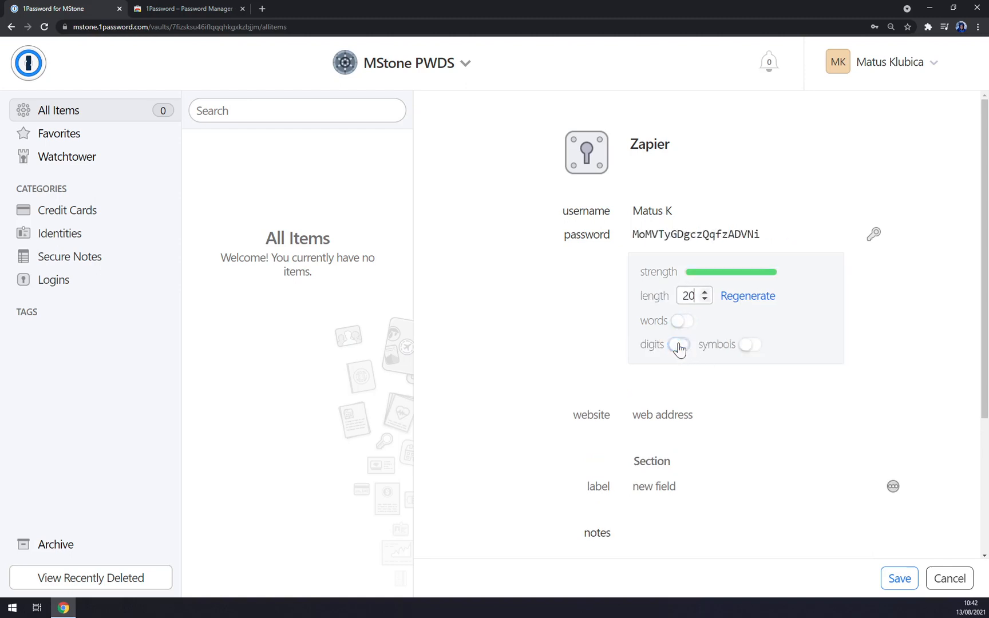
{"action": "left_click", "coordinate": [749, 345]}
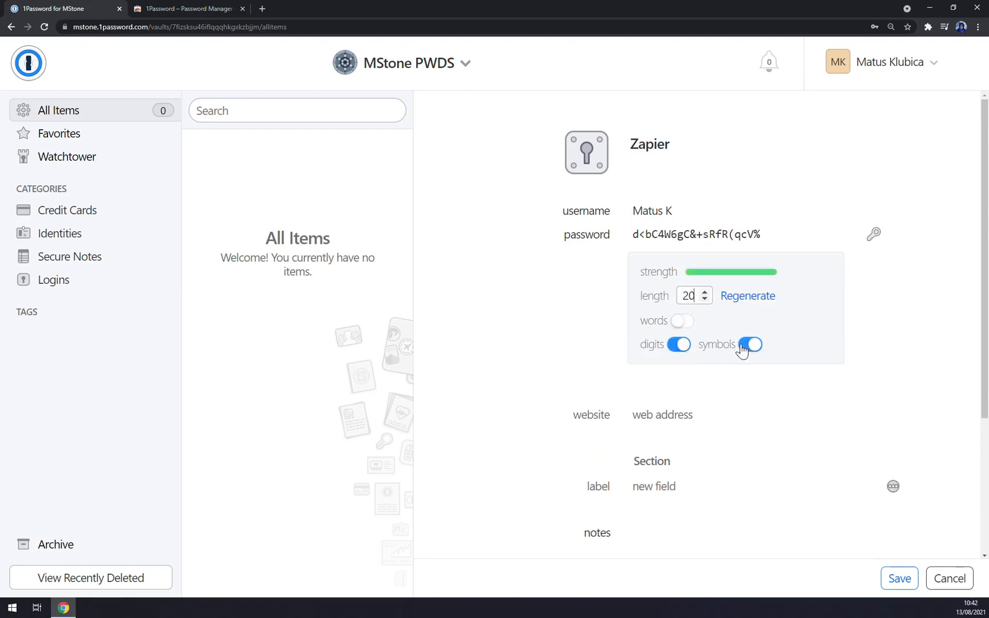
{"action": "left_click", "coordinate": [750, 344]}
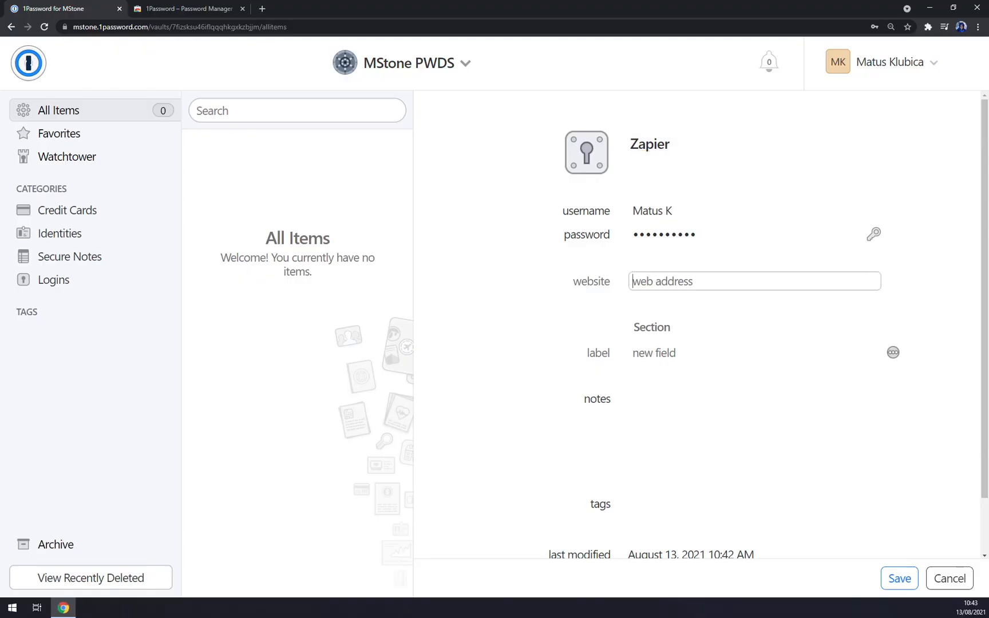
Enter zapier.com as the Zapier login's website and save it to MStone PWDS.
{"action": "type", "text": "zapier.com"}
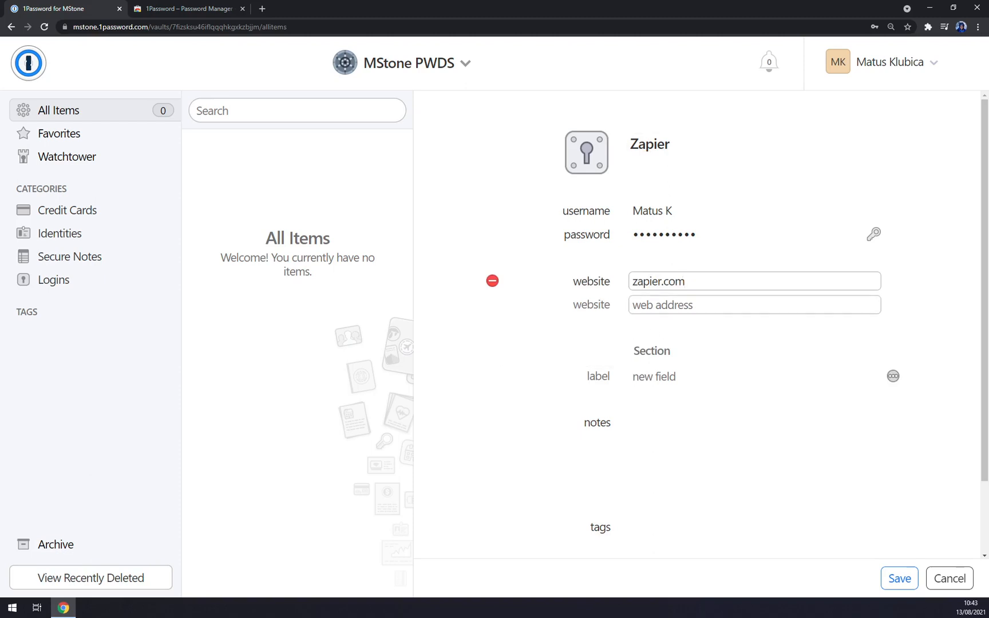
{"action": "double_click", "coordinate": [656, 281]}
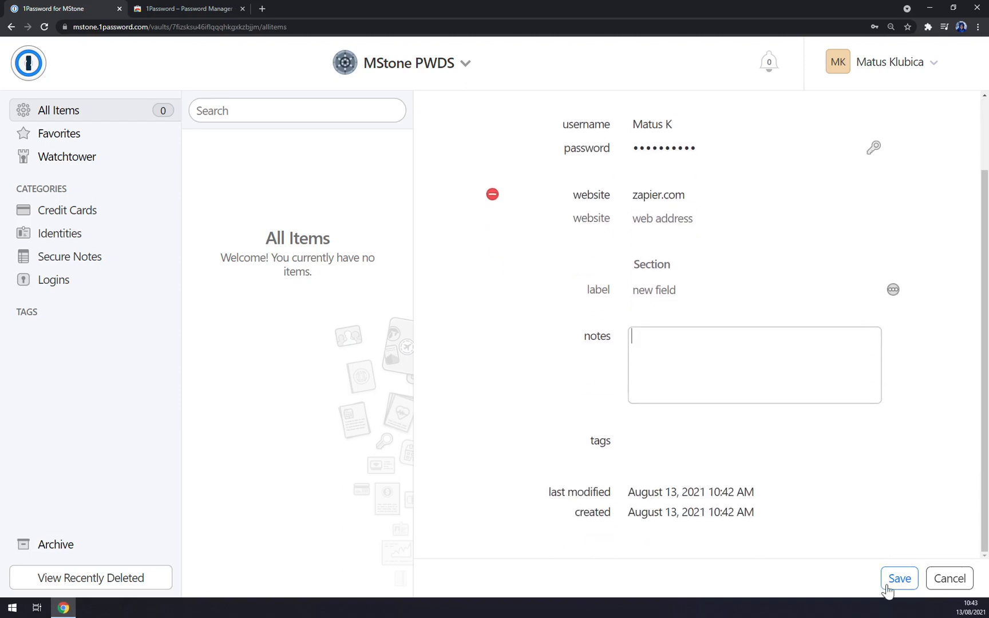
{"action": "left_click", "coordinate": [898, 578]}
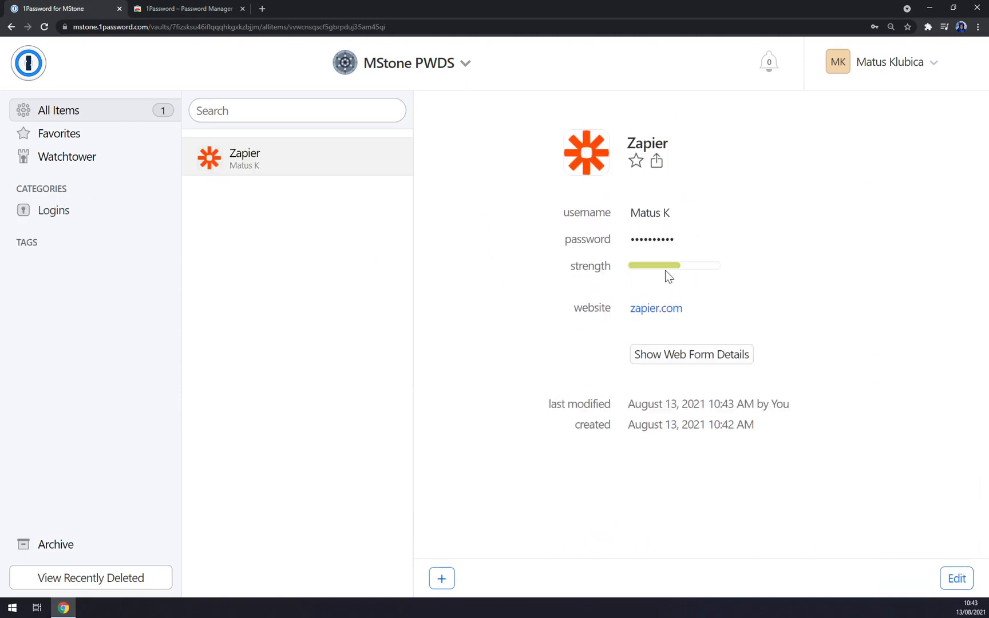
{"action": "mouse_move", "coordinate": [658, 271]}
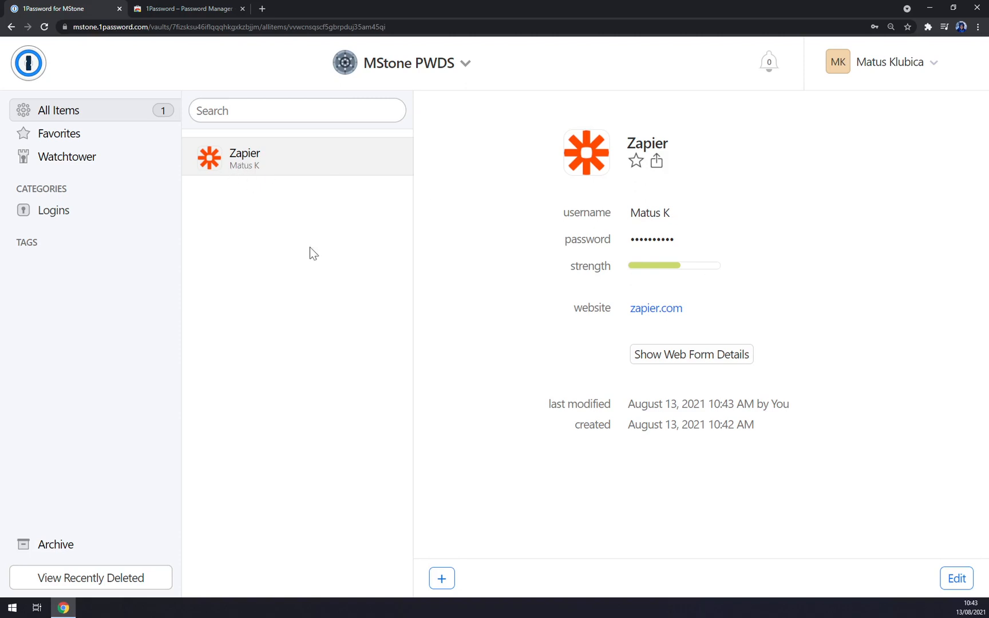
{"action": "mouse_move", "coordinate": [398, 217]}
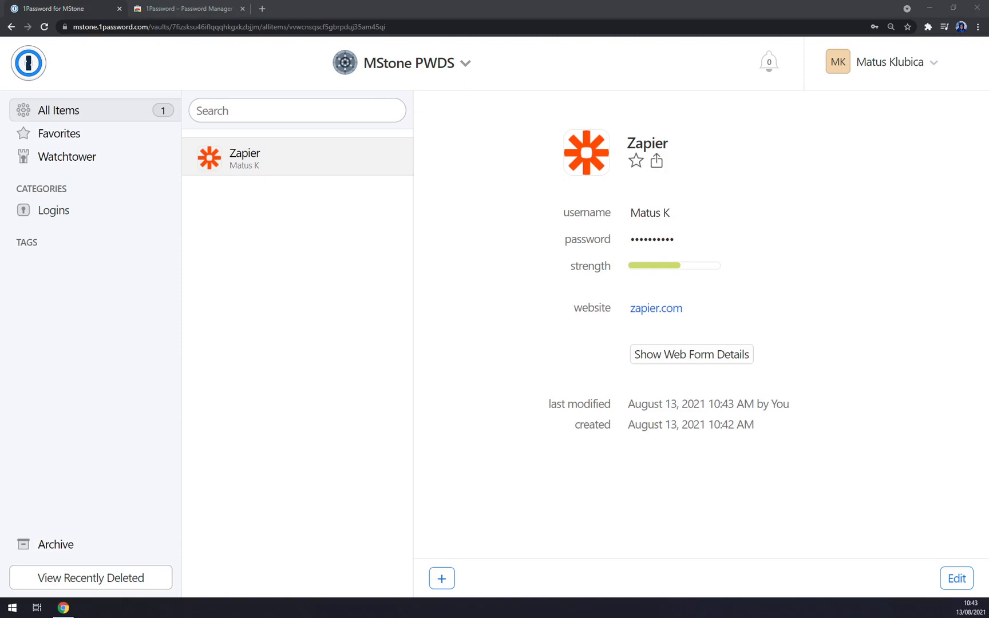
{"action": "left_click", "coordinate": [186, 8]}
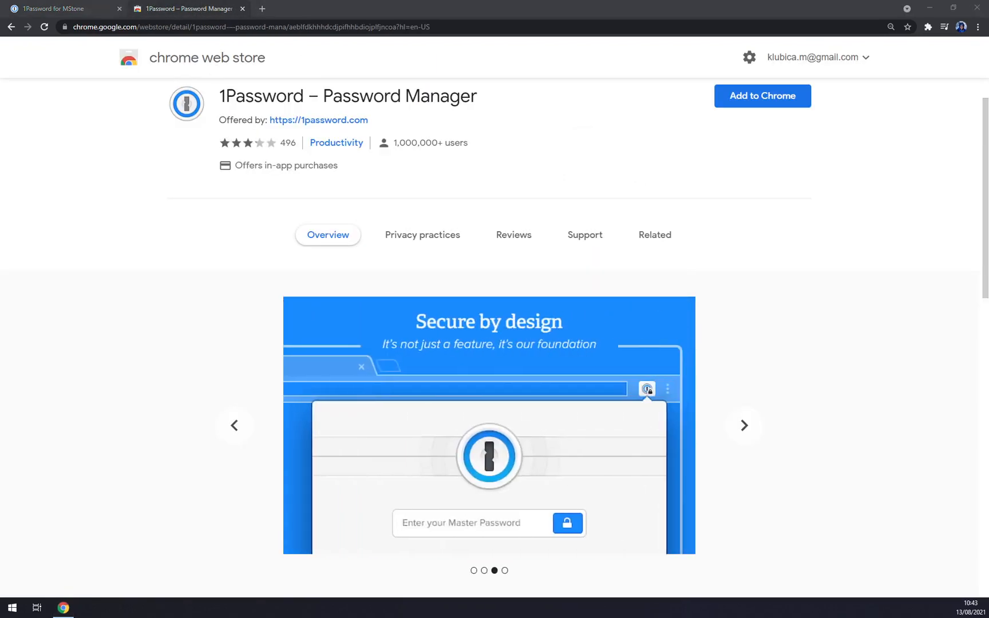
{"action": "mouse_move", "coordinate": [568, 88]}
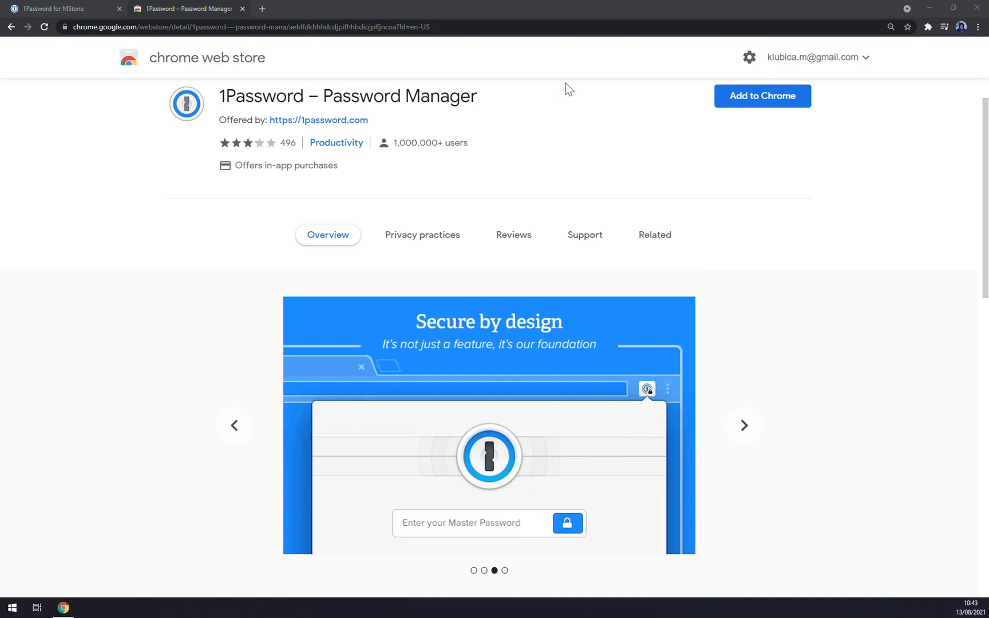
Add the 1Password – Password Manager extension to Chrome from its store page.
{"action": "left_click", "coordinate": [761, 96]}
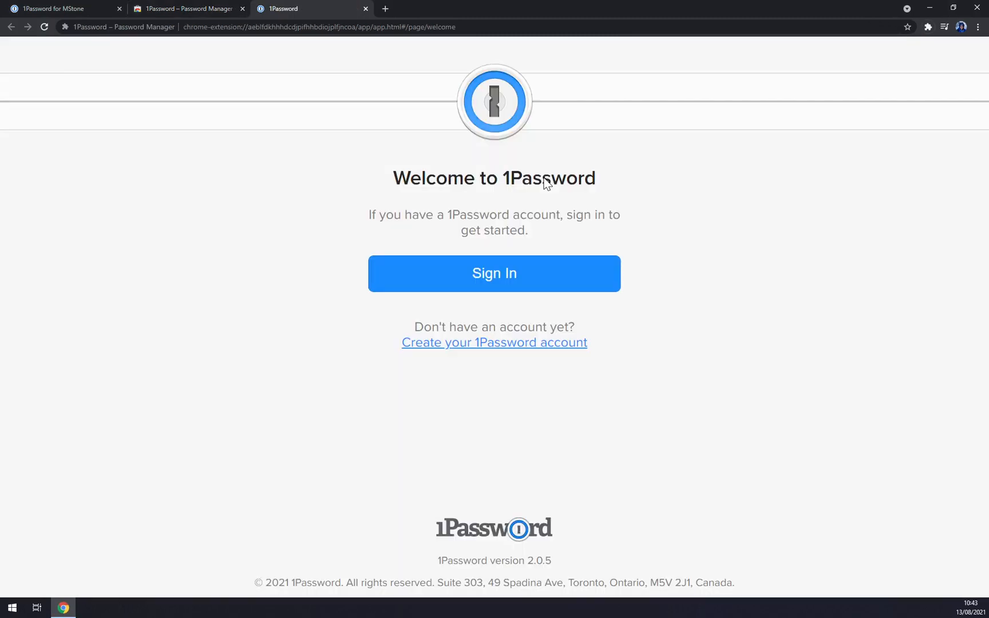
{"action": "mouse_move", "coordinate": [494, 273]}
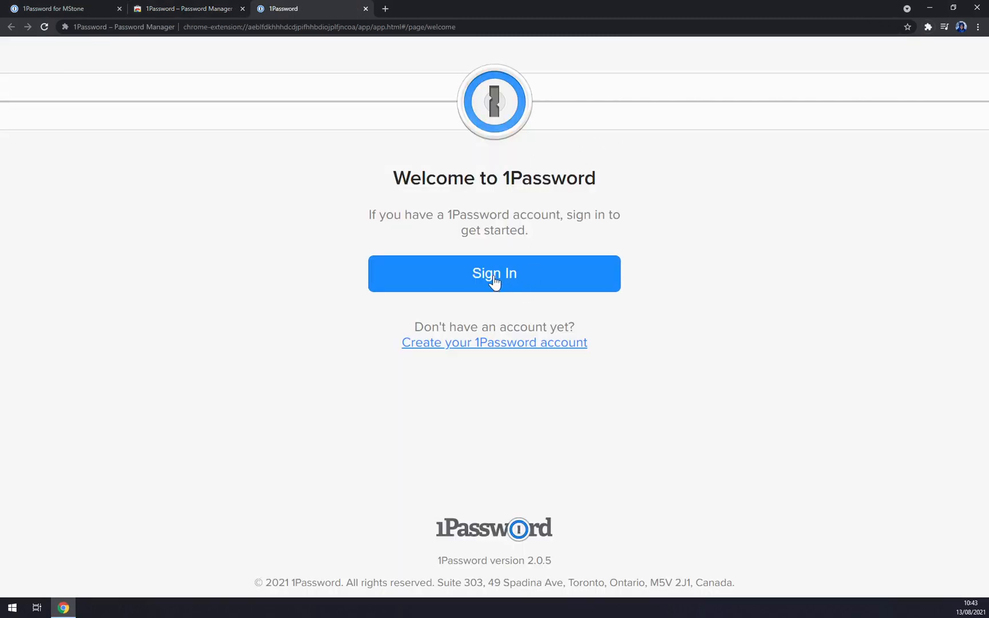
{"action": "left_click", "coordinate": [494, 274]}
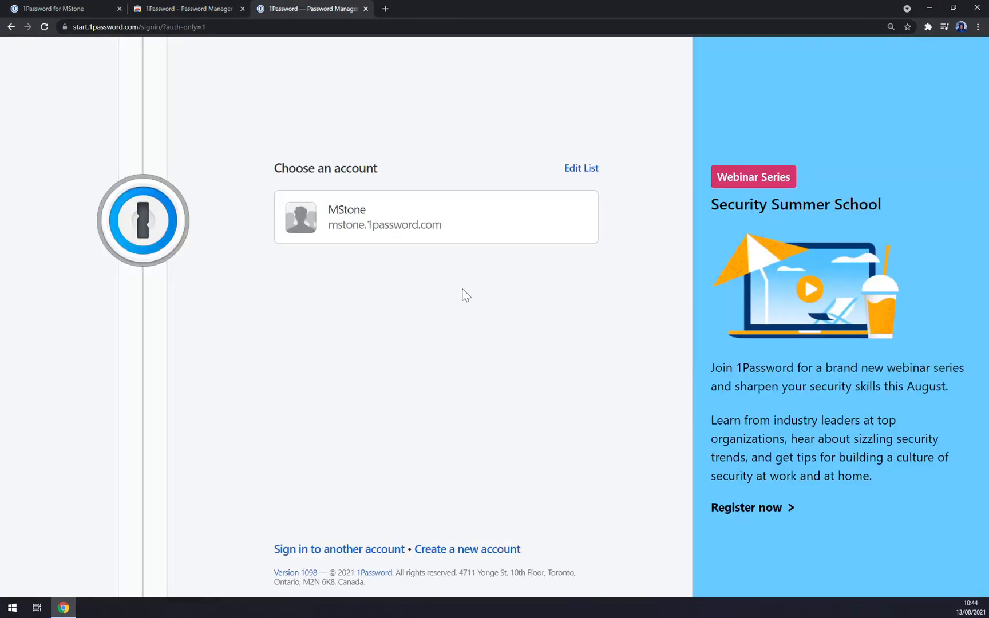
{"action": "left_click", "coordinate": [435, 217]}
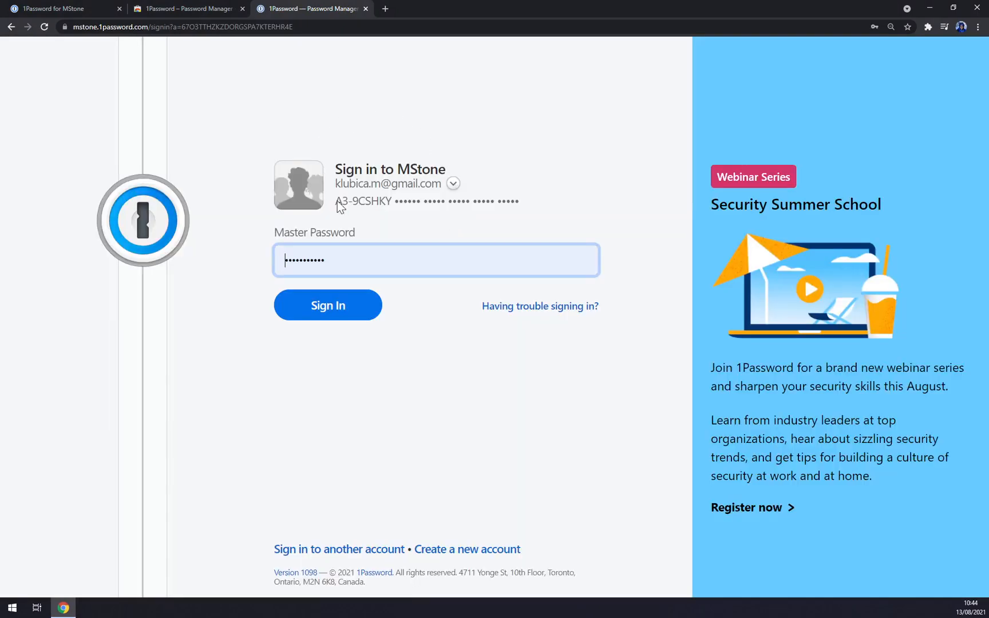
{"action": "left_click", "coordinate": [328, 306]}
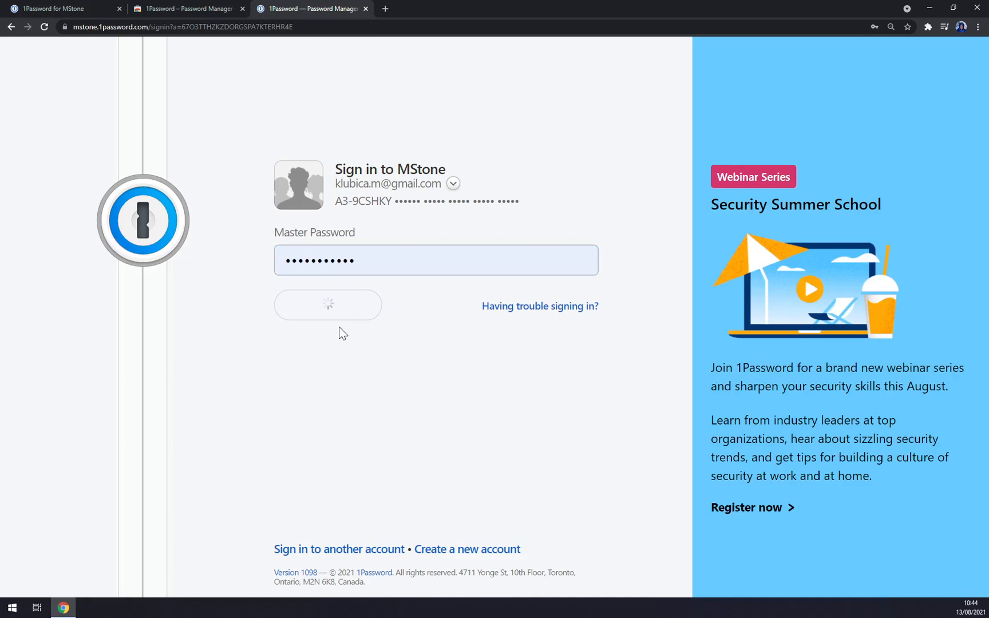
{"action": "left_click", "coordinate": [327, 304]}
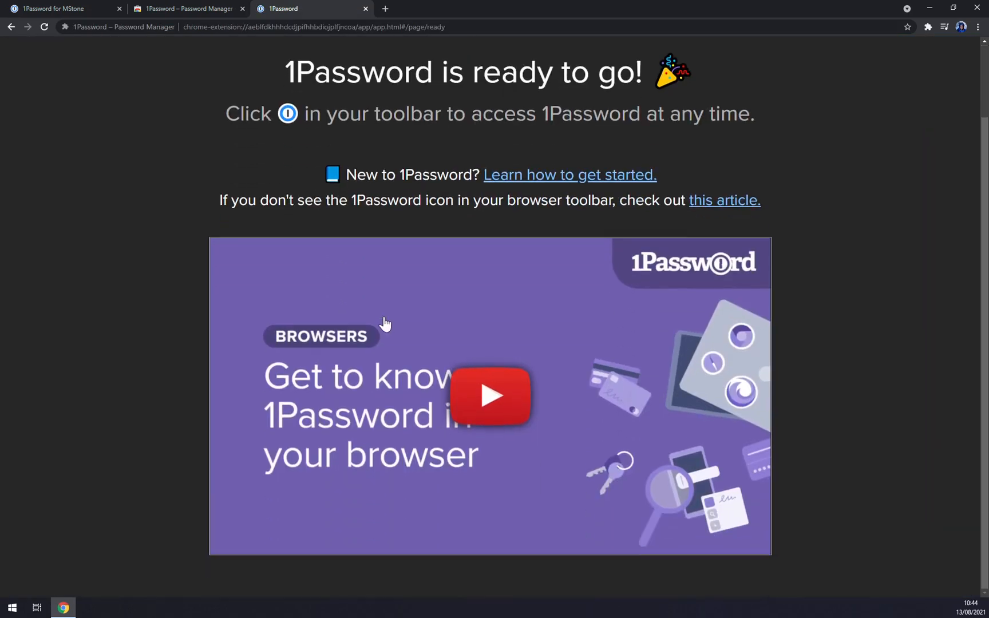
Confirm 1Password appears in Chrome's extensions list, then close the ready-to-go tab.
{"action": "left_click", "coordinate": [927, 27]}
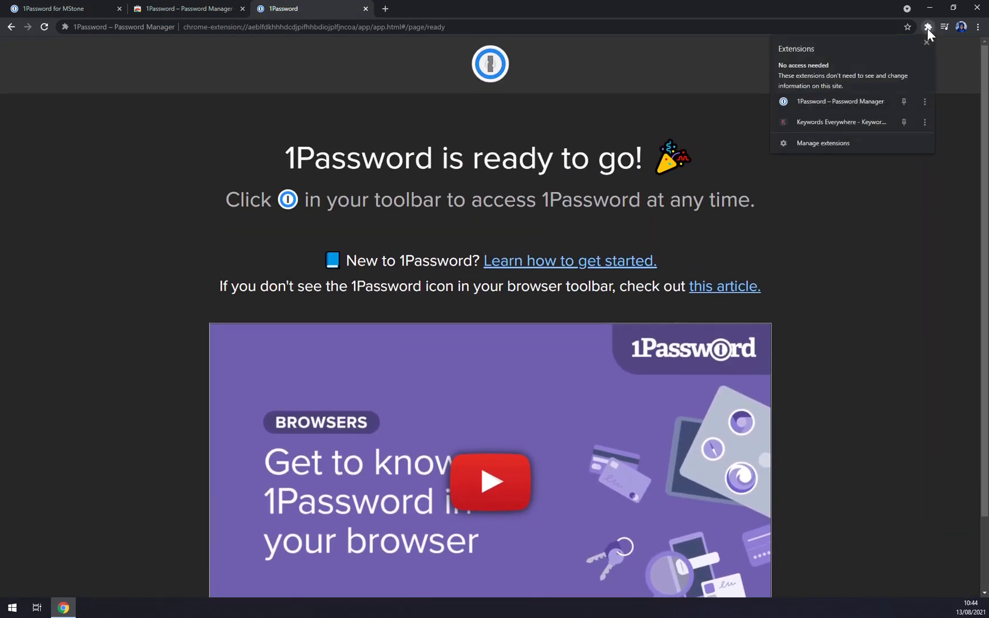
{"action": "mouse_move", "coordinate": [866, 75]}
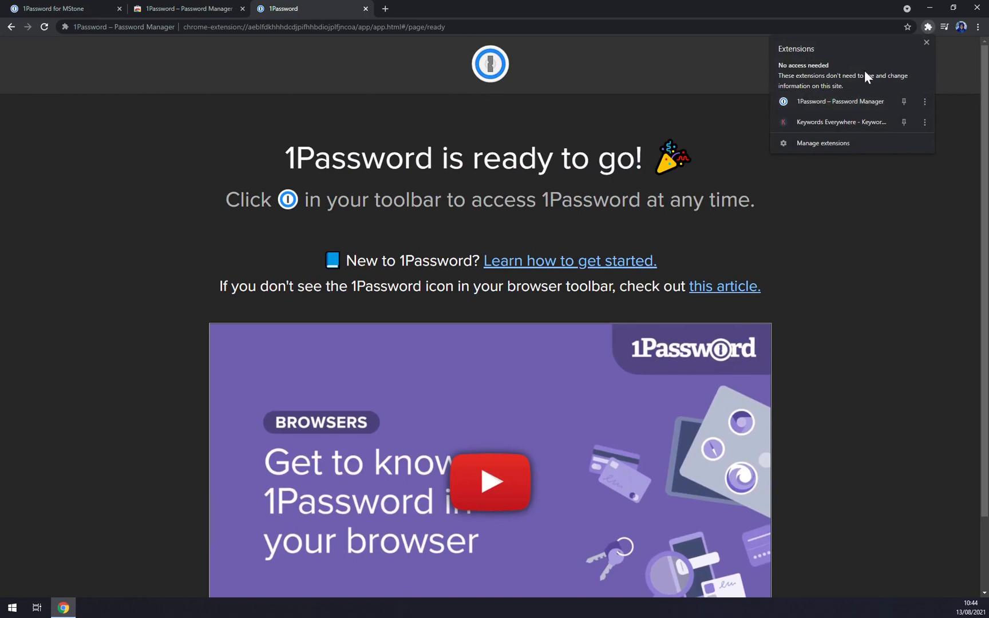
{"action": "mouse_move", "coordinate": [928, 27]}
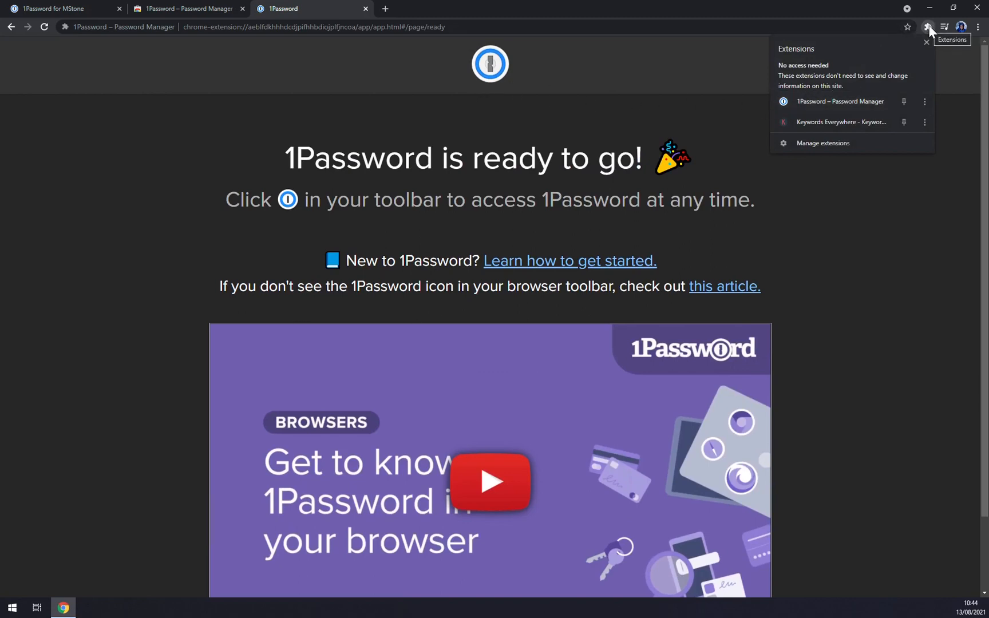
{"action": "mouse_move", "coordinate": [923, 264]}
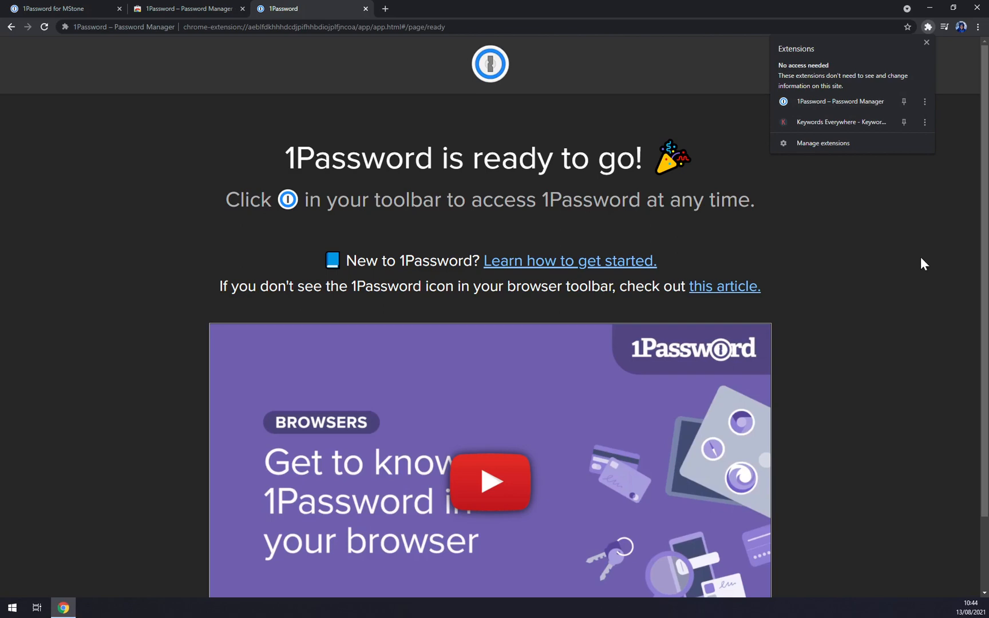
{"action": "left_click", "coordinate": [490, 302]}
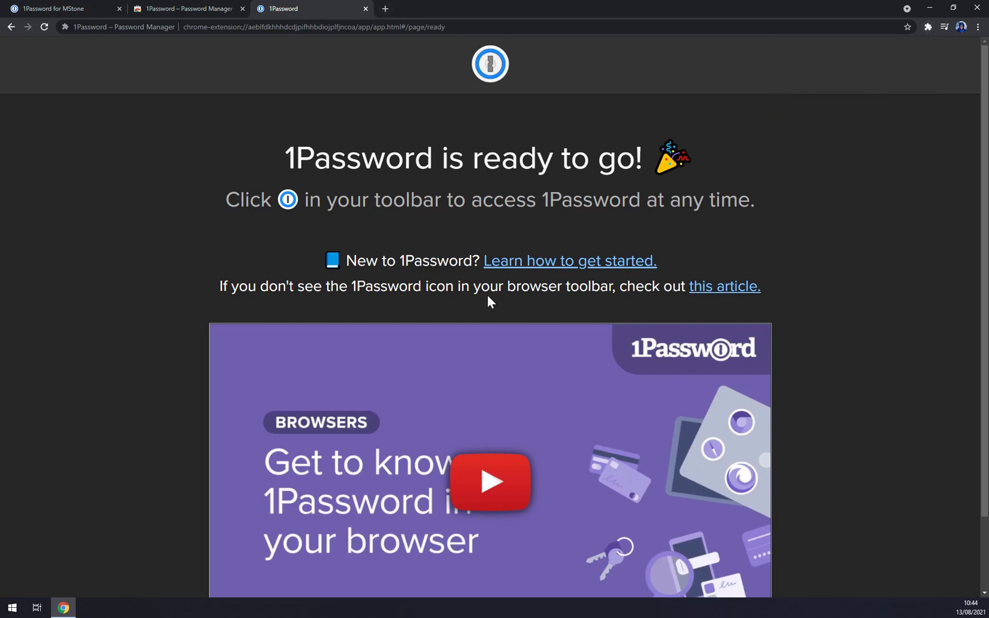
{"action": "mouse_move", "coordinate": [369, 106]}
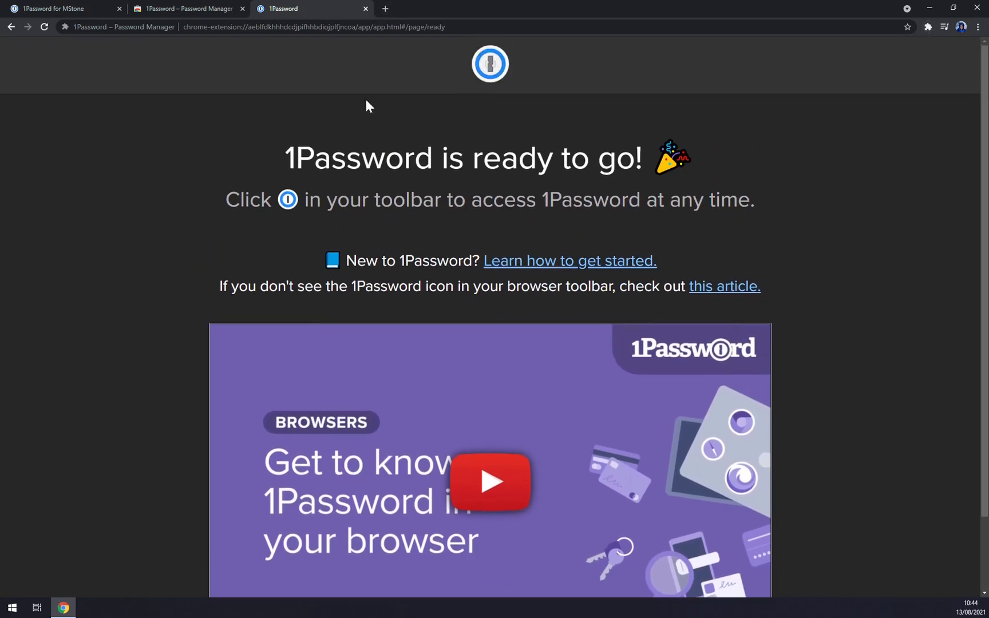
{"action": "left_click", "coordinate": [186, 8]}
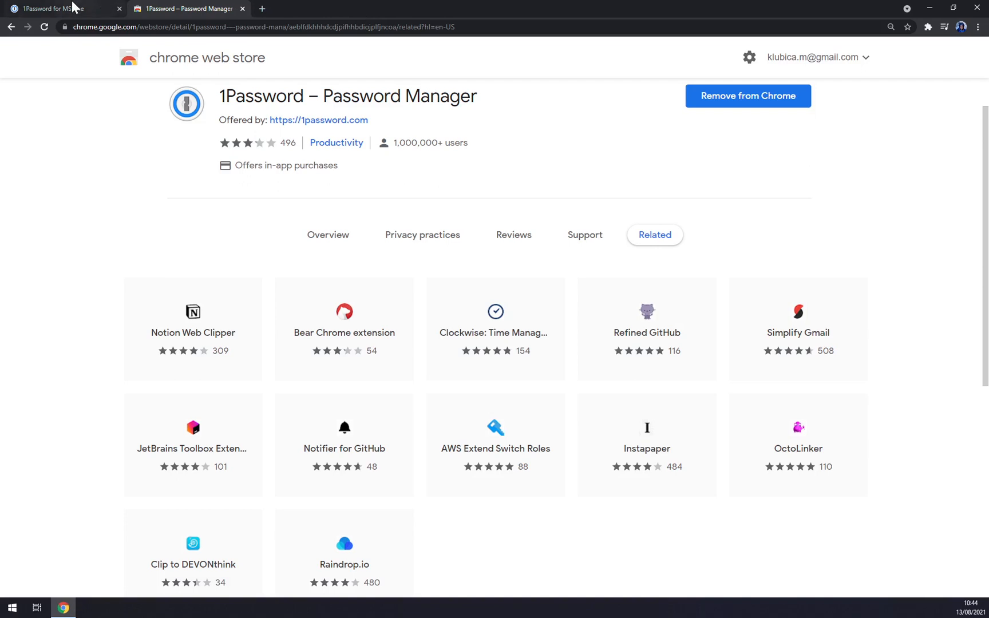
Open the zapier.com link from the Zapier login in the MStone PWDS vault.
{"action": "left_click", "coordinate": [56, 8]}
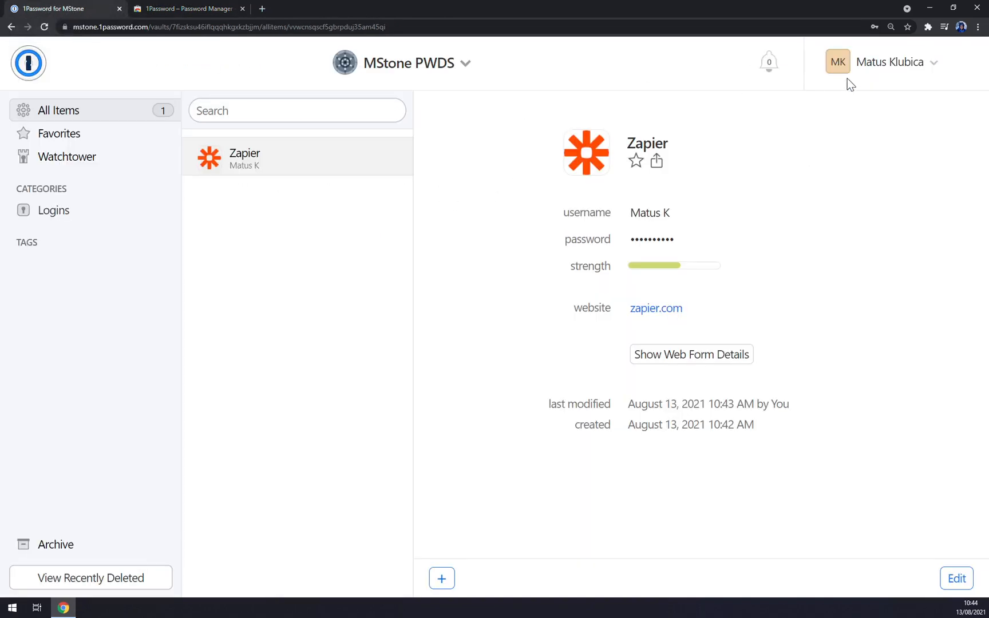
{"action": "mouse_move", "coordinate": [77, 121]}
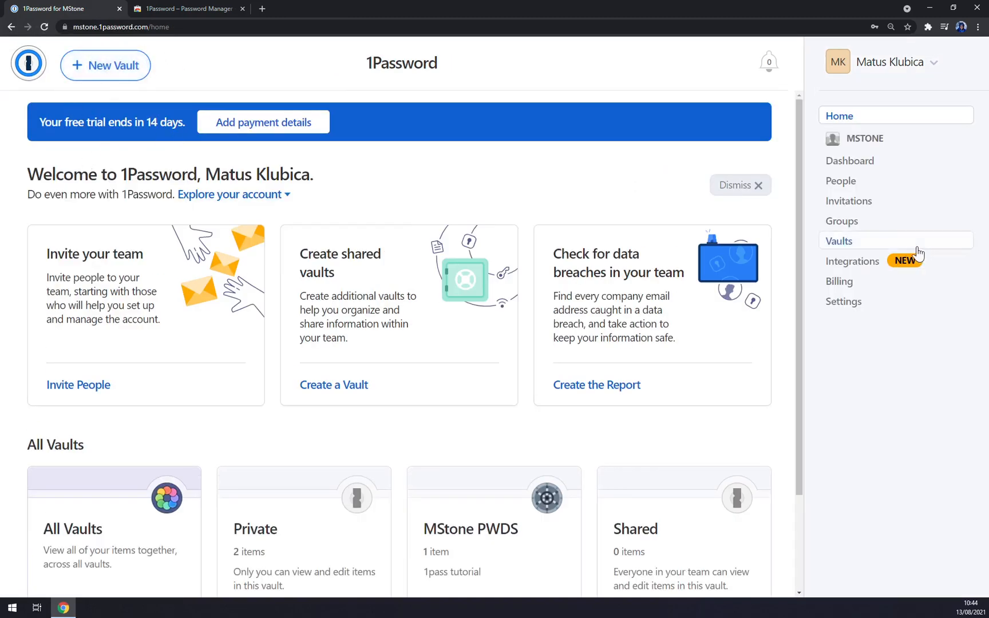
{"action": "left_click", "coordinate": [839, 240]}
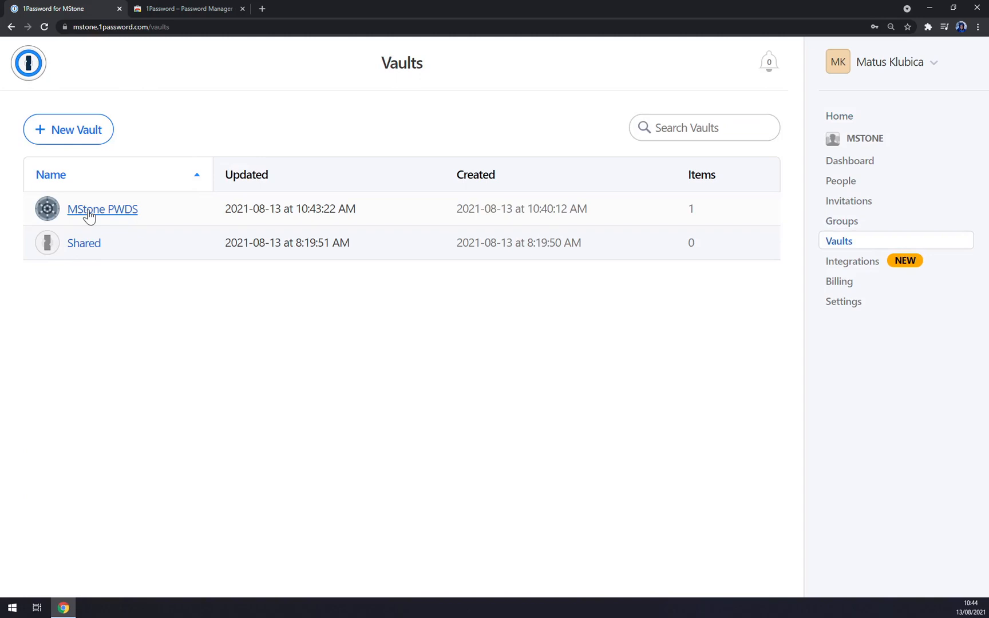
{"action": "left_click", "coordinate": [102, 209]}
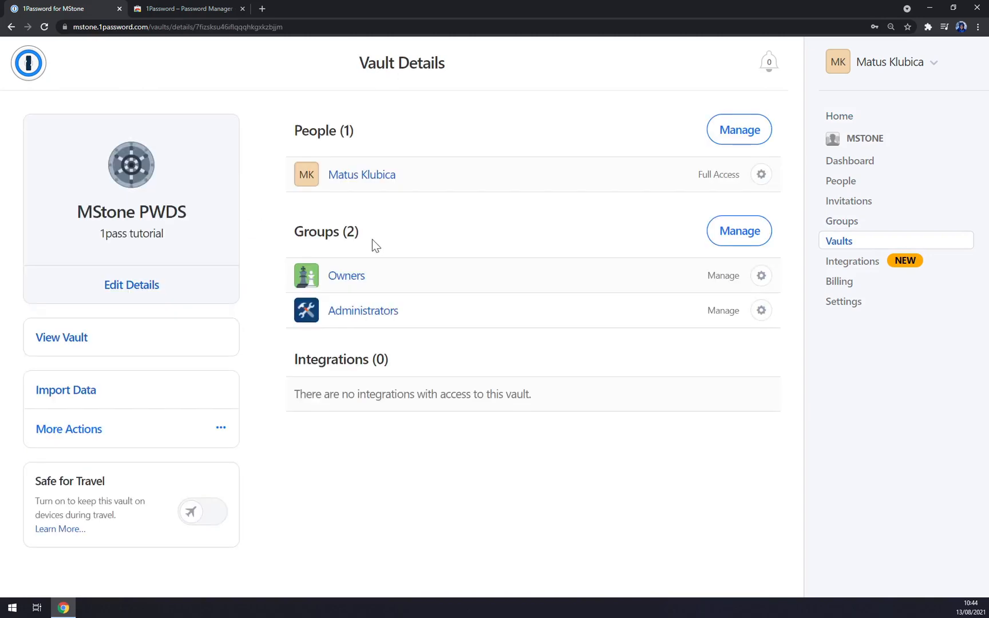
{"action": "left_click", "coordinate": [61, 337]}
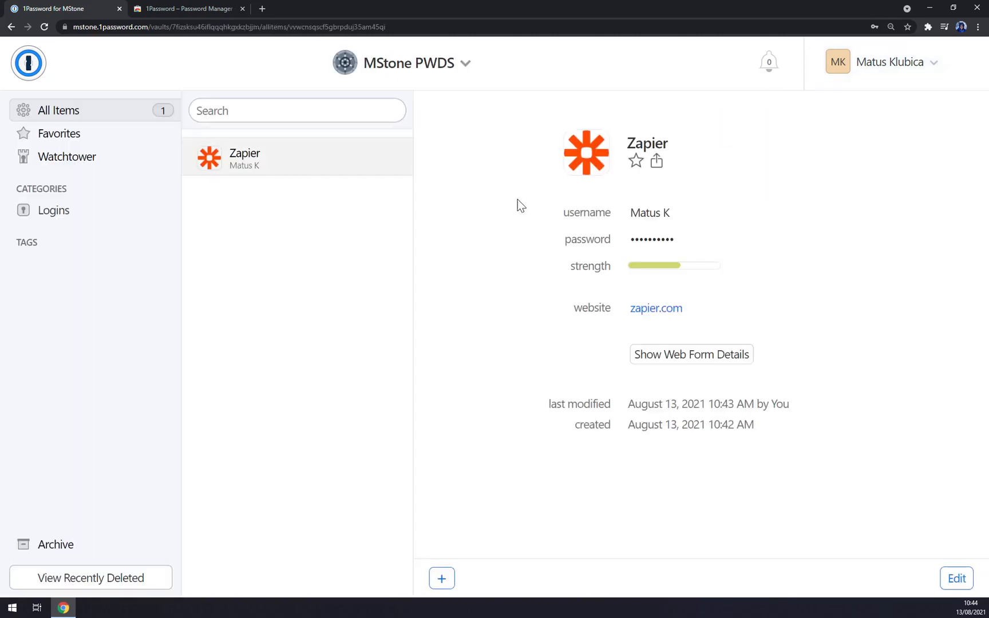
{"action": "left_click", "coordinate": [385, 8]}
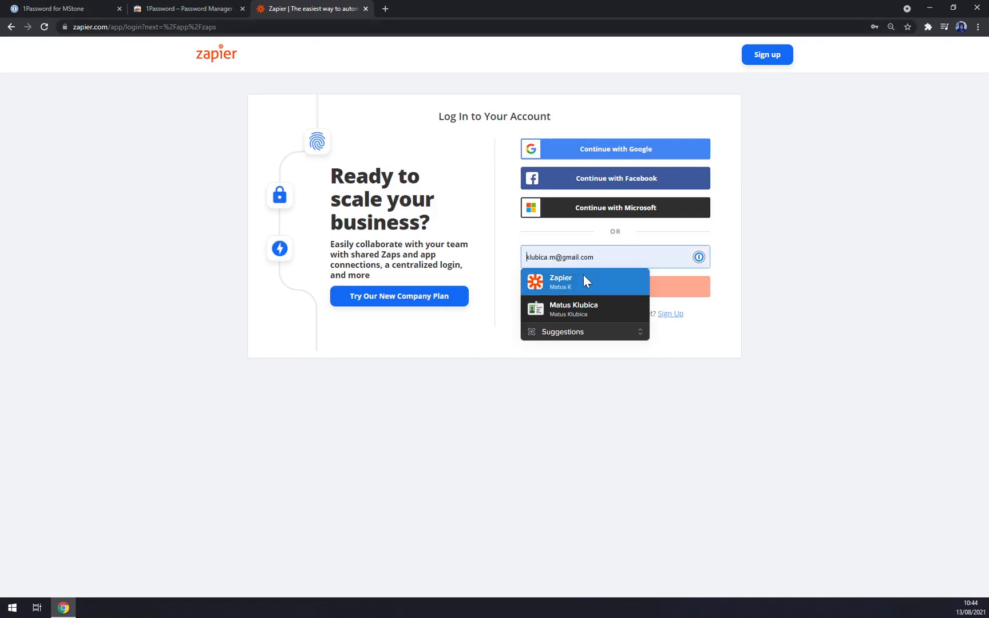
{"action": "mouse_move", "coordinate": [818, 259]}
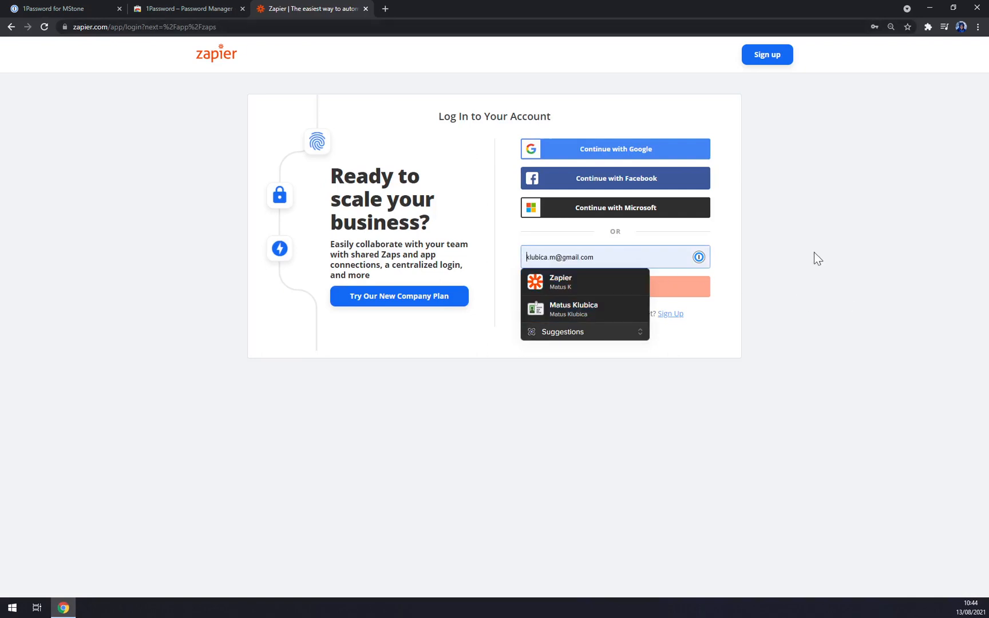
Sign in to Zapier using the saved Zapier login and password suggestions.
{"action": "left_click", "coordinate": [614, 285]}
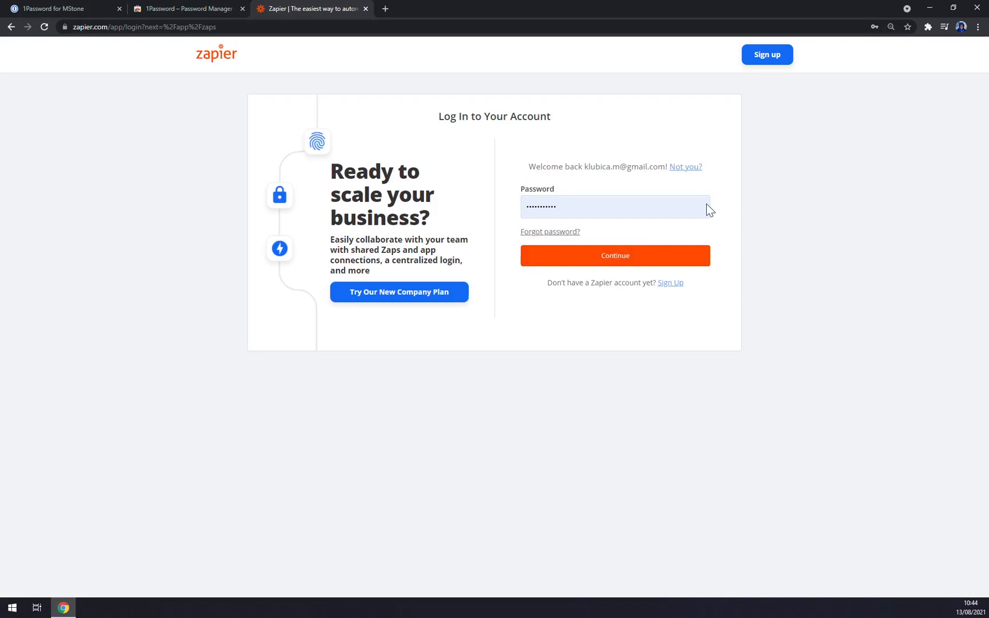
{"action": "left_click", "coordinate": [698, 207]}
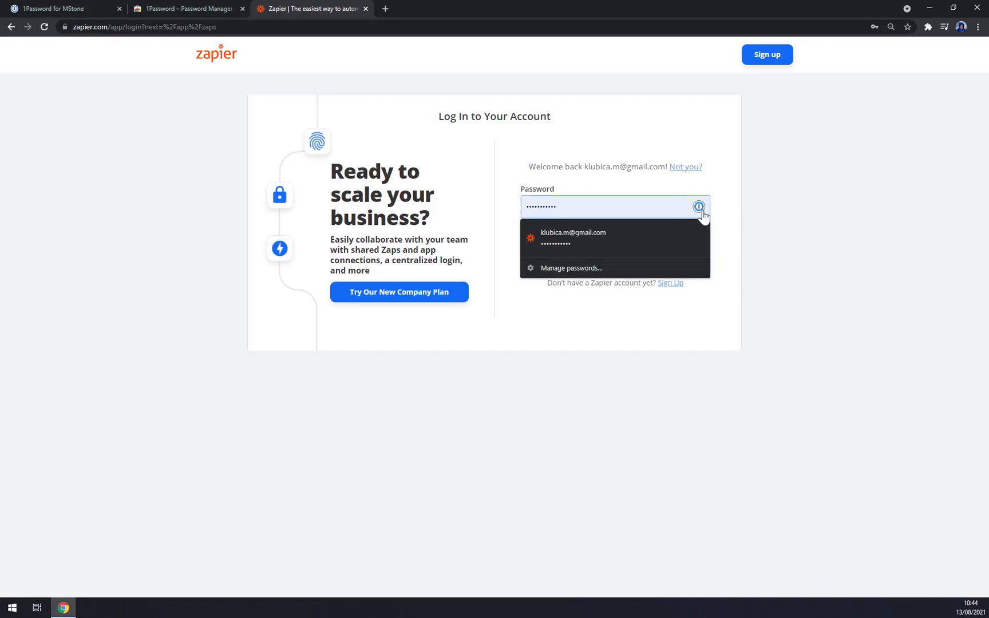
{"action": "mouse_move", "coordinate": [749, 245]}
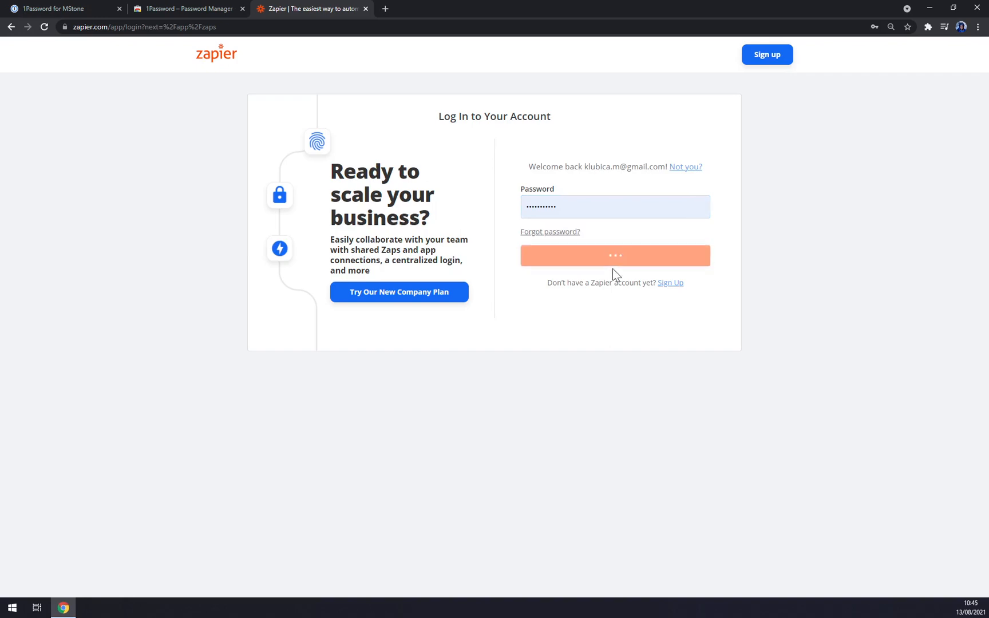
{"action": "left_click", "coordinate": [614, 256]}
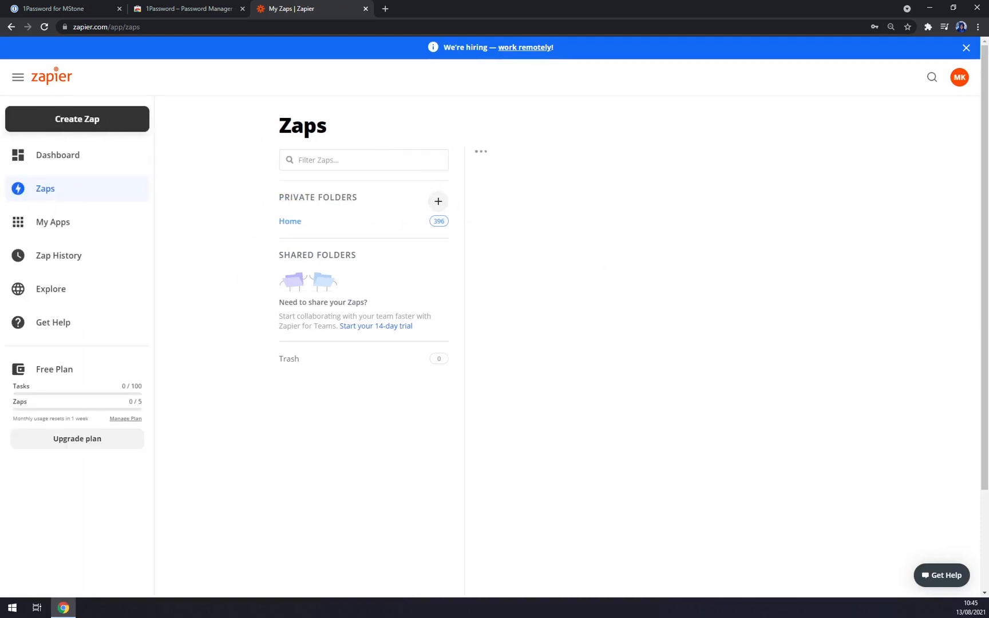
Open the Home folder under Private Folders to list its zaps.
{"action": "left_click", "coordinate": [290, 221]}
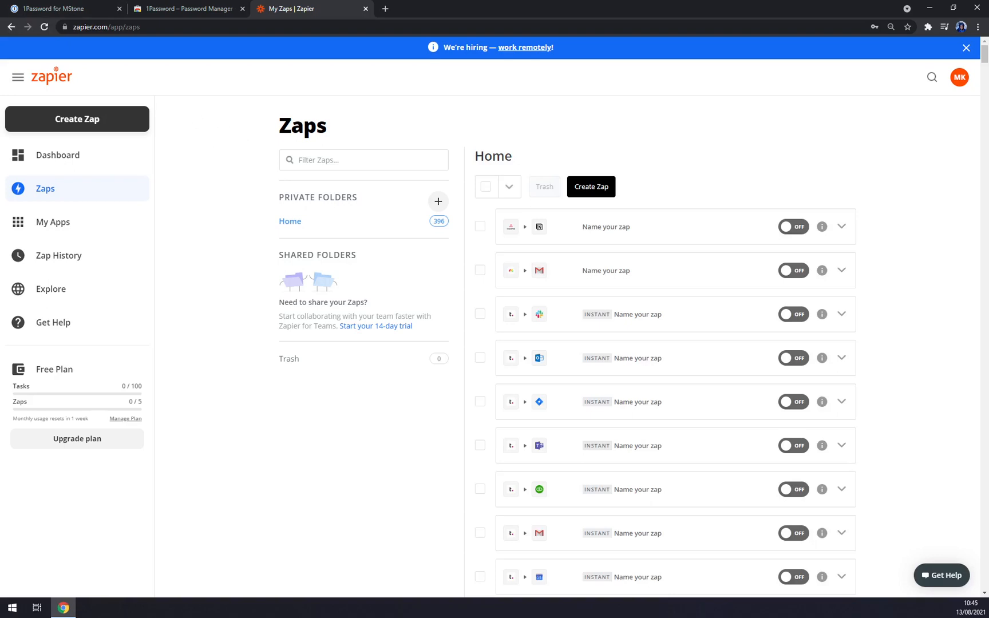
{"action": "left_click", "coordinate": [60, 8]}
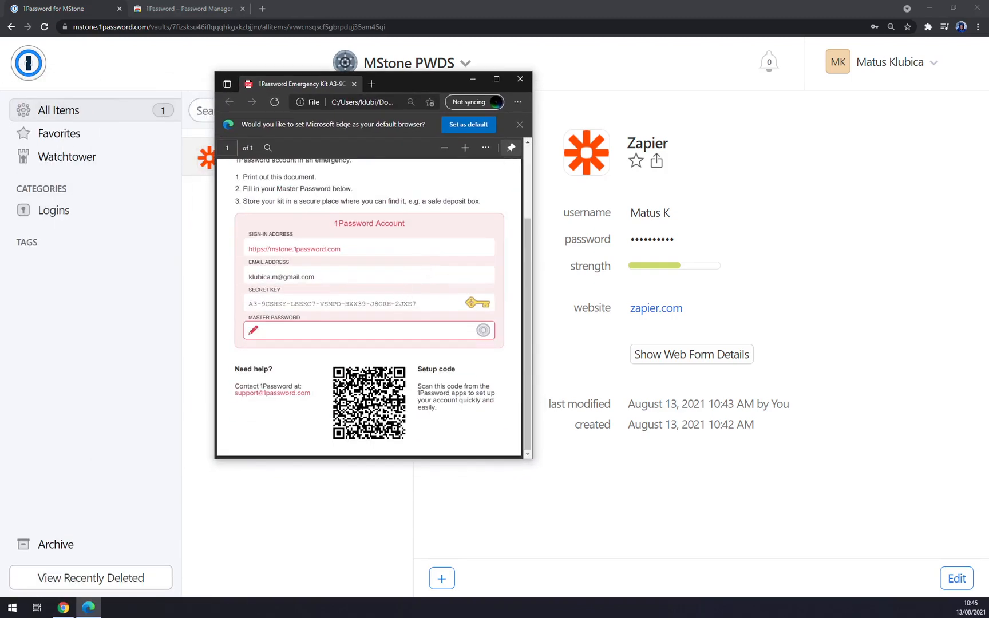
Scroll through the Emergency Kit PDF, then close the Edge window.
{"action": "scroll", "scroll_direction": "up", "scroll_amount": 3}
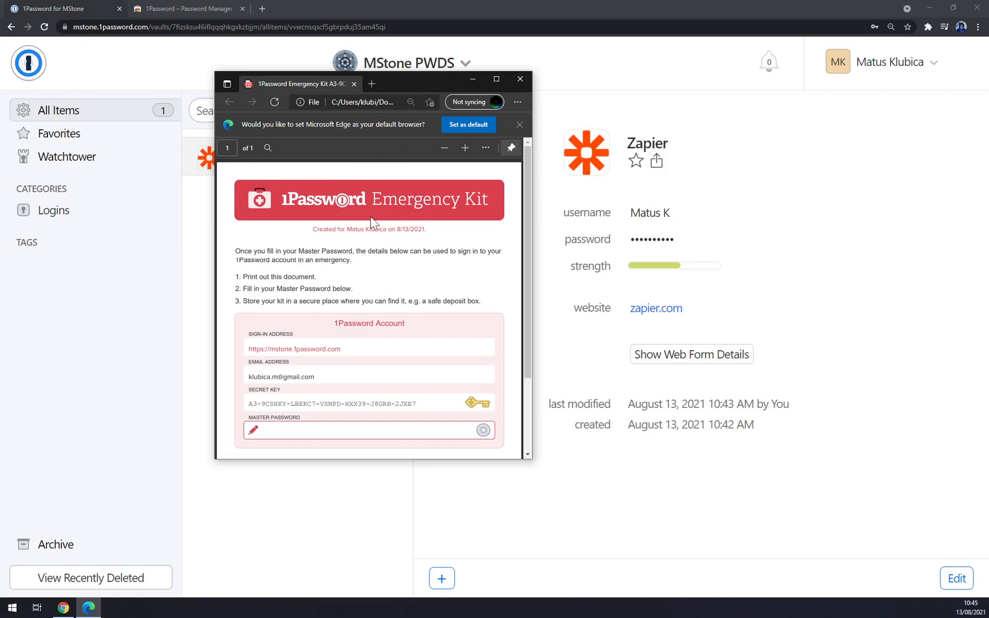
{"action": "scroll", "scroll_direction": "down", "scroll_amount": 3}
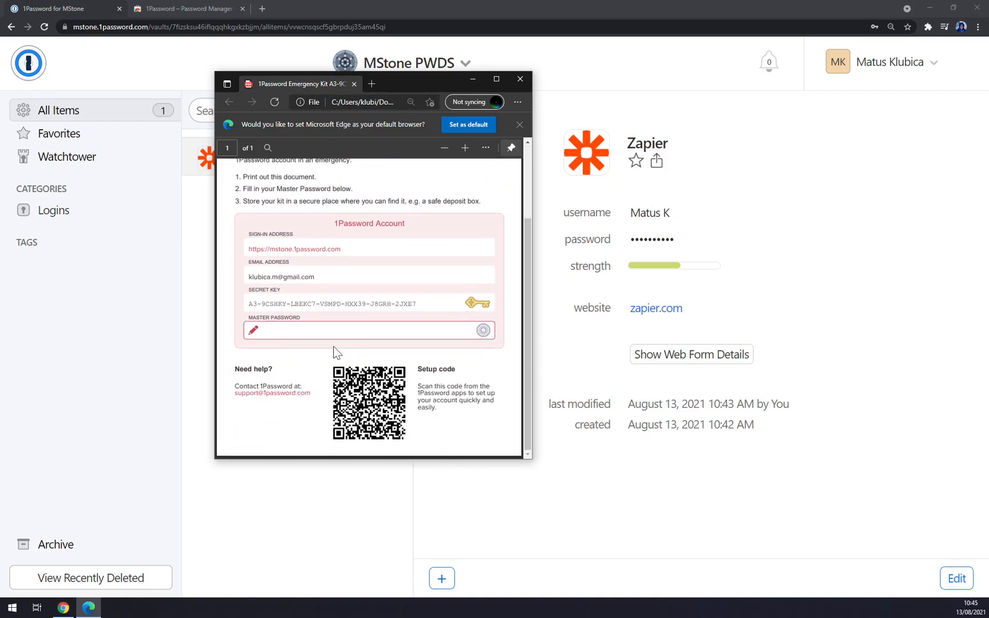
{"action": "mouse_move", "coordinate": [444, 309]}
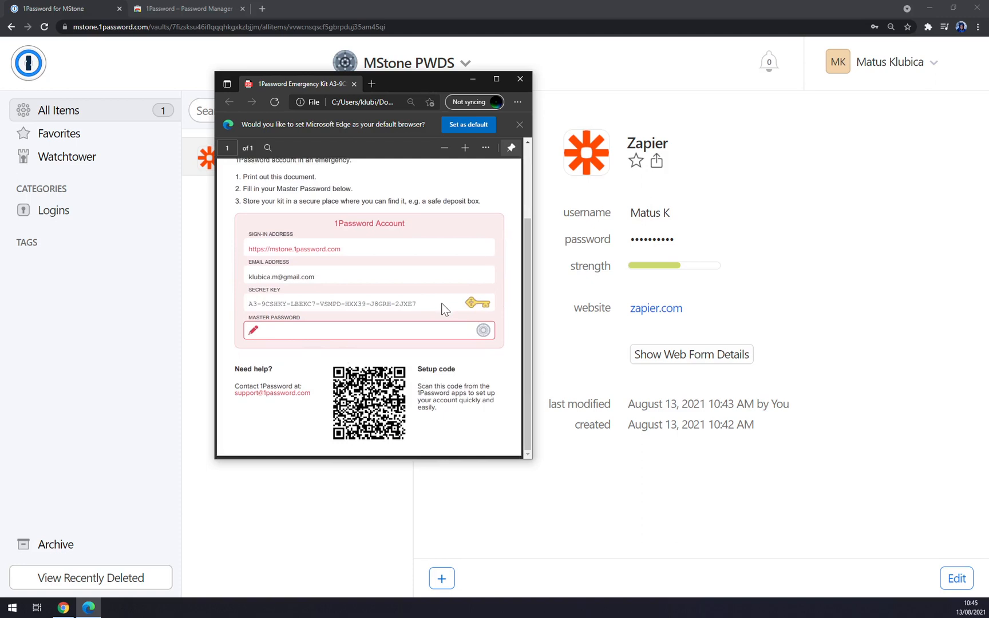
{"action": "double_click", "coordinate": [331, 303]}
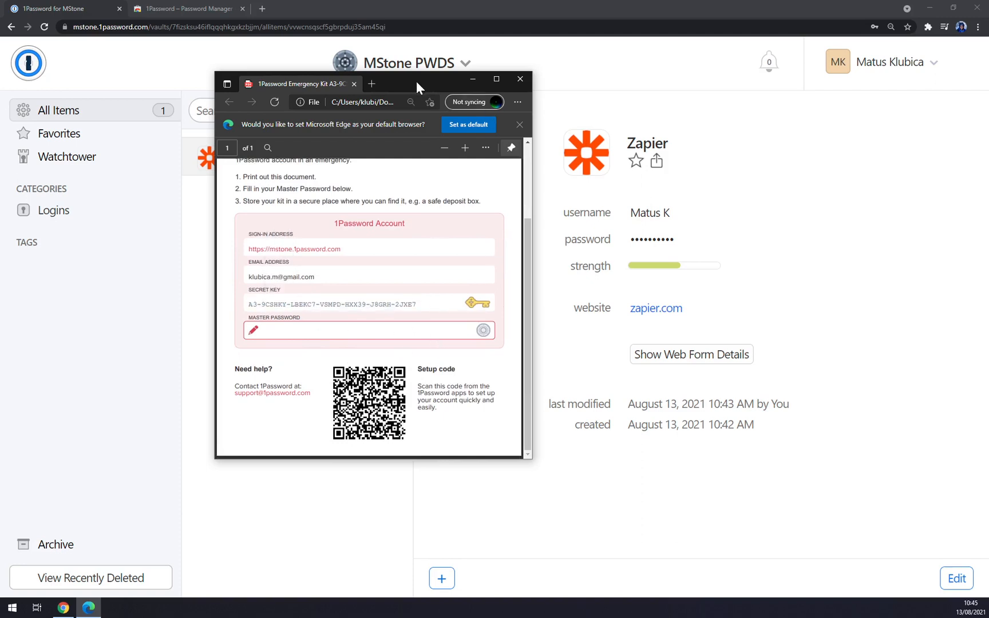
{"action": "left_click", "coordinate": [520, 79]}
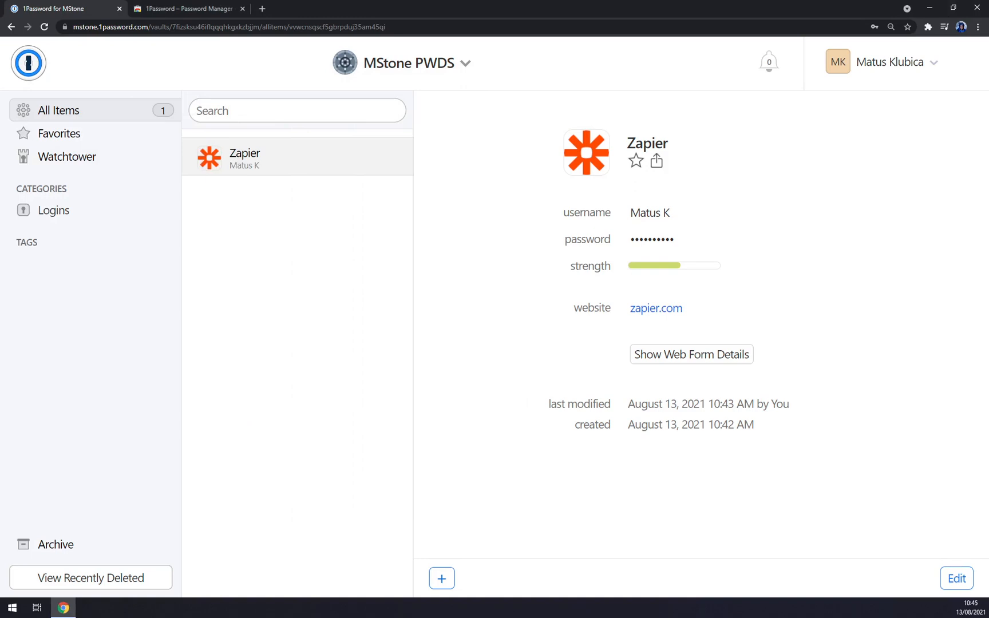
{"action": "mouse_move", "coordinate": [319, 335]}
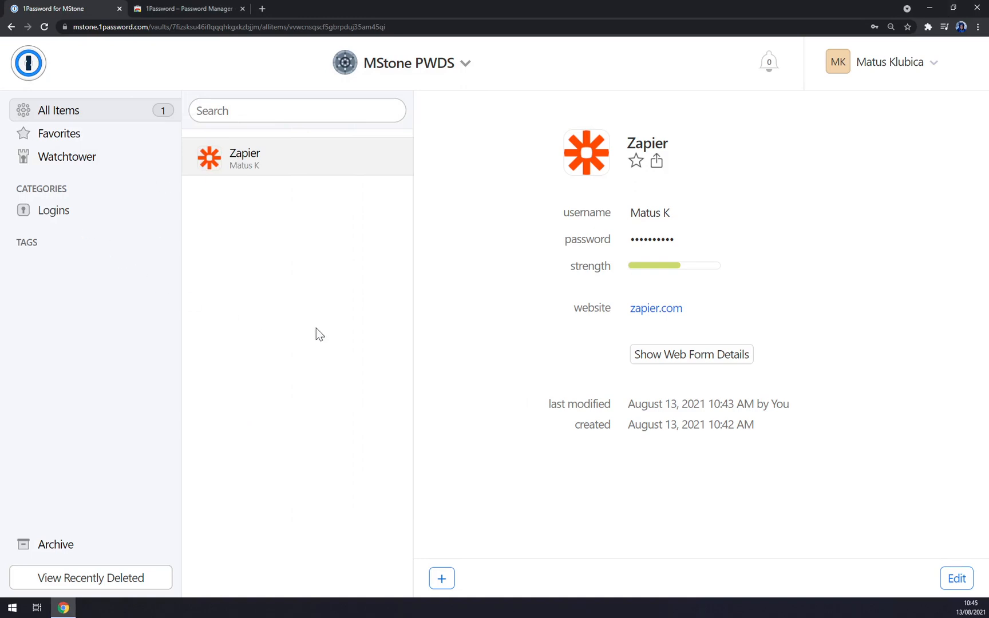
Start a Credit Card item titled MasterCard with card type Mastercard.
{"action": "left_click", "coordinate": [441, 577]}
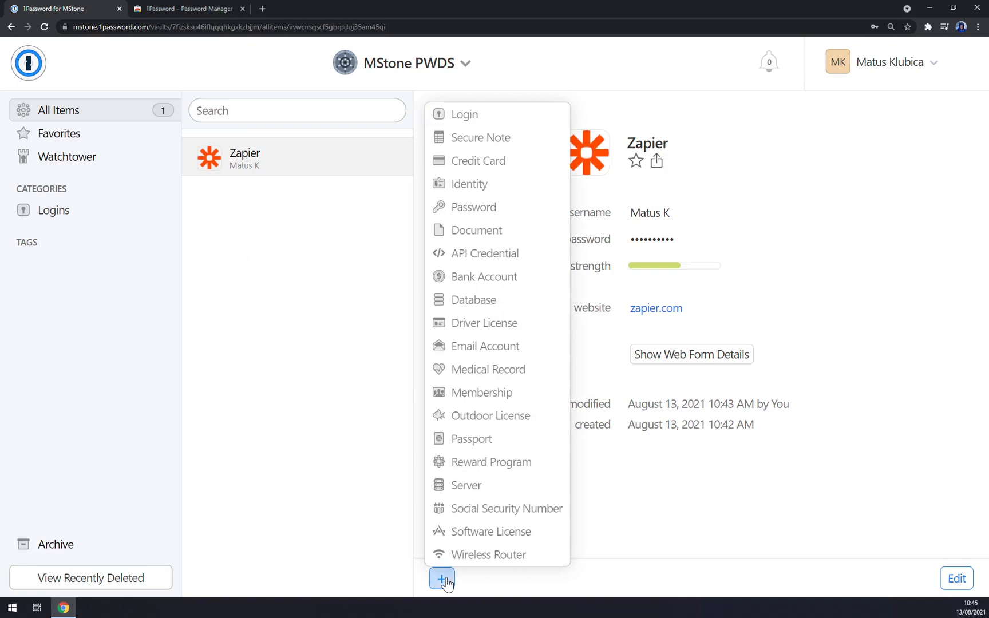
{"action": "left_click", "coordinate": [480, 160]}
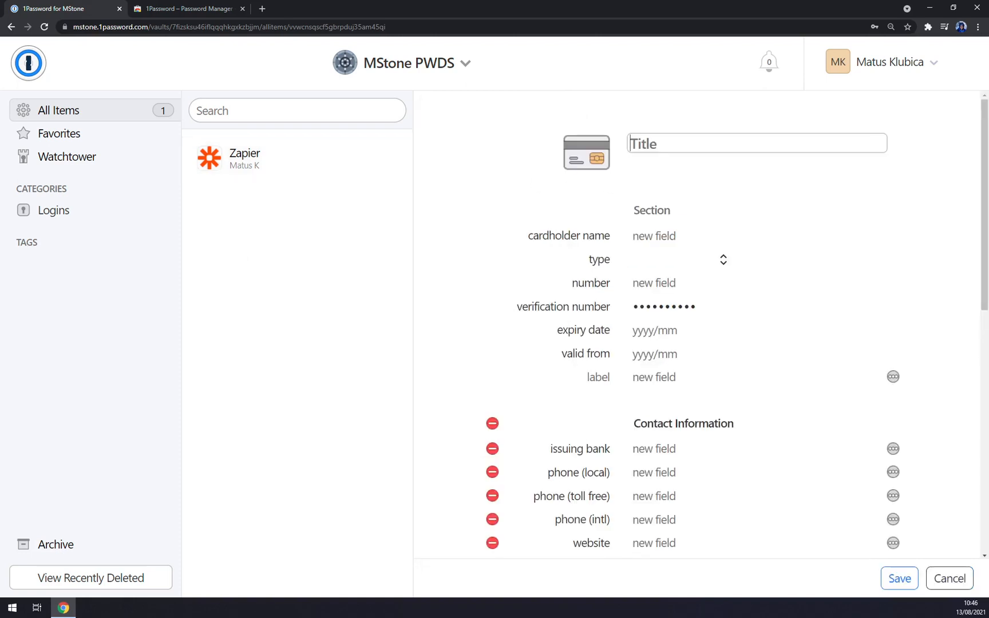
{"action": "type", "text": "Card"}
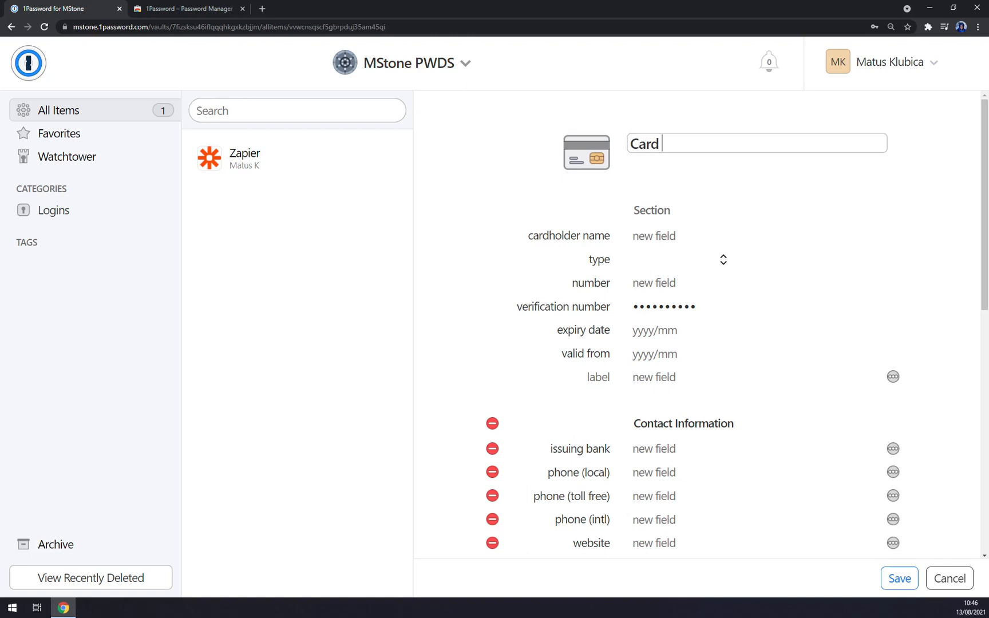
{"action": "type", "text": "M"}
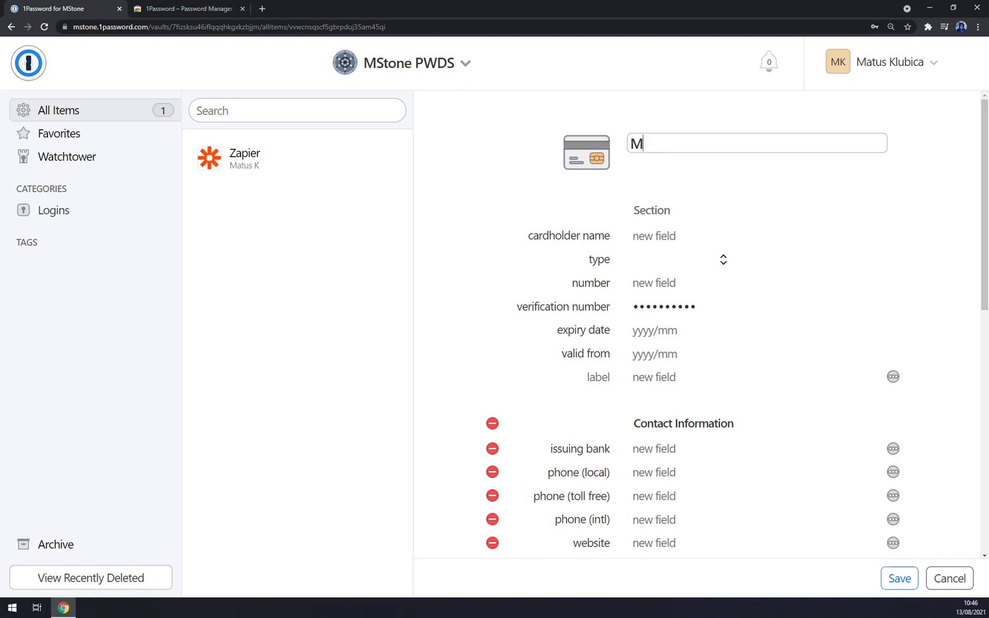
{"action": "type", "text": "aster"}
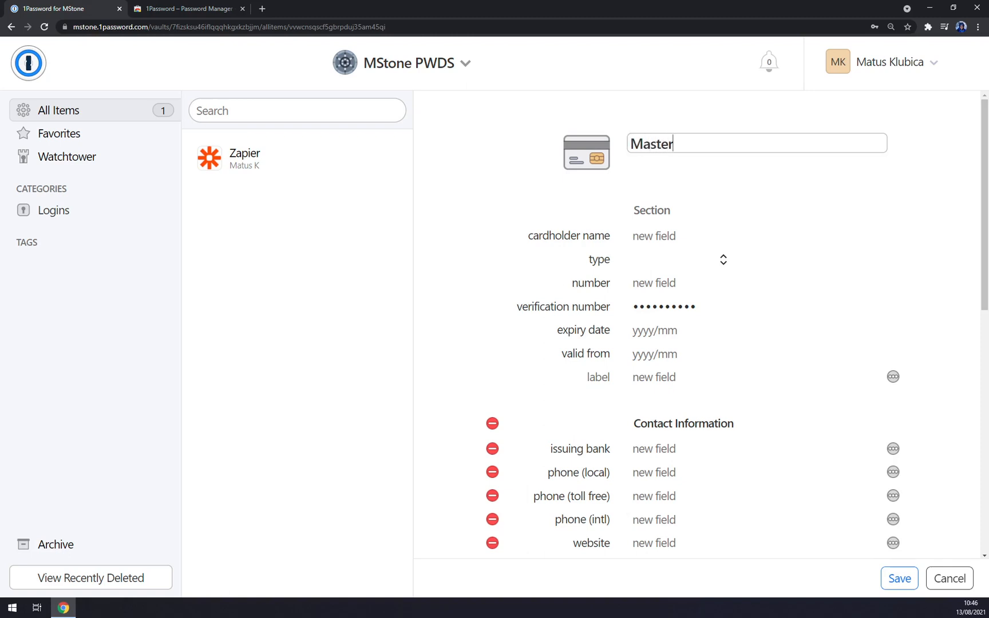
{"action": "type", "text": "Card"}
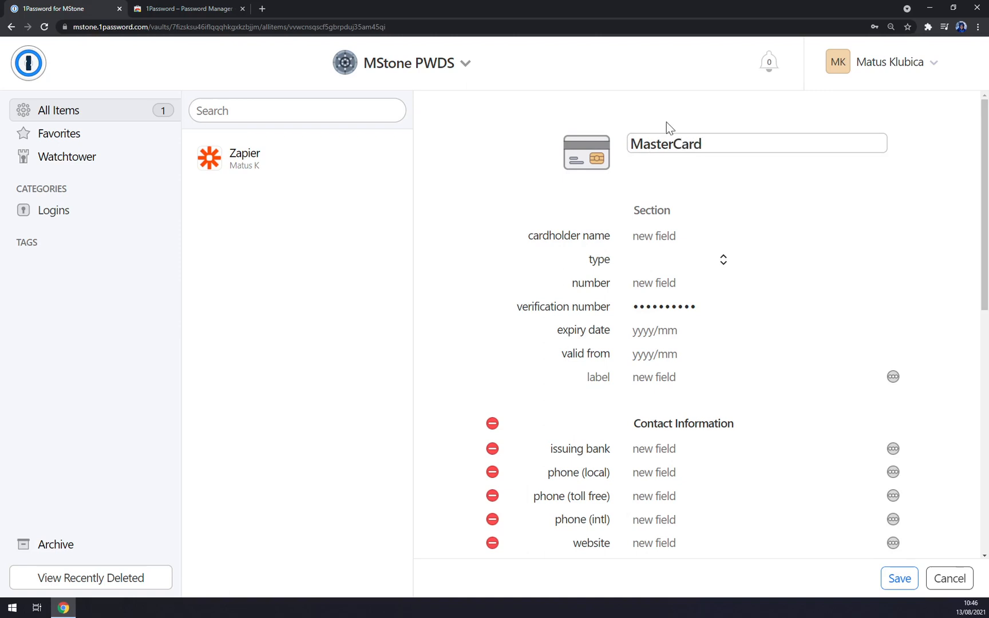
{"action": "left_click", "coordinate": [753, 236]}
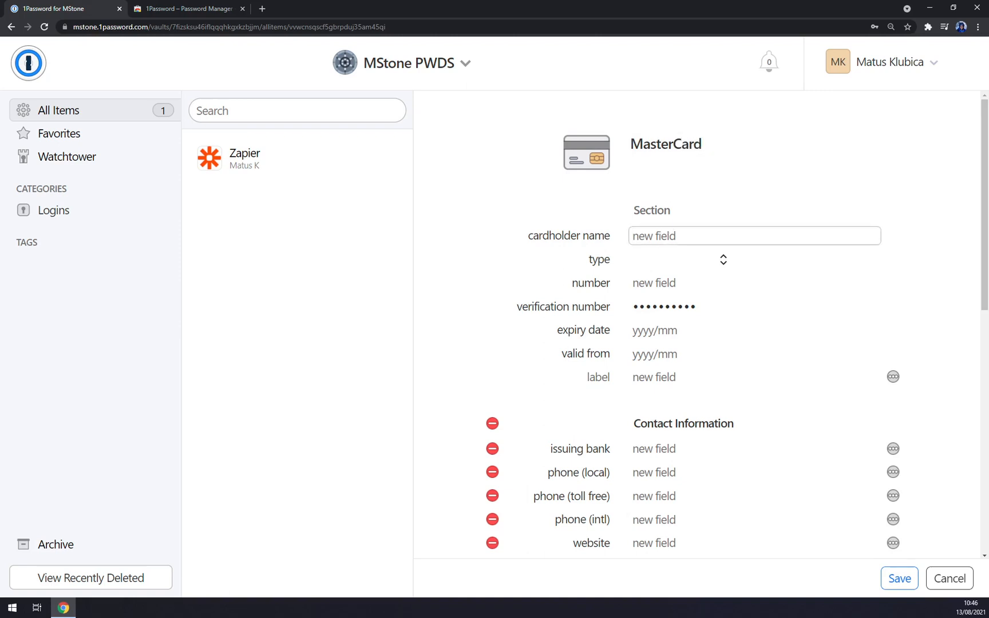
{"action": "left_click", "coordinate": [680, 259]}
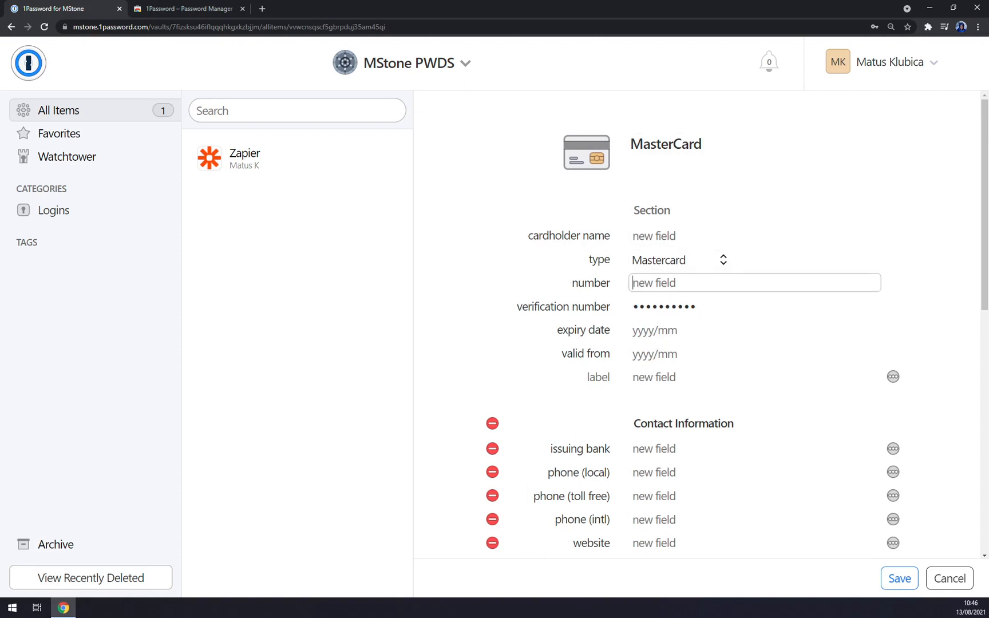
{"action": "scroll", "scroll_direction": "down", "scroll_amount": 3}
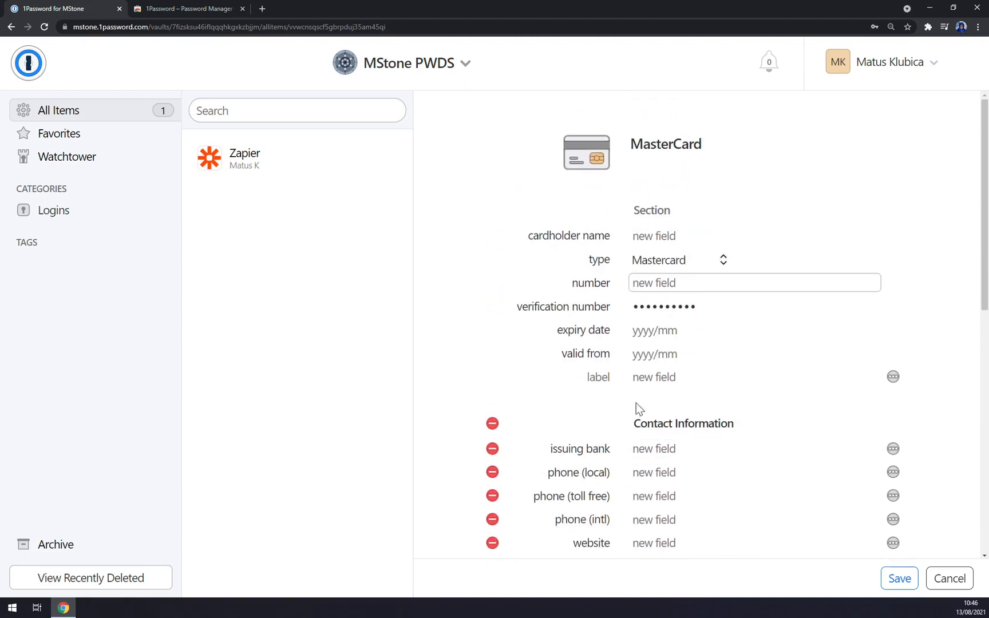
{"action": "mouse_move", "coordinate": [473, 286]}
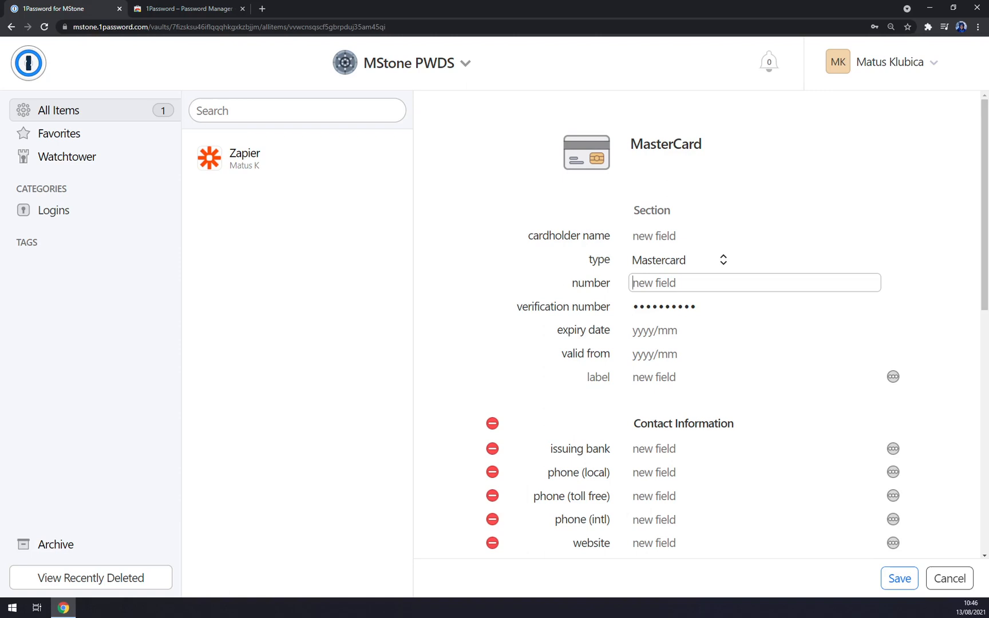
{"action": "left_click", "coordinate": [429, 202]}
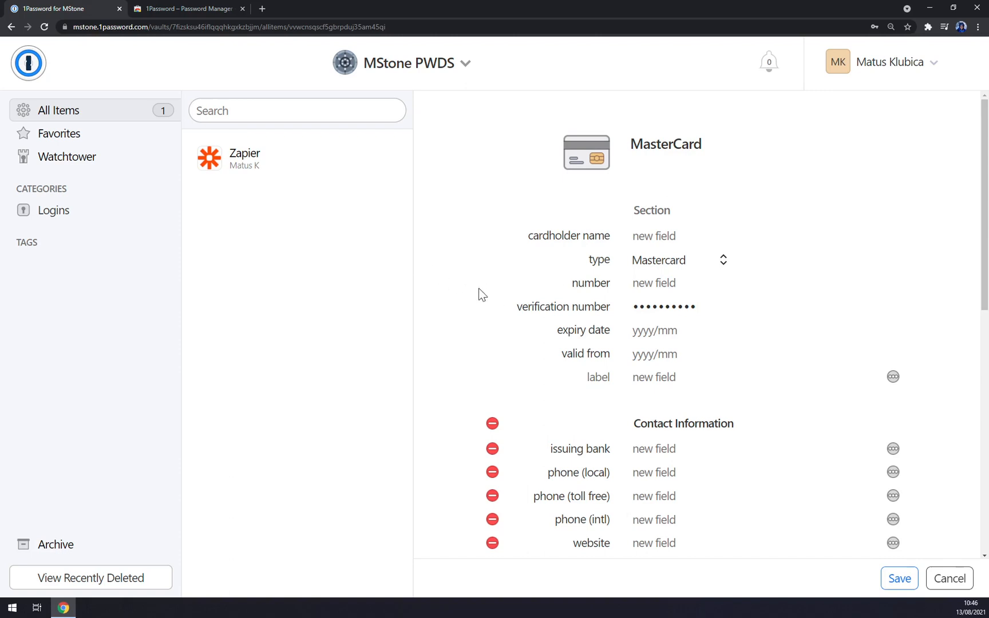
{"action": "mouse_move", "coordinate": [403, 342]}
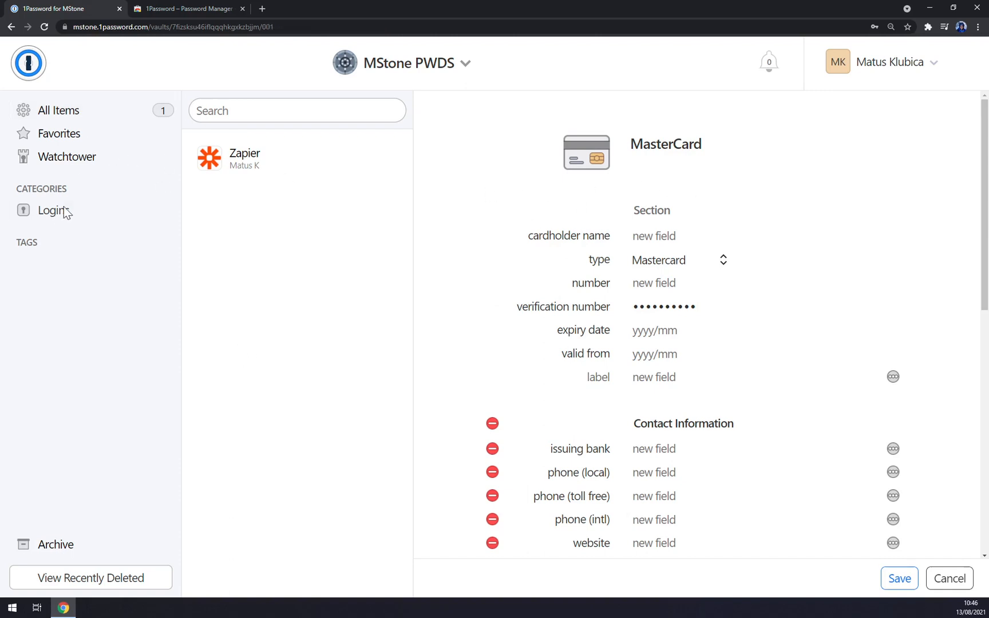
Browse the item types, discard a new Password item, and return to the Zapier login.
{"action": "left_click", "coordinate": [948, 579]}
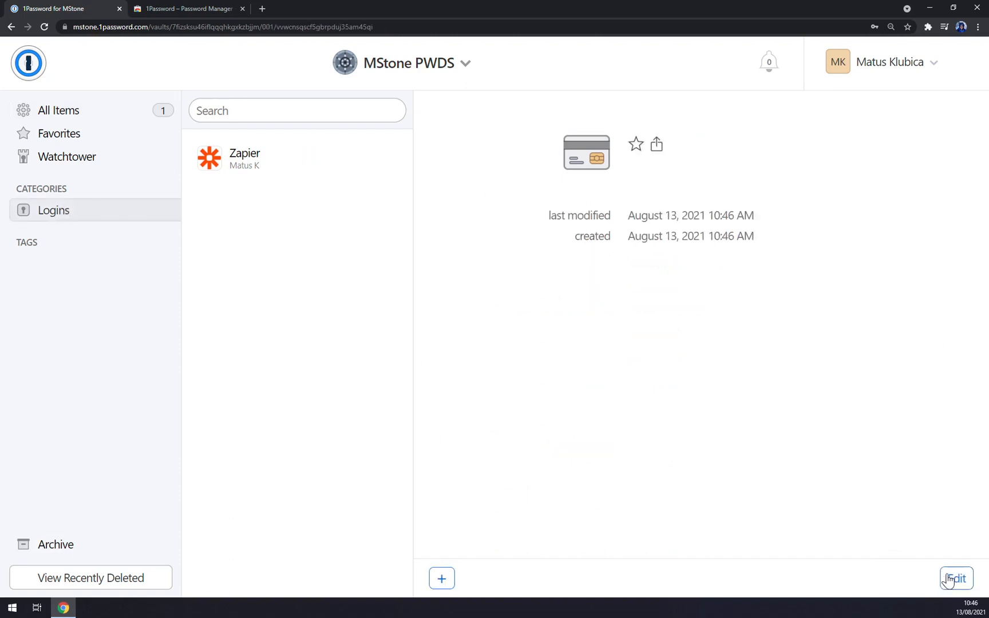
{"action": "left_click", "coordinate": [442, 578]}
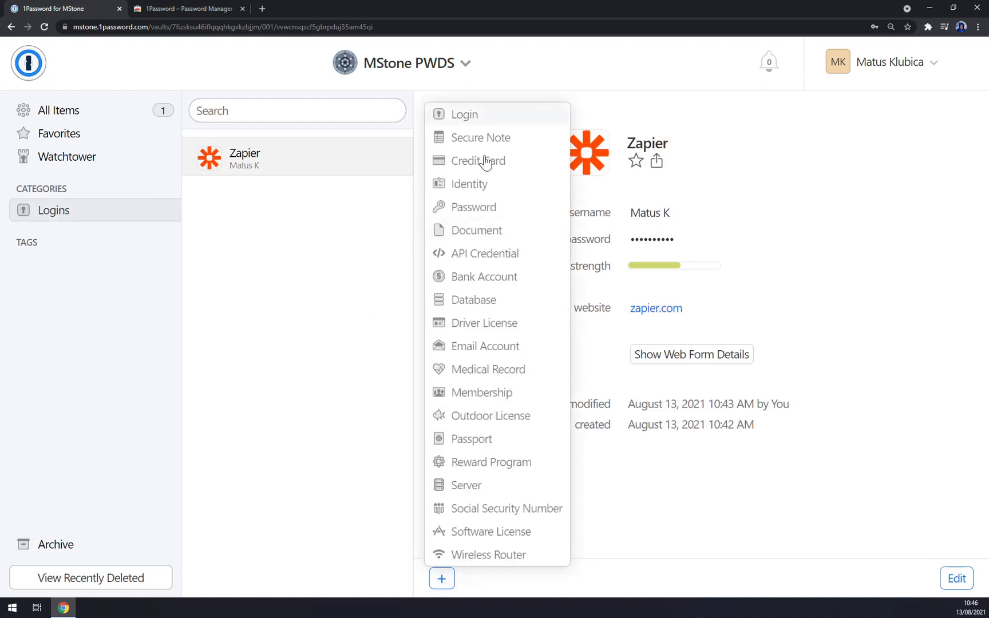
{"action": "mouse_move", "coordinate": [491, 261]}
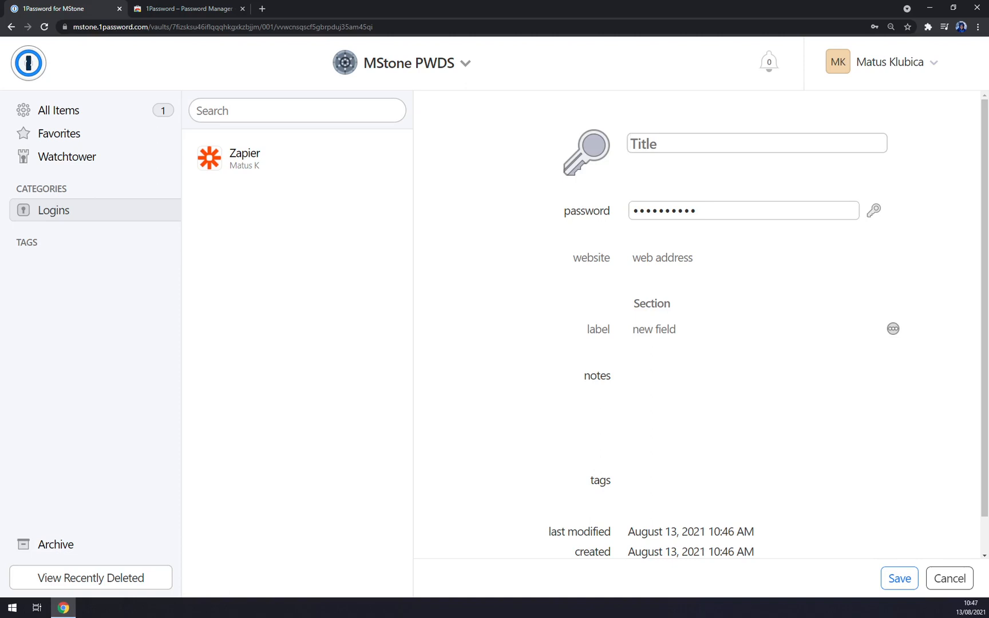
{"action": "left_click", "coordinate": [755, 144]}
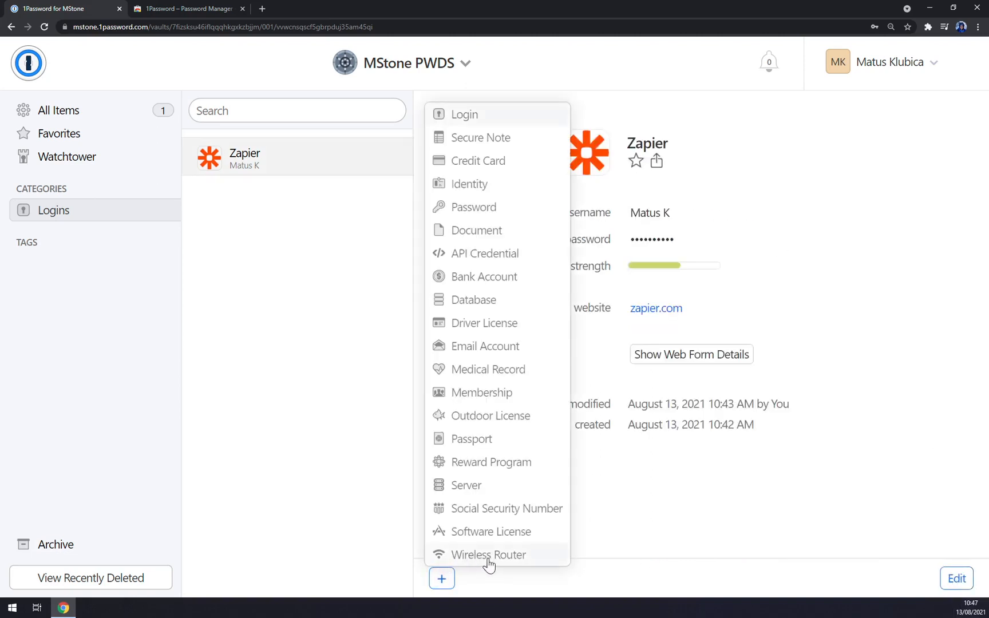
{"action": "left_click", "coordinate": [329, 329]}
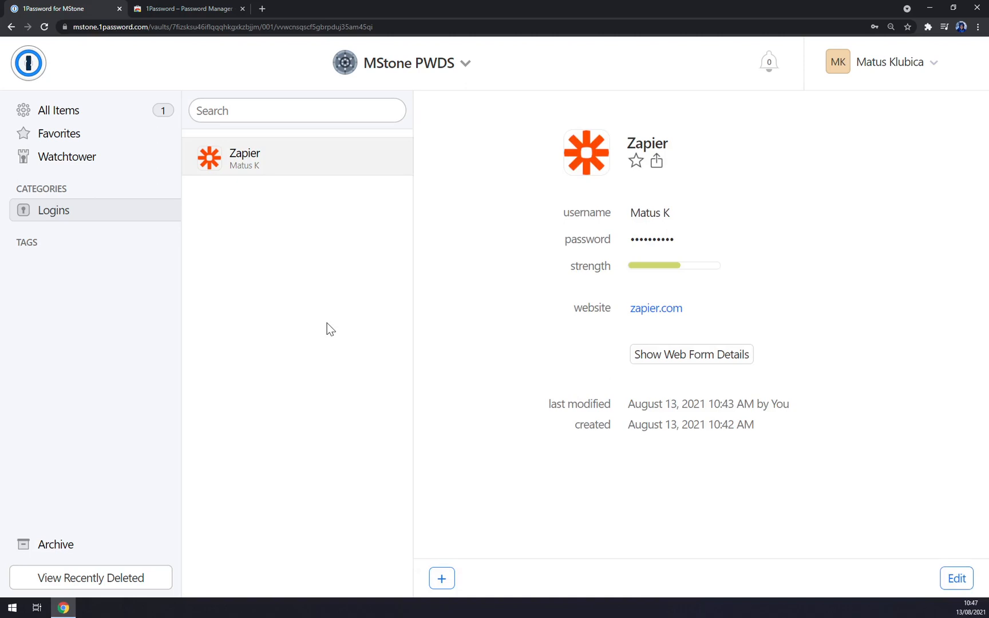
{"action": "mouse_move", "coordinate": [343, 319]}
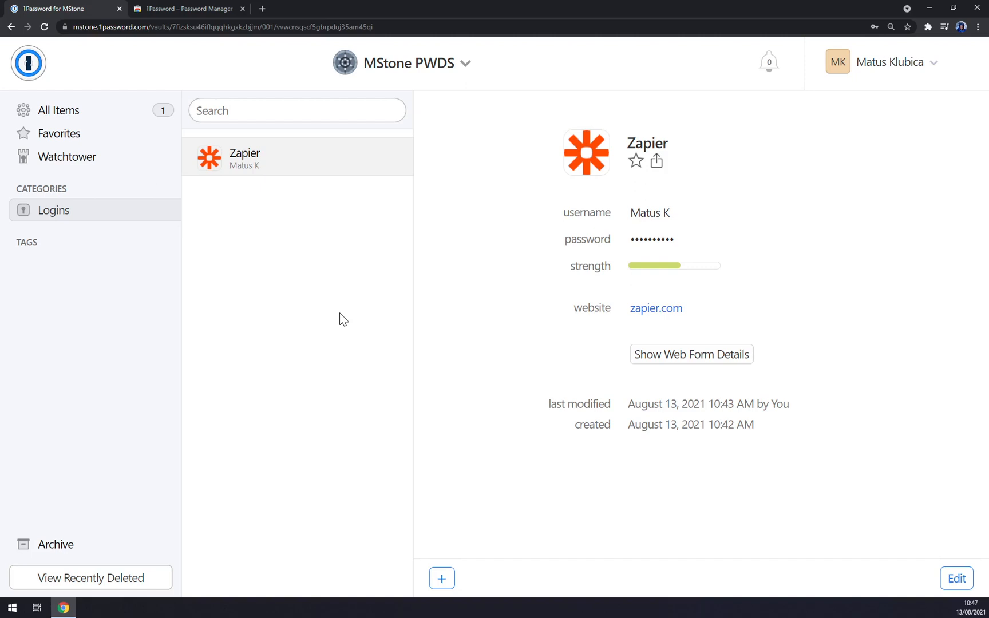
{"action": "mouse_move", "coordinate": [309, 313]}
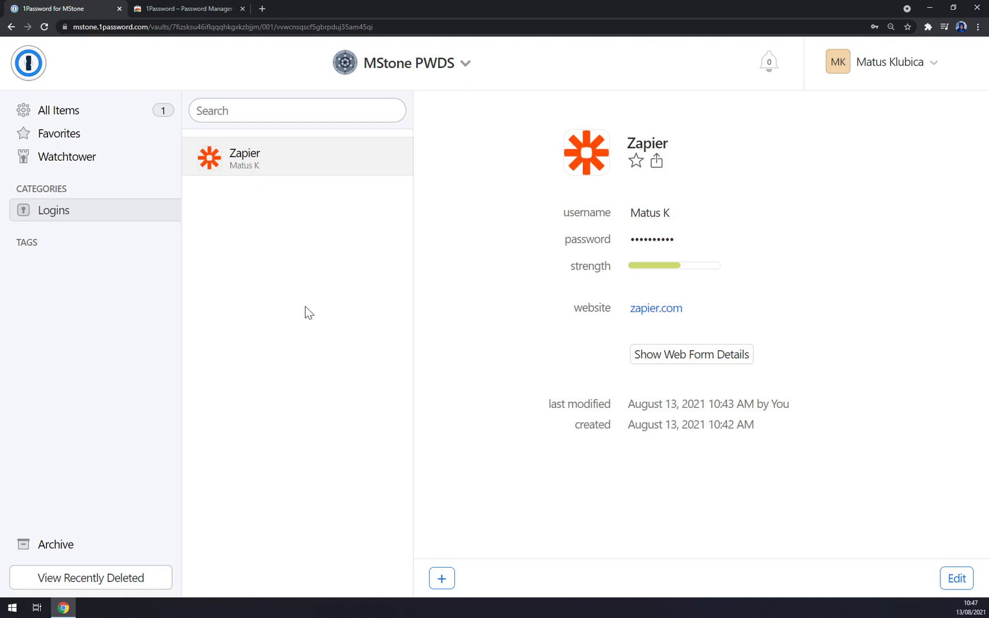
{"action": "mouse_move", "coordinate": [88, 108]}
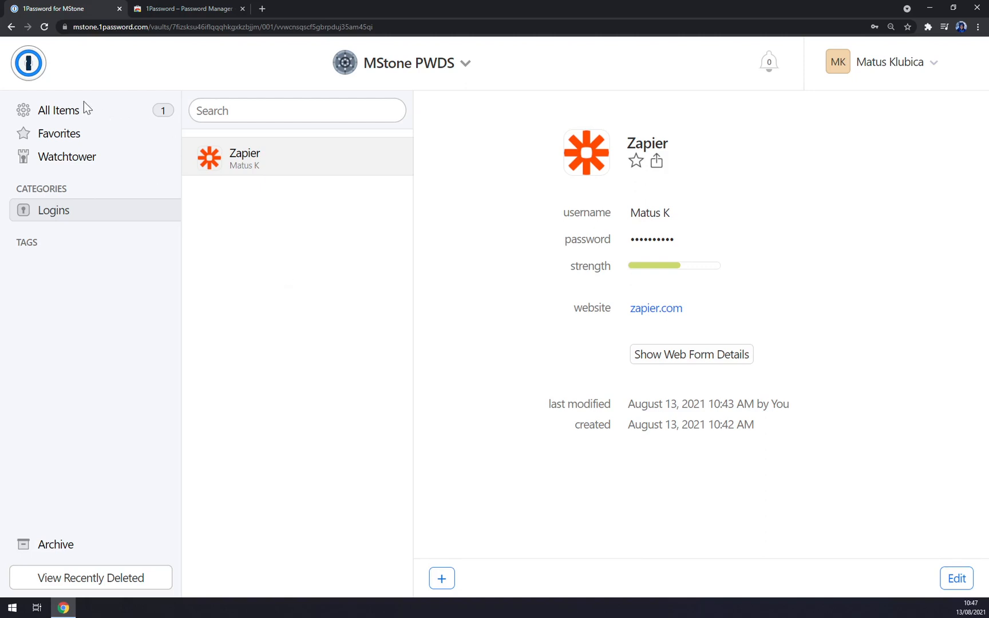
{"action": "left_click", "coordinate": [58, 110]}
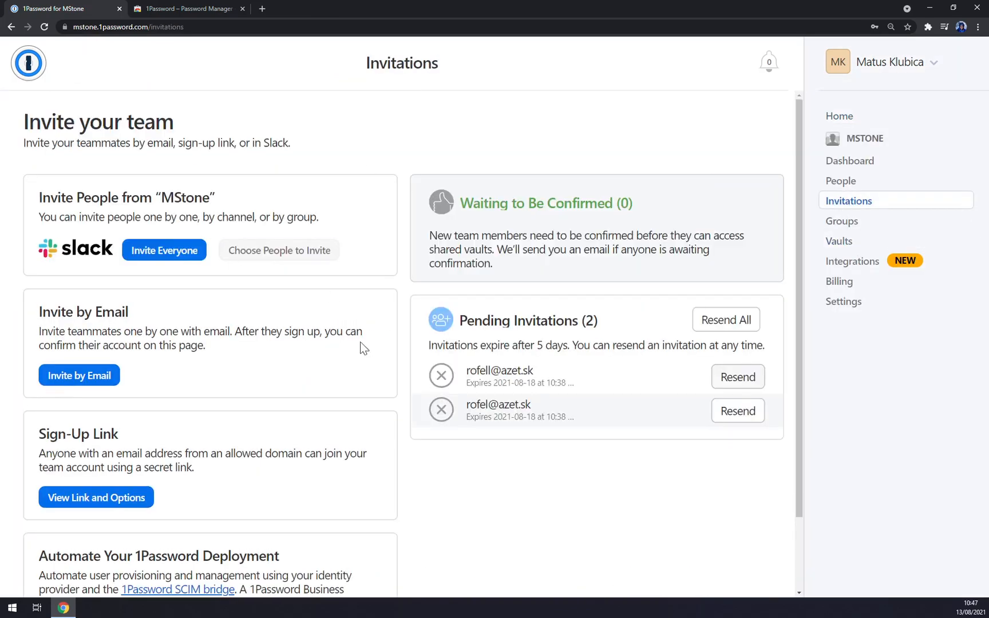
{"action": "mouse_move", "coordinate": [619, 381]}
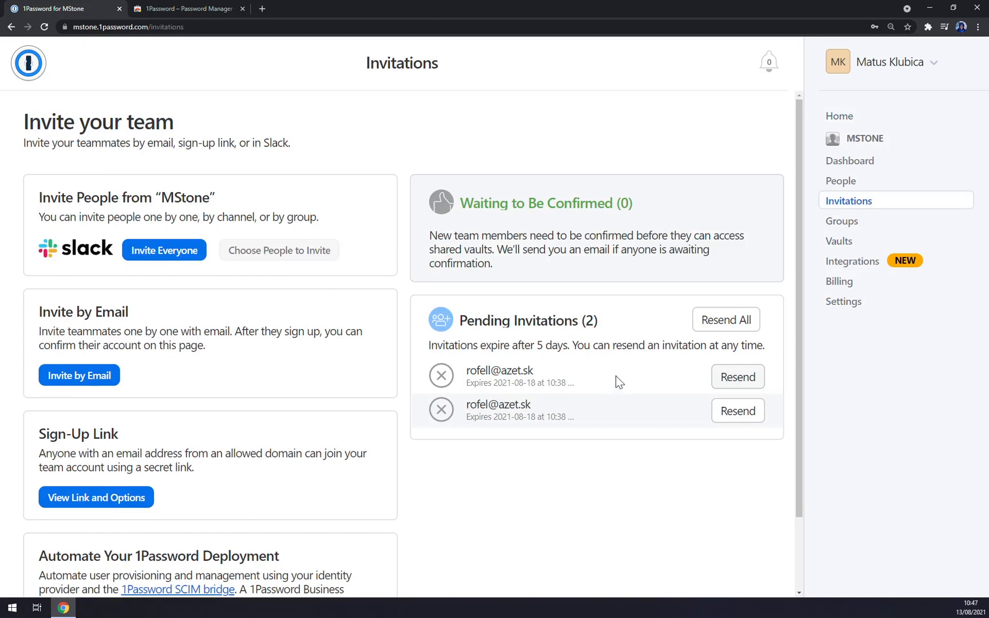
{"action": "mouse_move", "coordinate": [626, 392]}
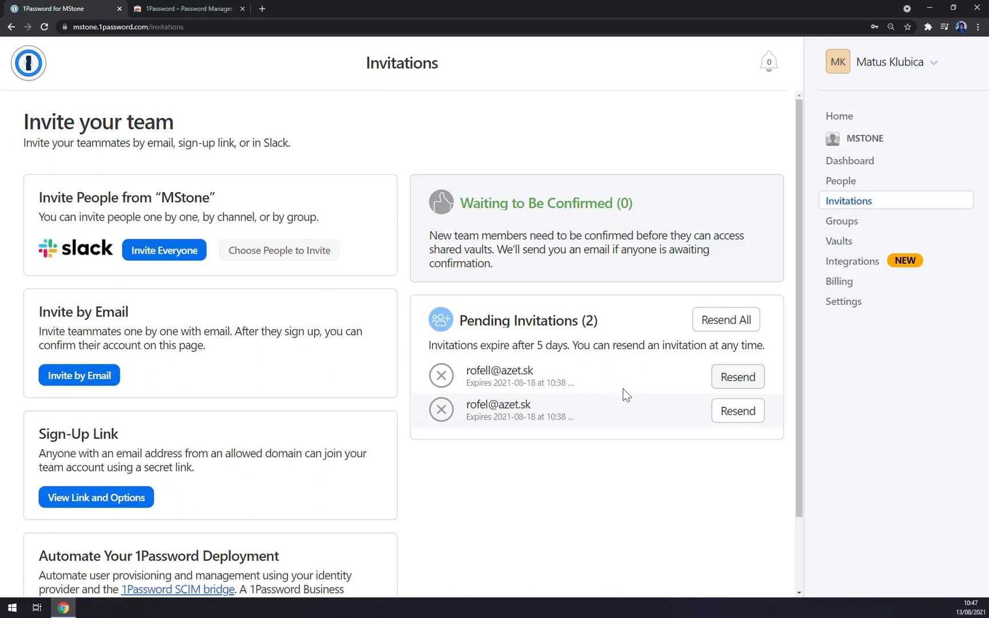
{"action": "mouse_move", "coordinate": [457, 482]}
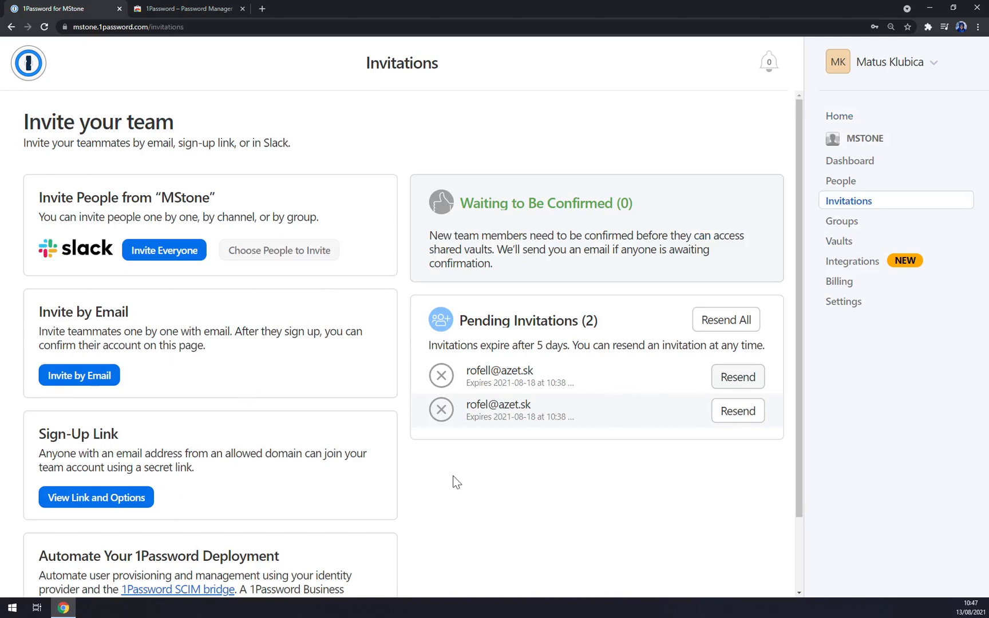
{"action": "mouse_move", "coordinate": [465, 482]}
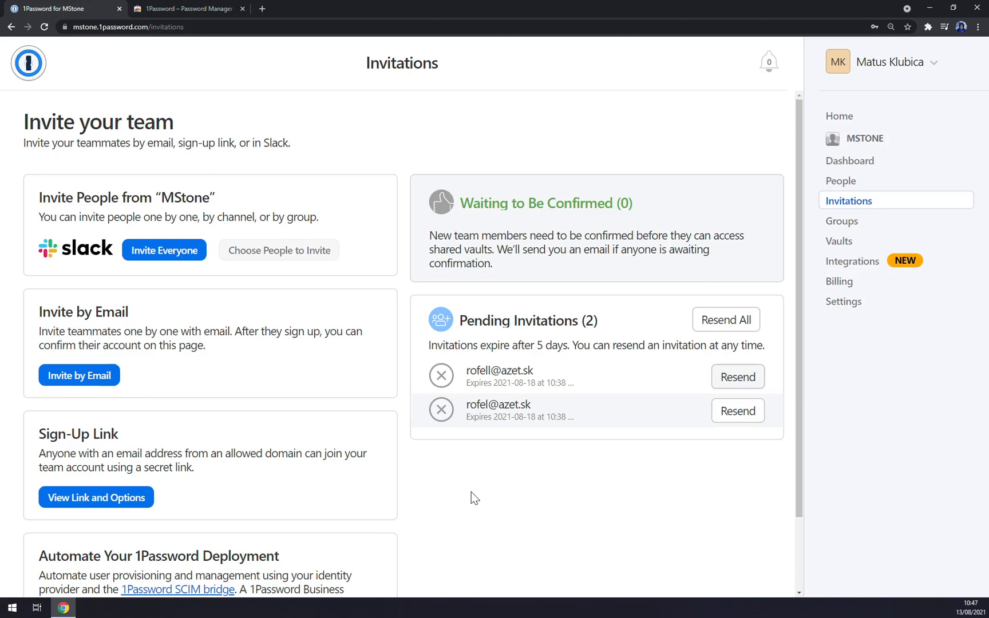
{"action": "mouse_move", "coordinate": [519, 509]}
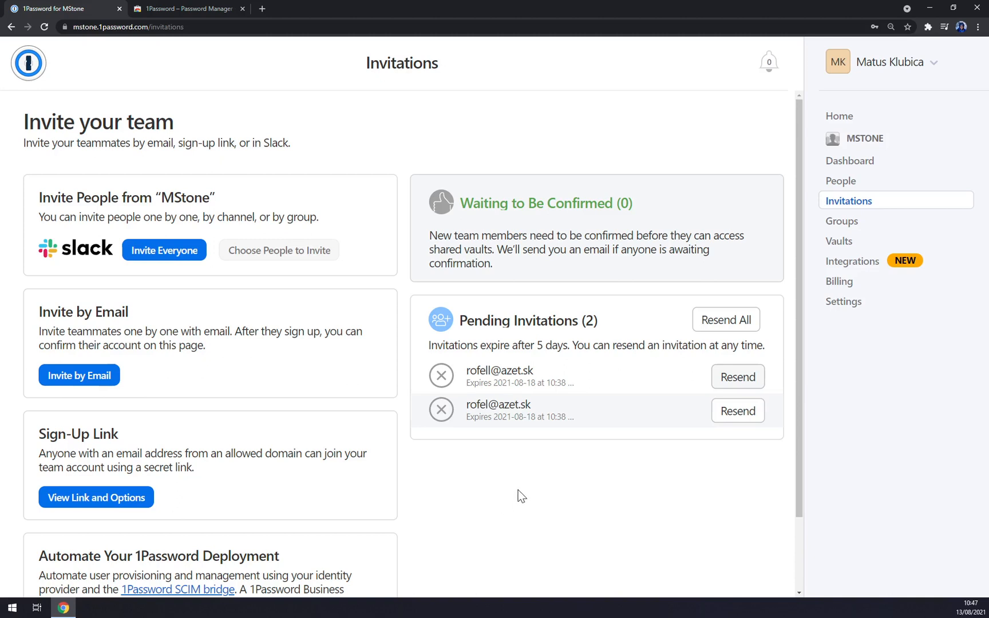
{"action": "mouse_move", "coordinate": [691, 478]}
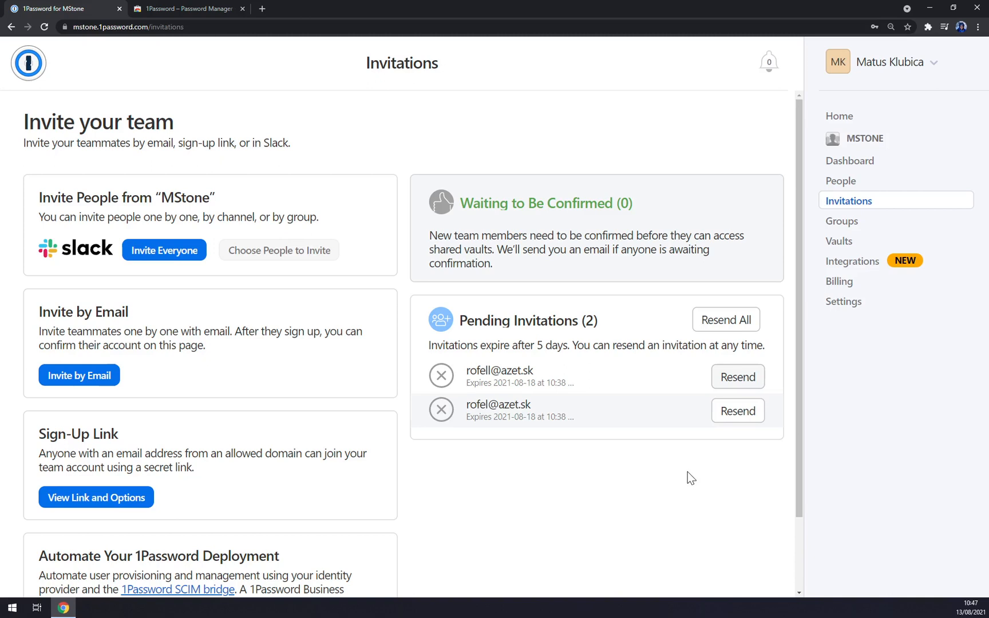
{"action": "mouse_move", "coordinate": [588, 475]}
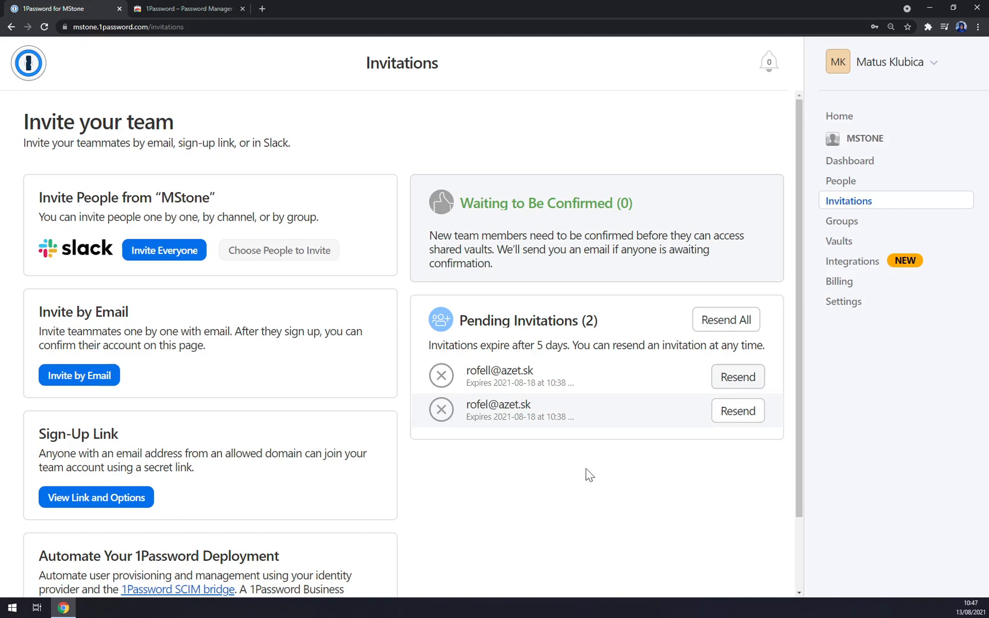